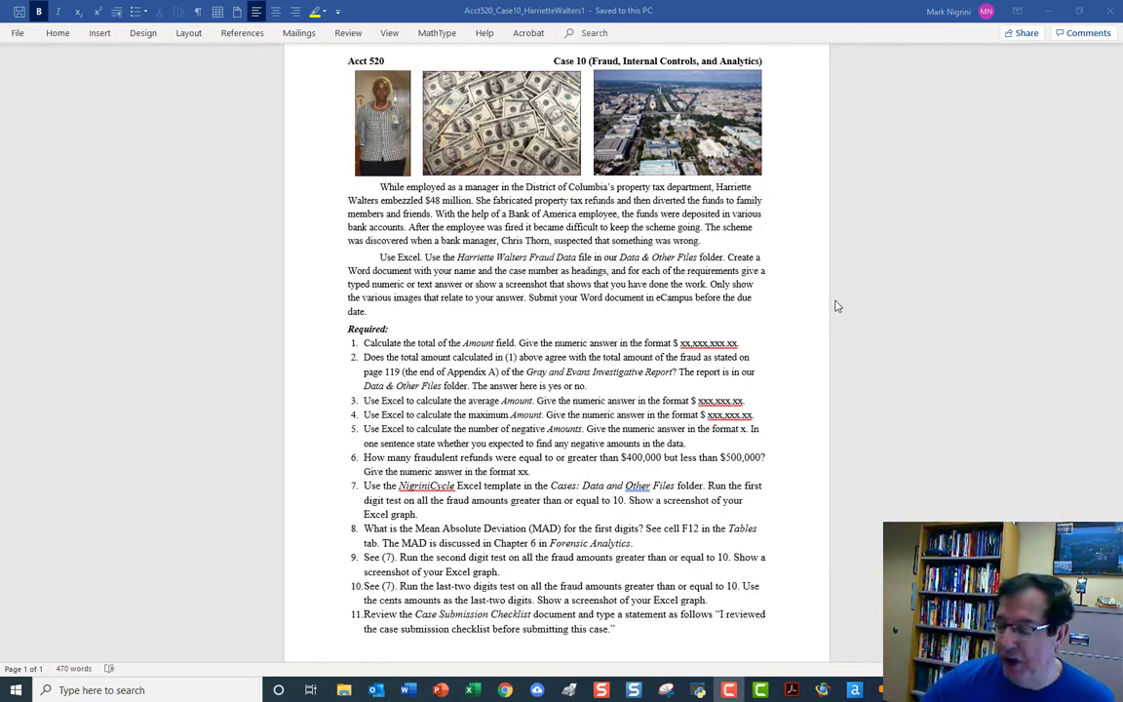
pyautogui.moveTo(759, 348)
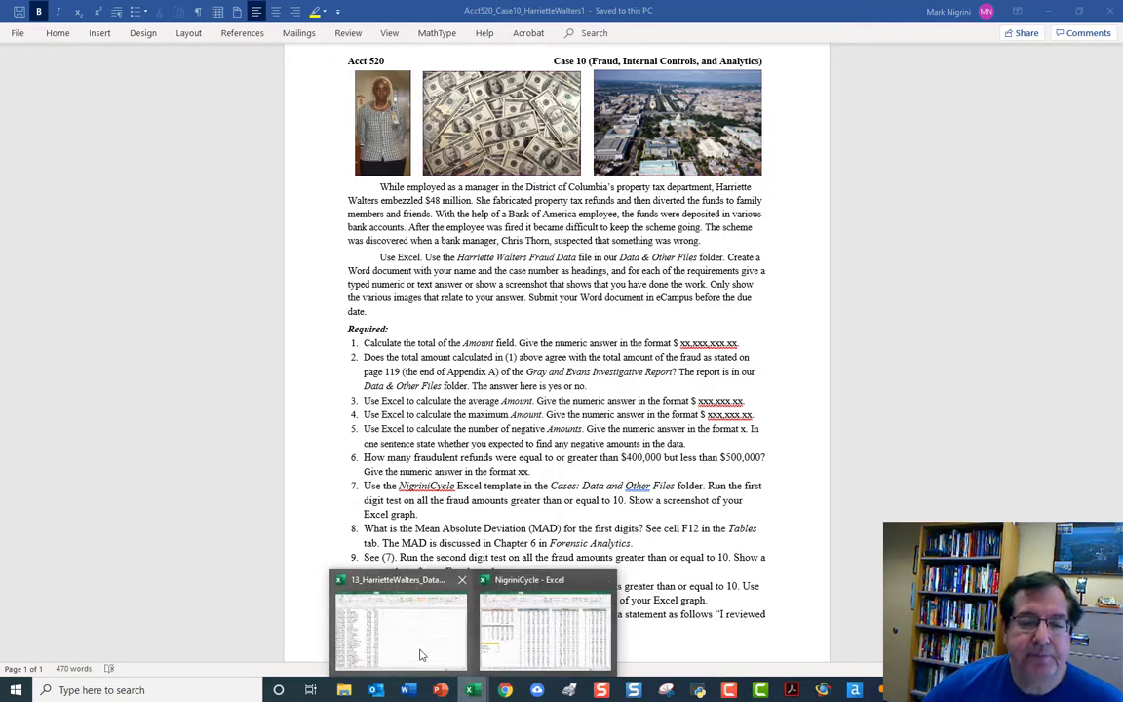
# Check dates and amounts in 13_HarrietteWalters_Data, scrolling to row 240 and back.
pyautogui.click(543, 623)
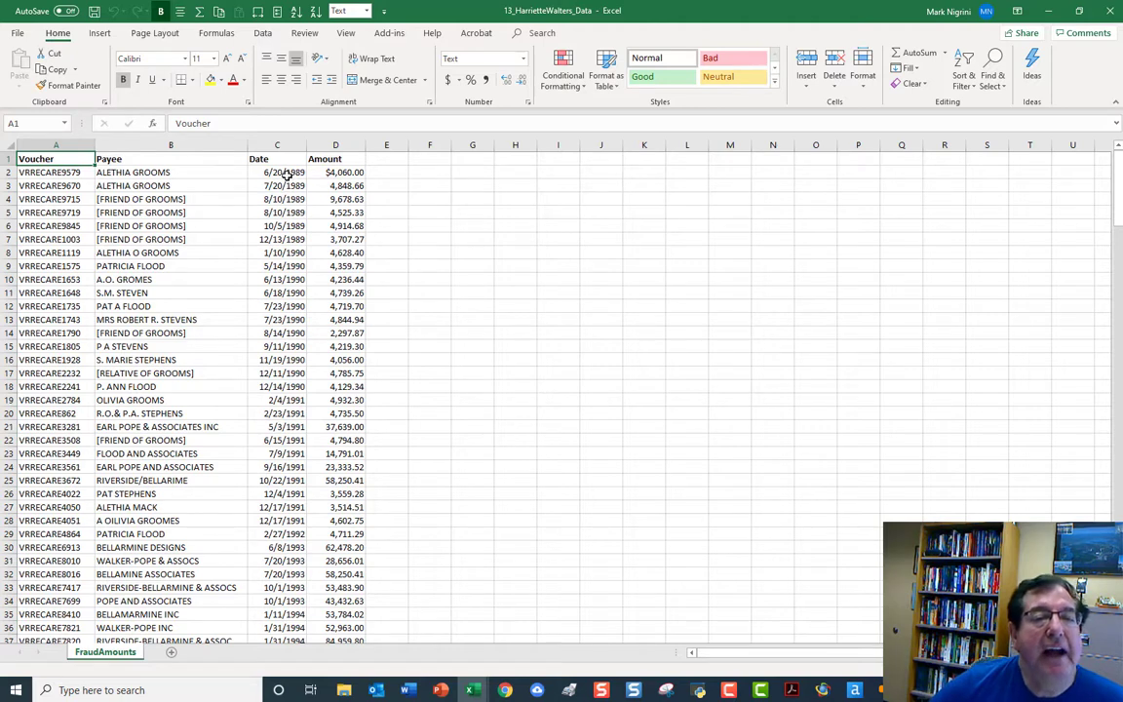
pyautogui.click(277, 173)
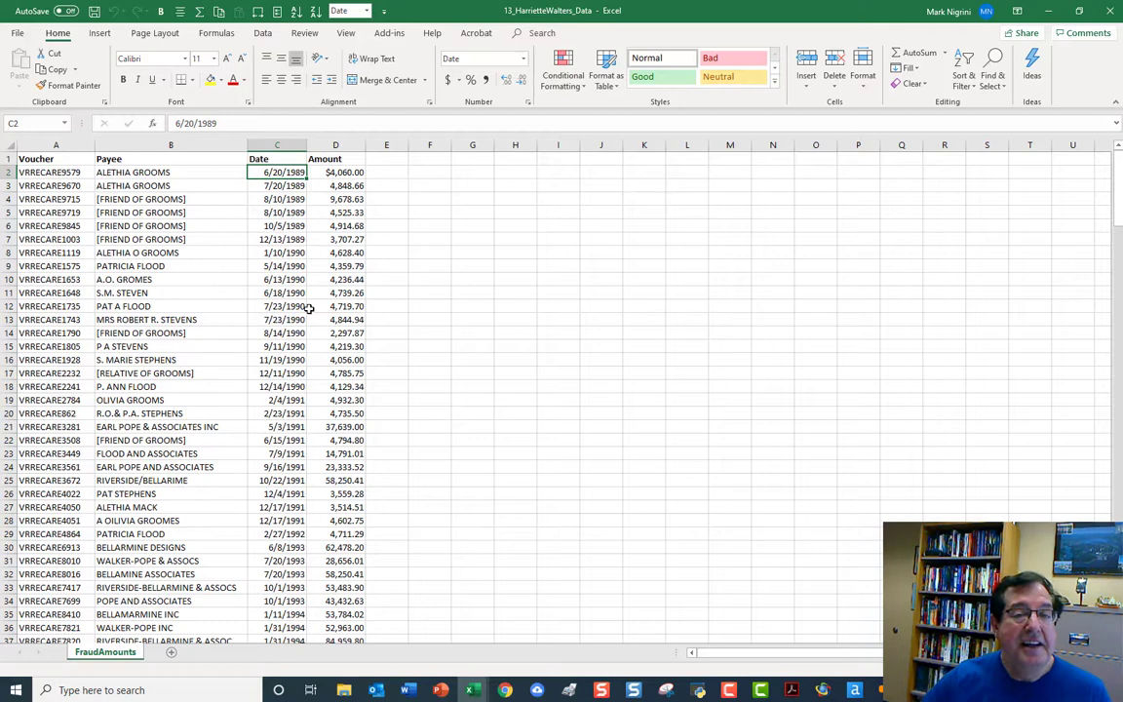
pyautogui.moveTo(331, 185)
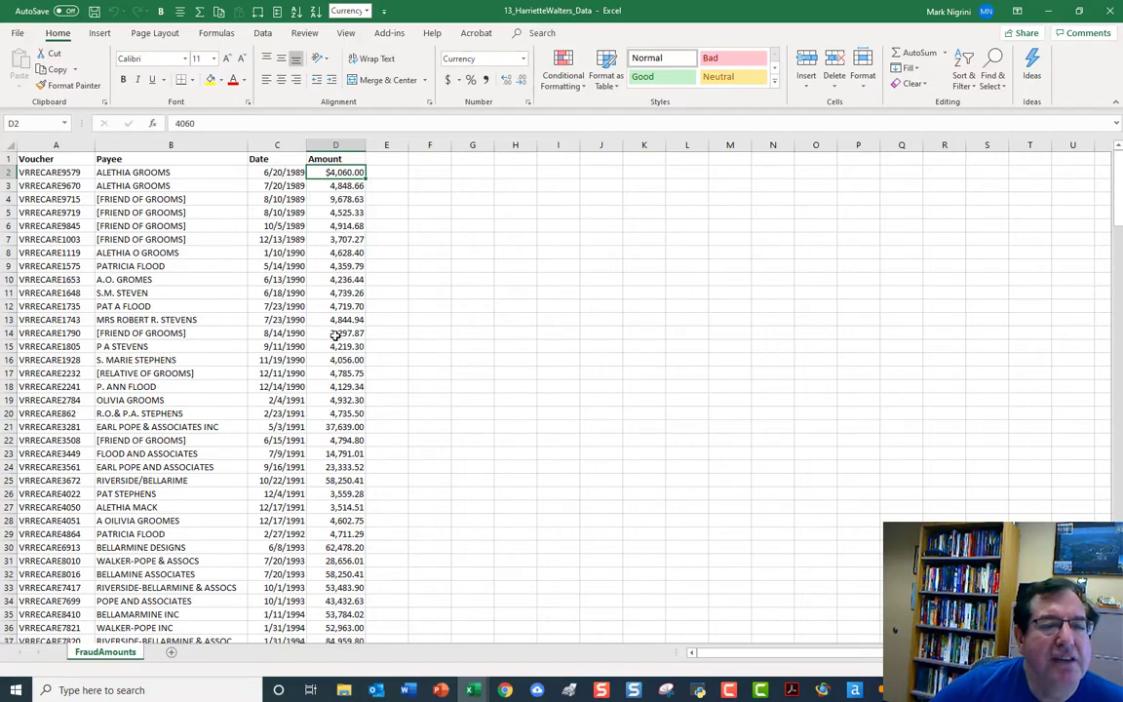
pyautogui.scroll(-3)
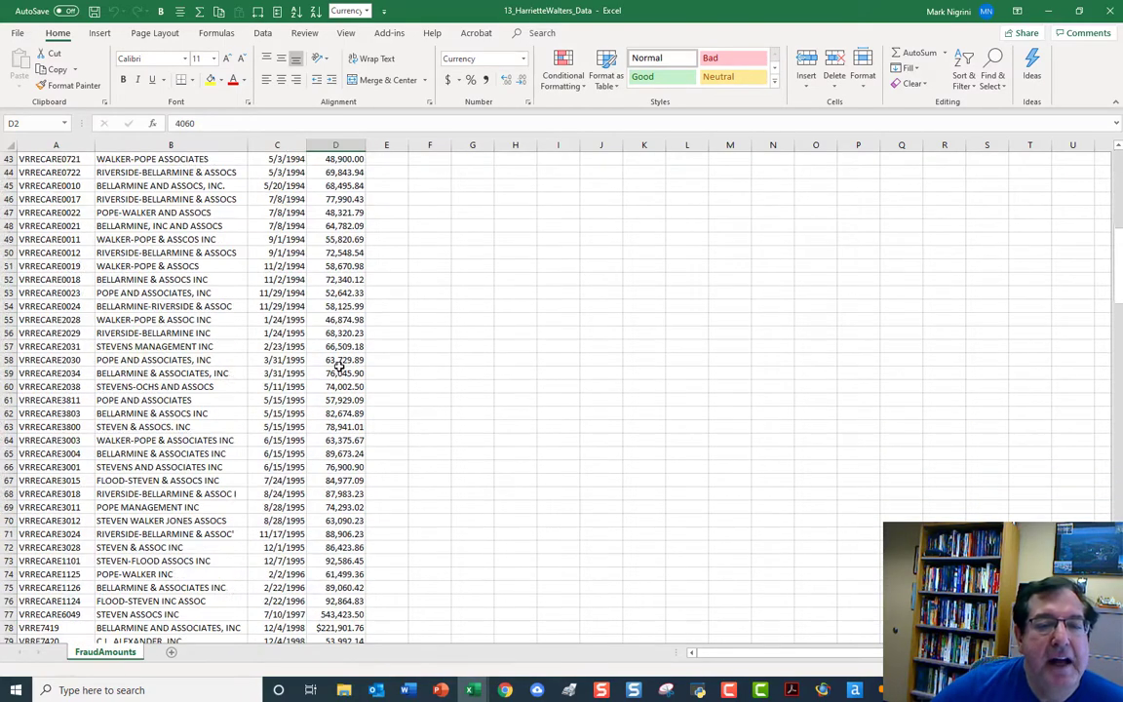
pyautogui.scroll(-3)
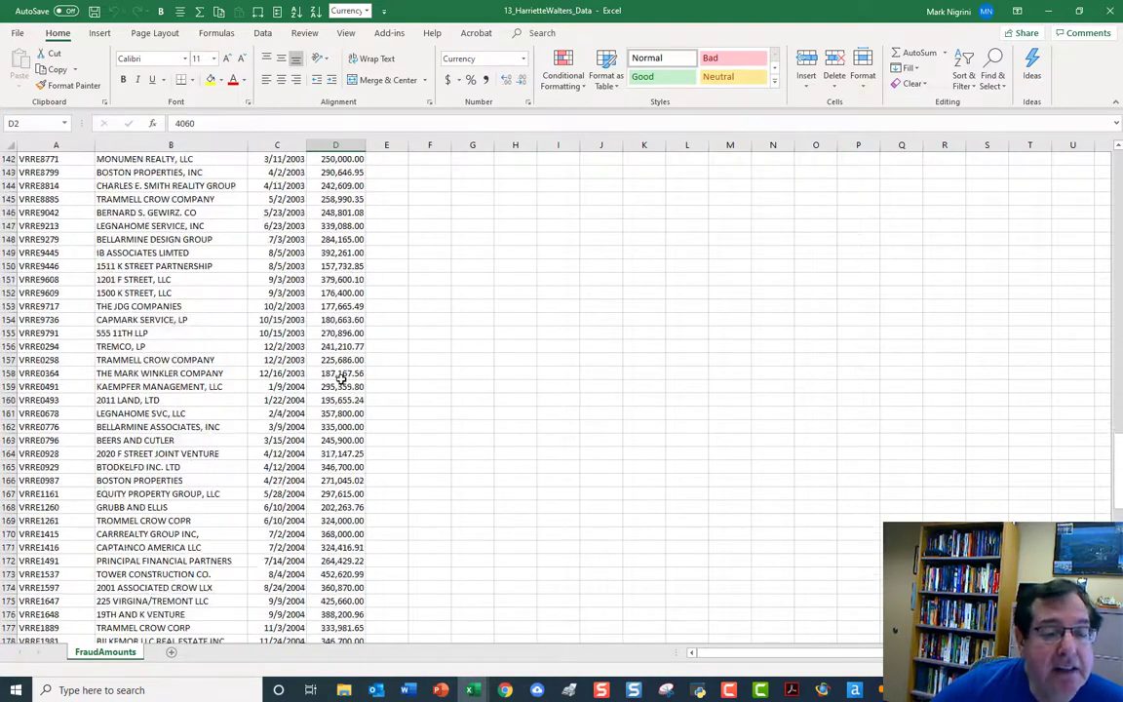
pyautogui.scroll(-3)
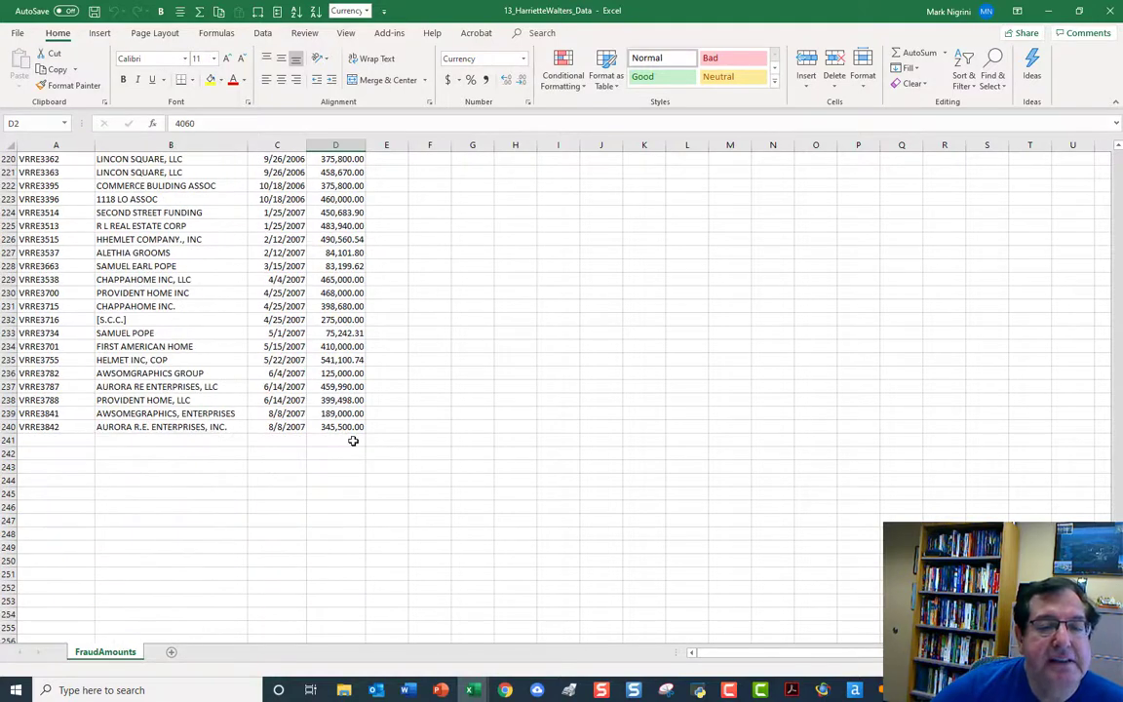
pyautogui.moveTo(348, 399)
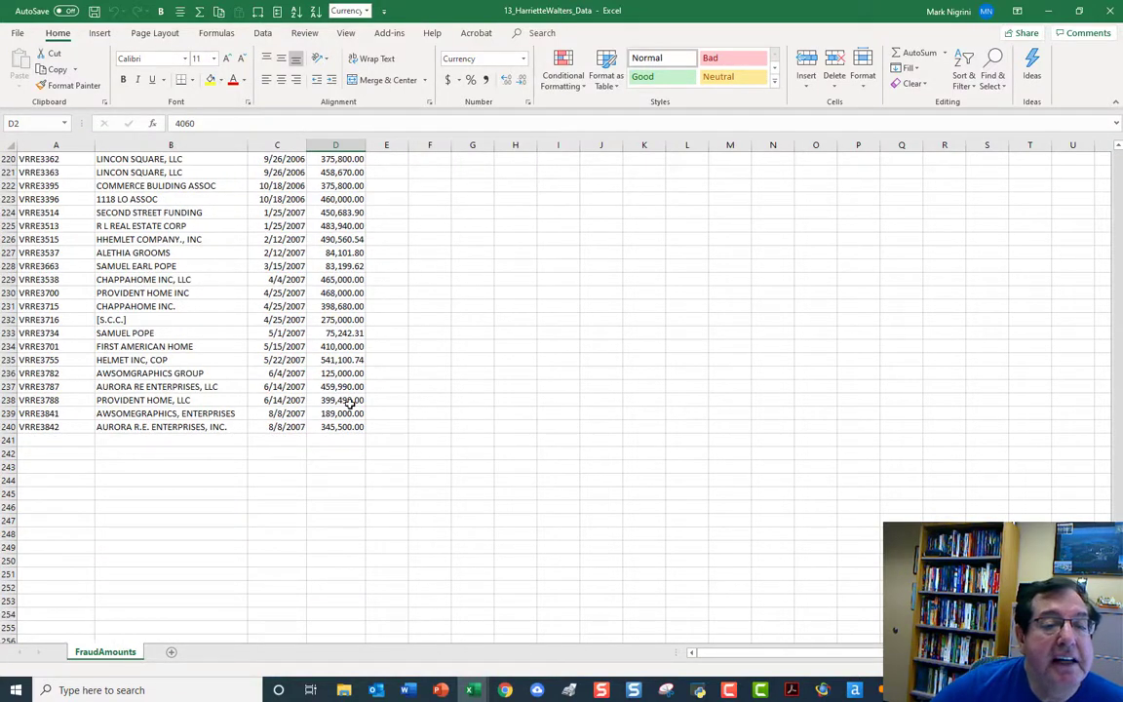
pyautogui.click(335, 400)
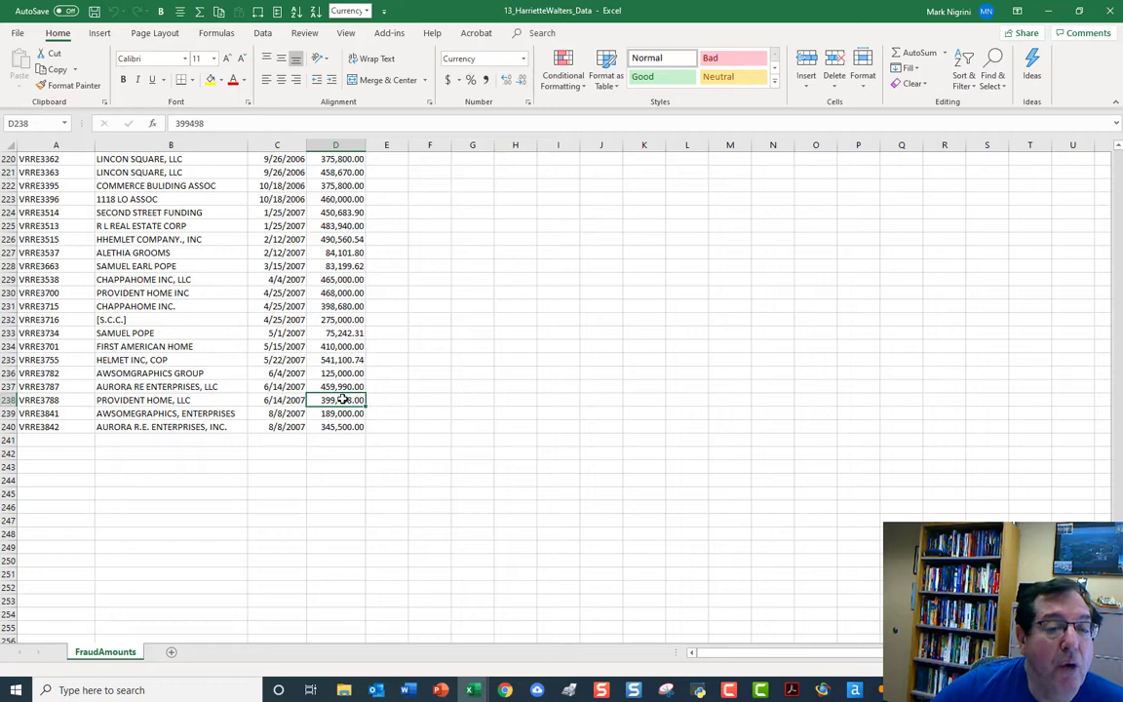
pyautogui.click(336, 386)
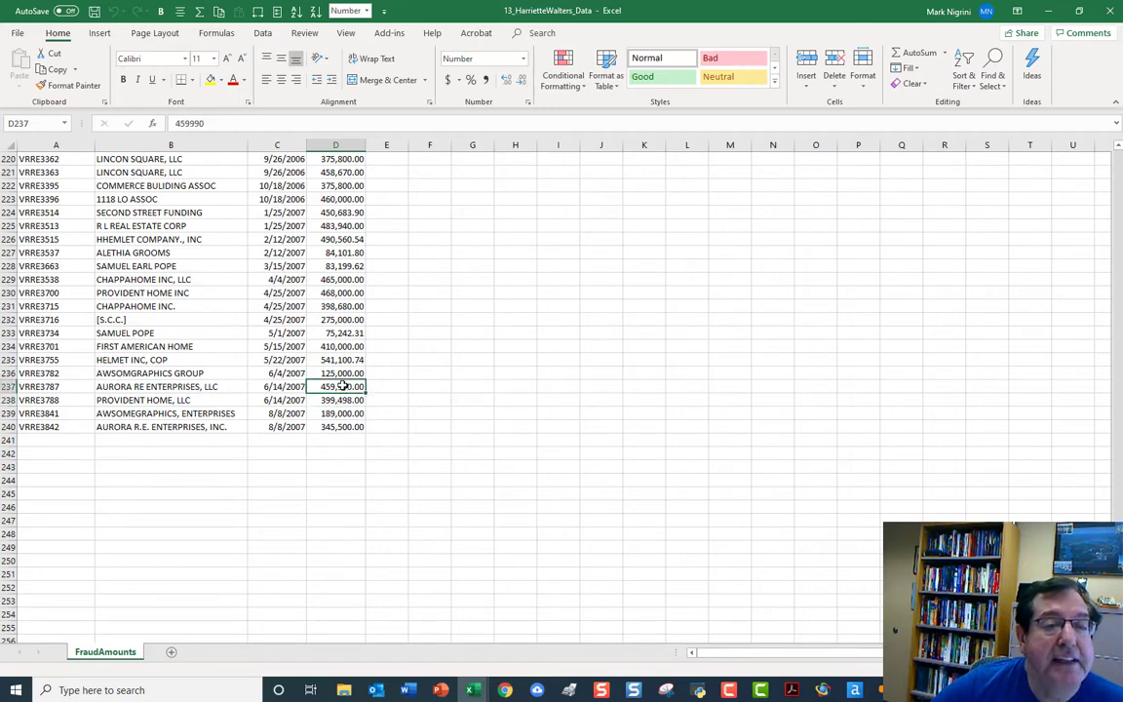
pyautogui.click(336, 346)
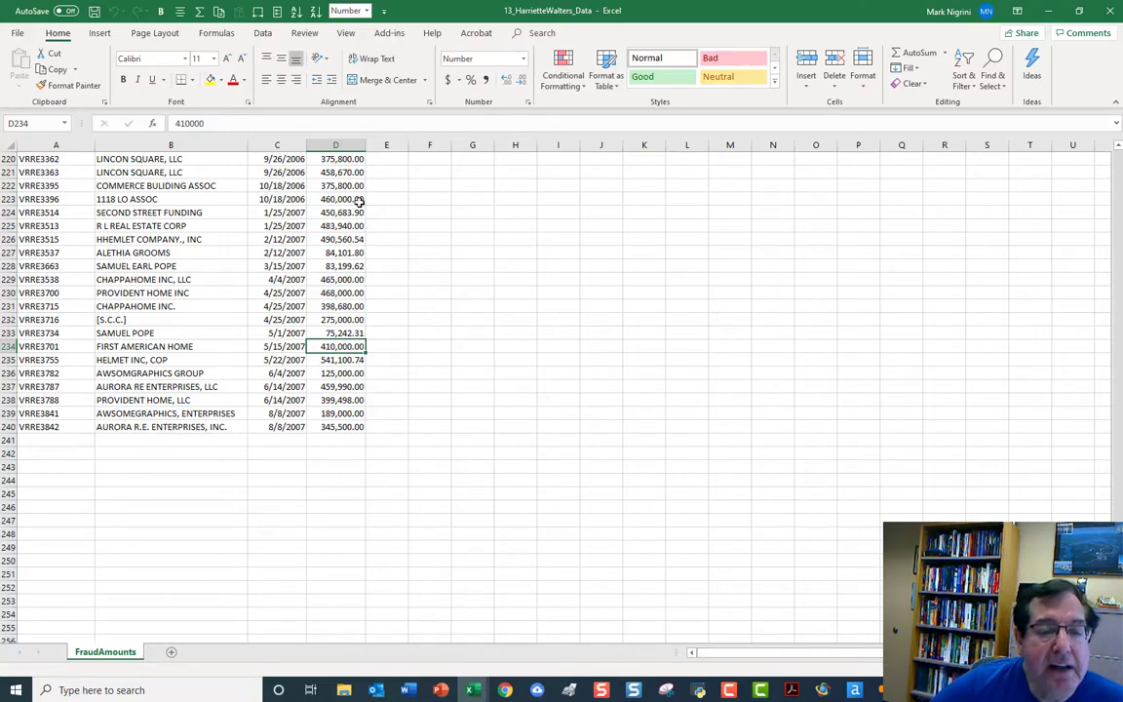
pyautogui.scroll(3)
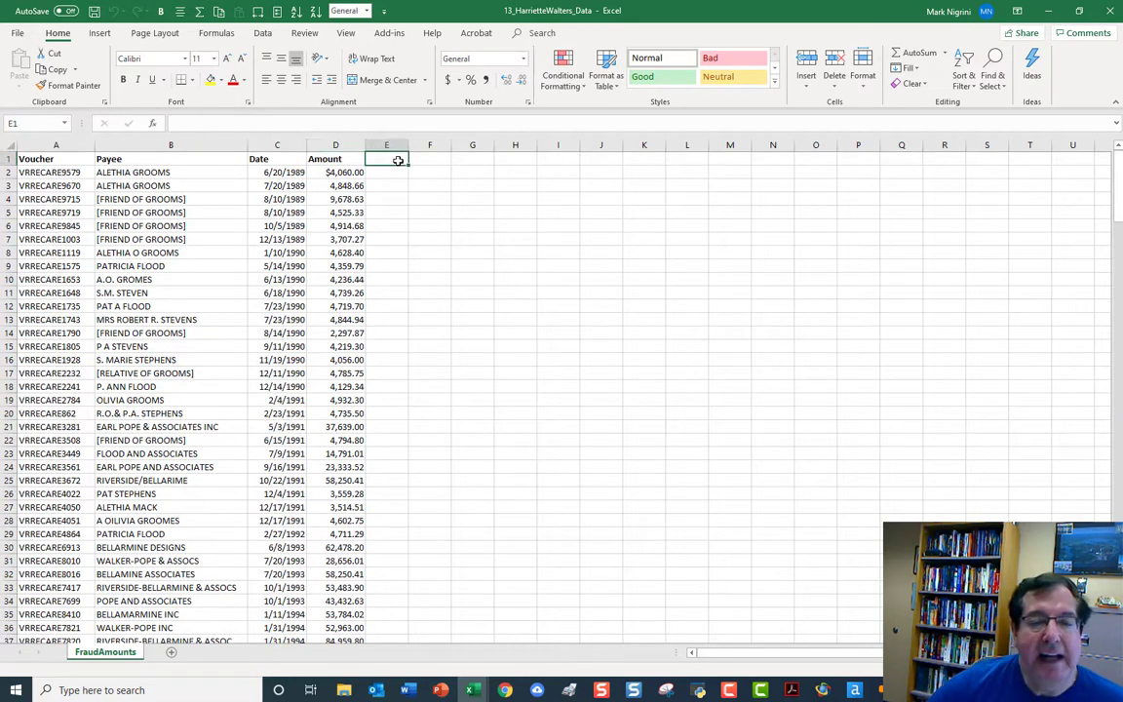
# Type a bold 'Statistics' heading in E1 and widen column E.
pyautogui.write('Statistics')
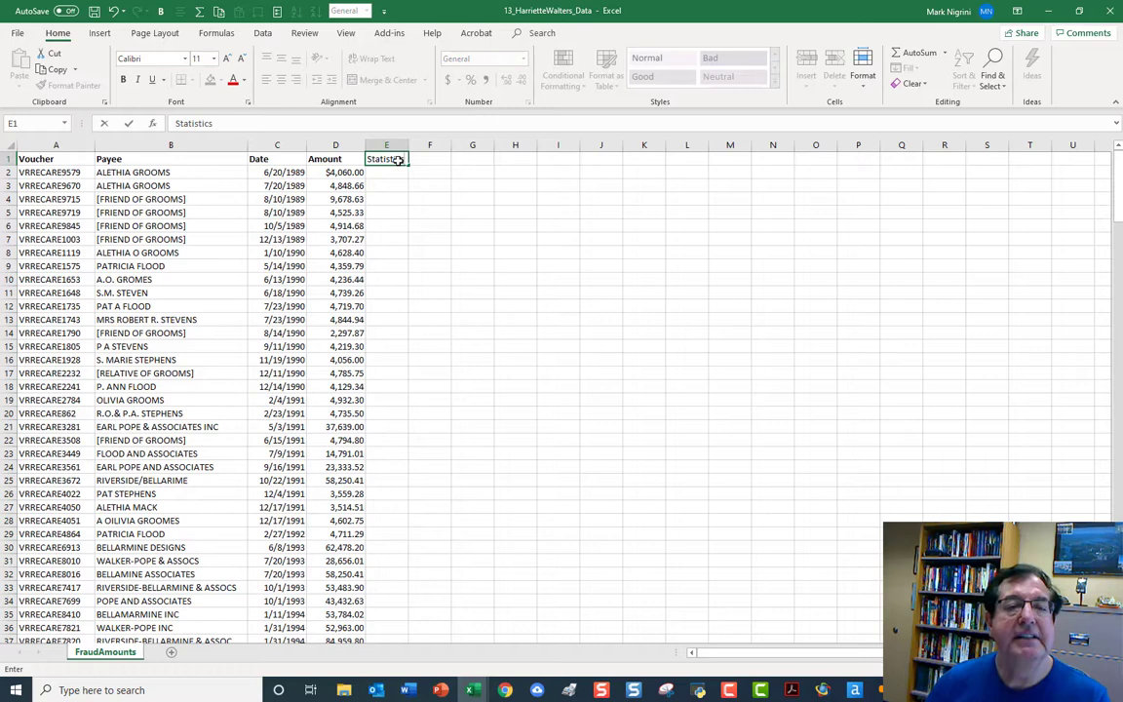
pyautogui.rightClick(386, 159)
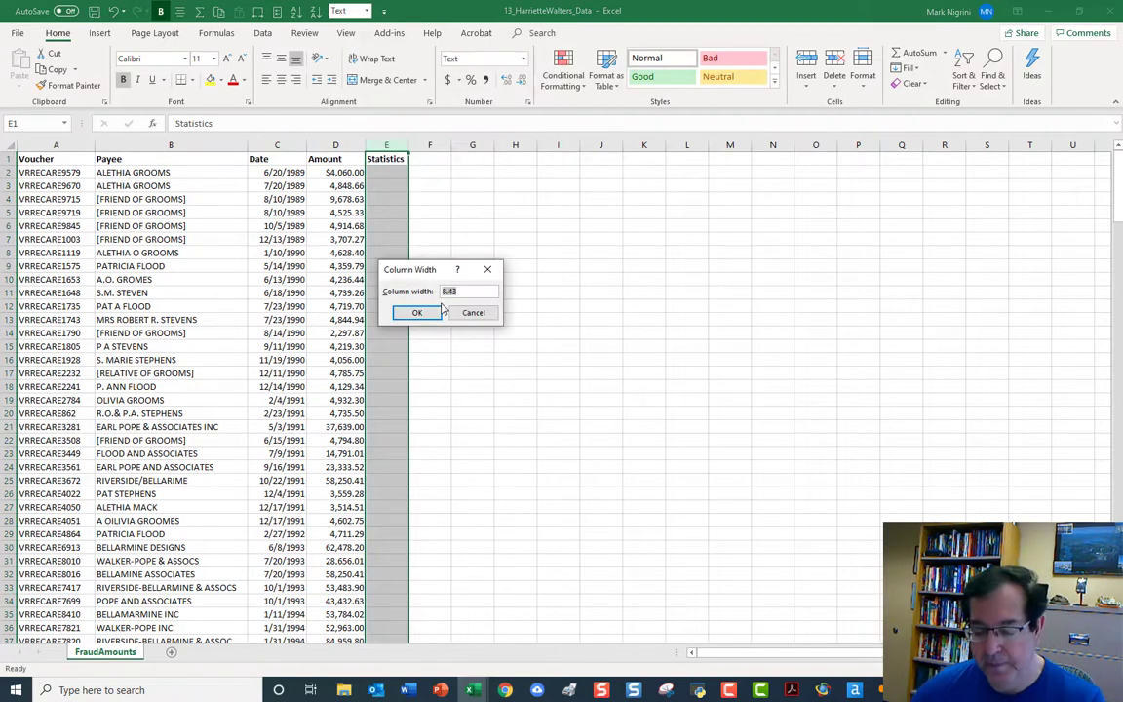
pyautogui.click(417, 312)
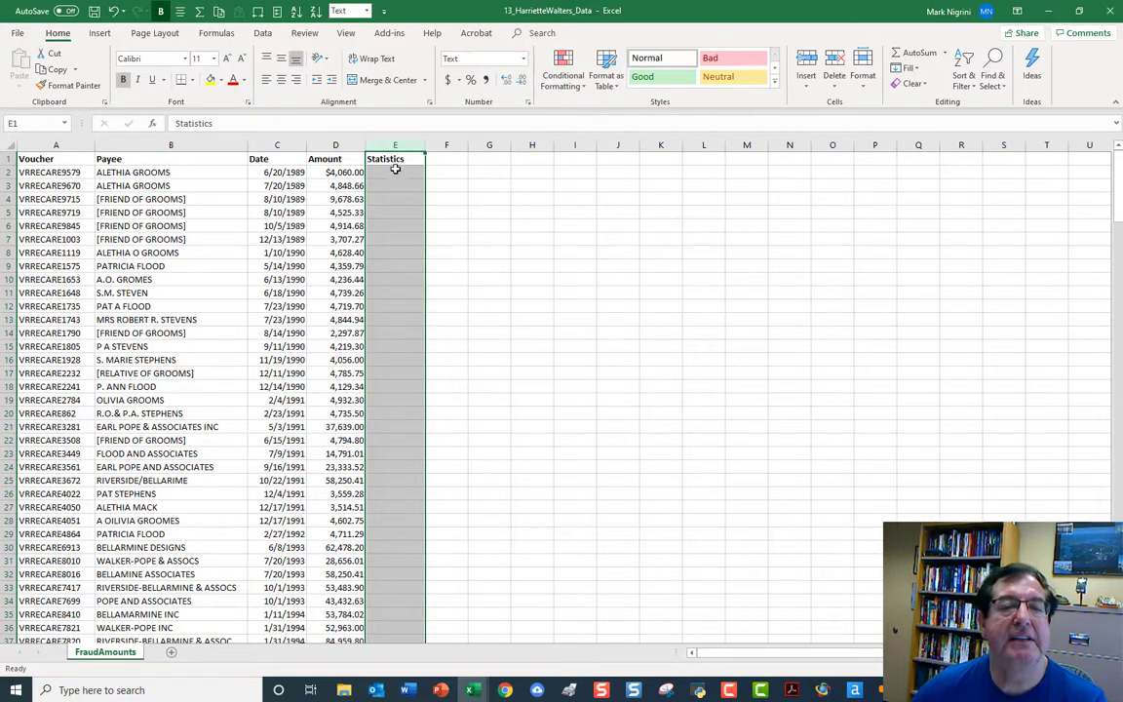
pyautogui.click(395, 173)
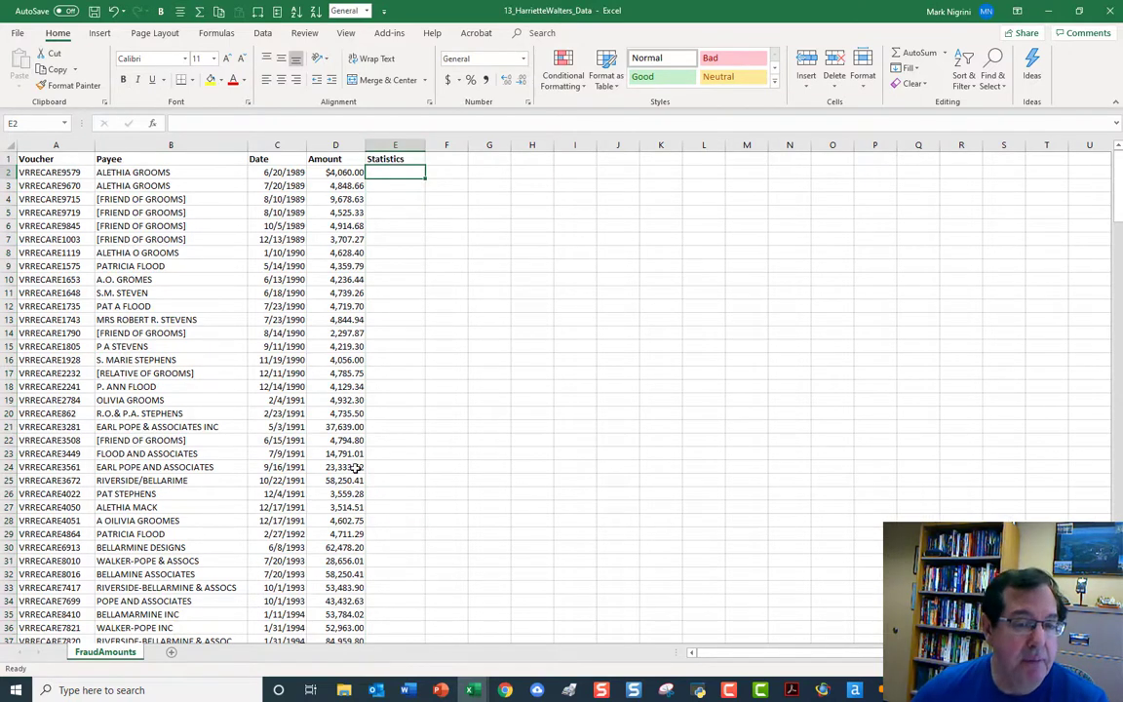
pyautogui.moveTo(408, 222)
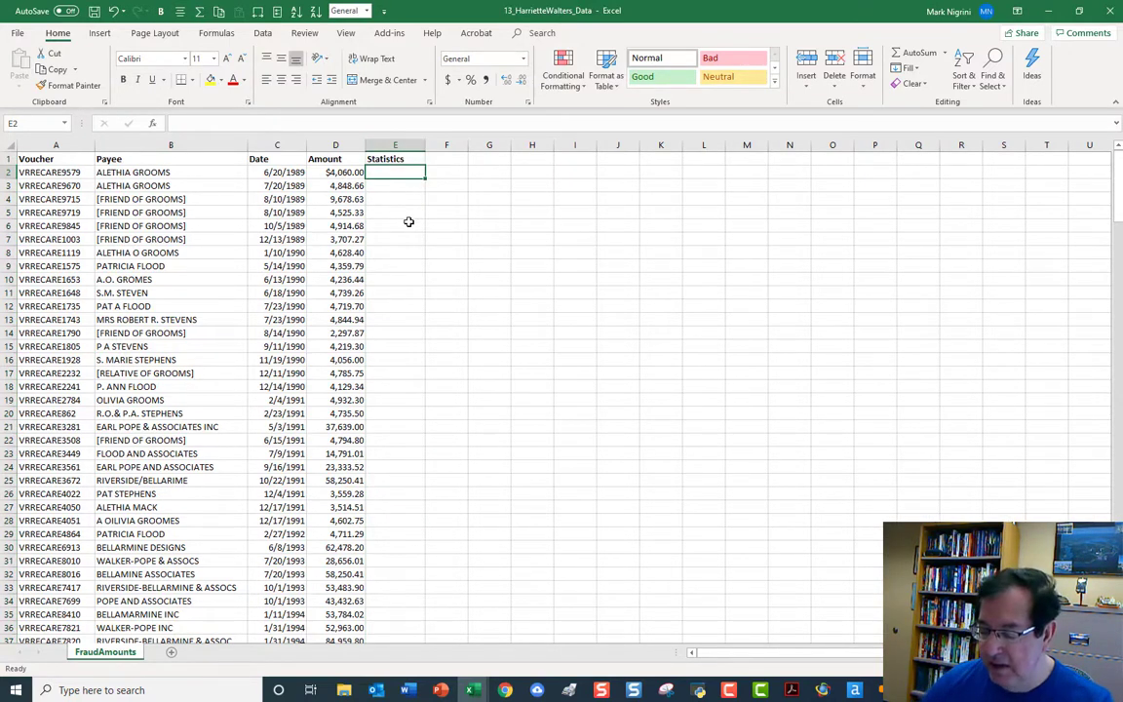
# Enter =SUM(D1:D240) in E2 to total the Amount column.
pyautogui.write('=sum')
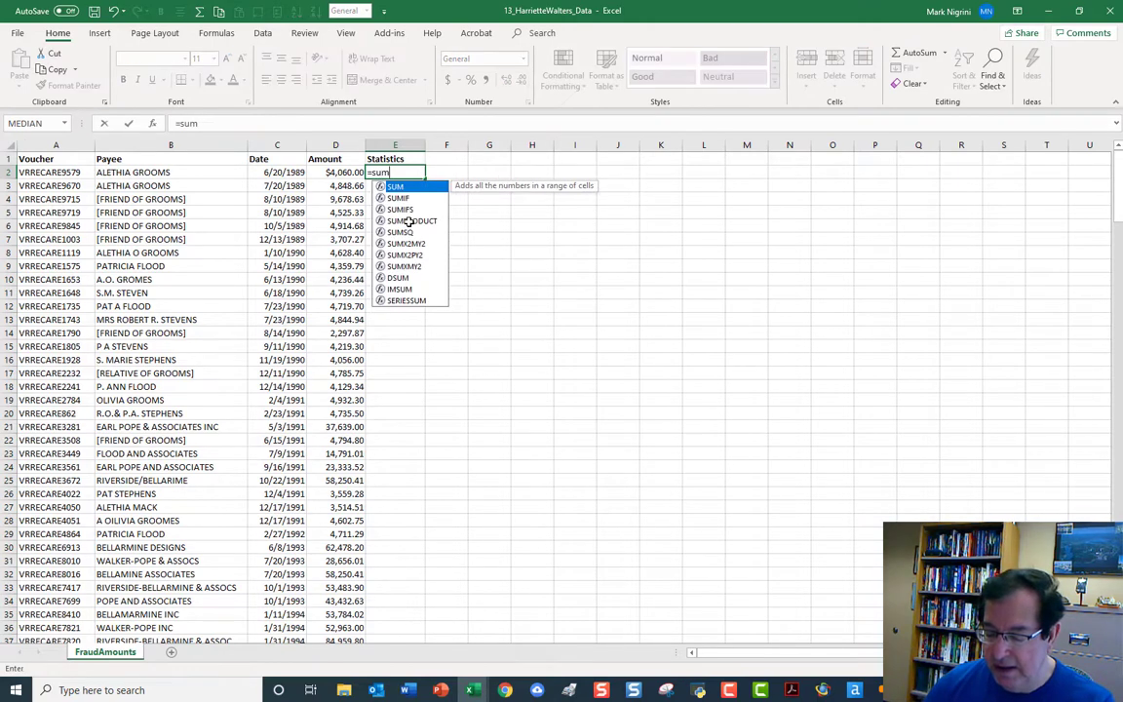
pyautogui.write('(')
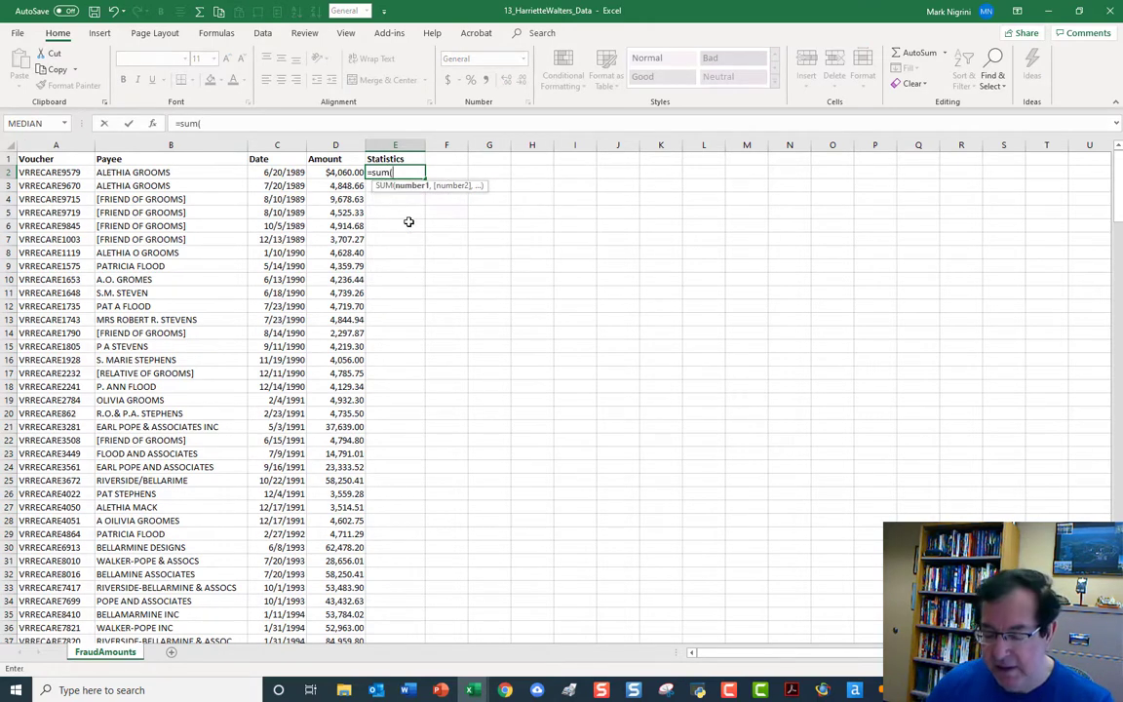
pyautogui.click(335, 158)
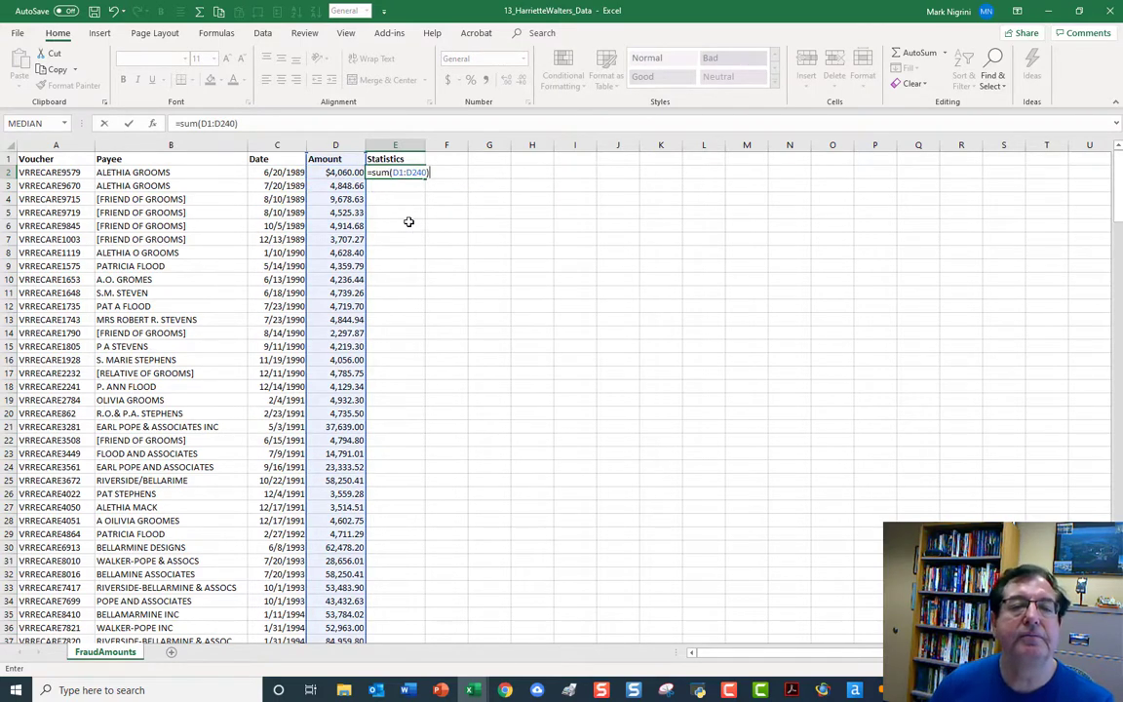
pyautogui.press('enter')
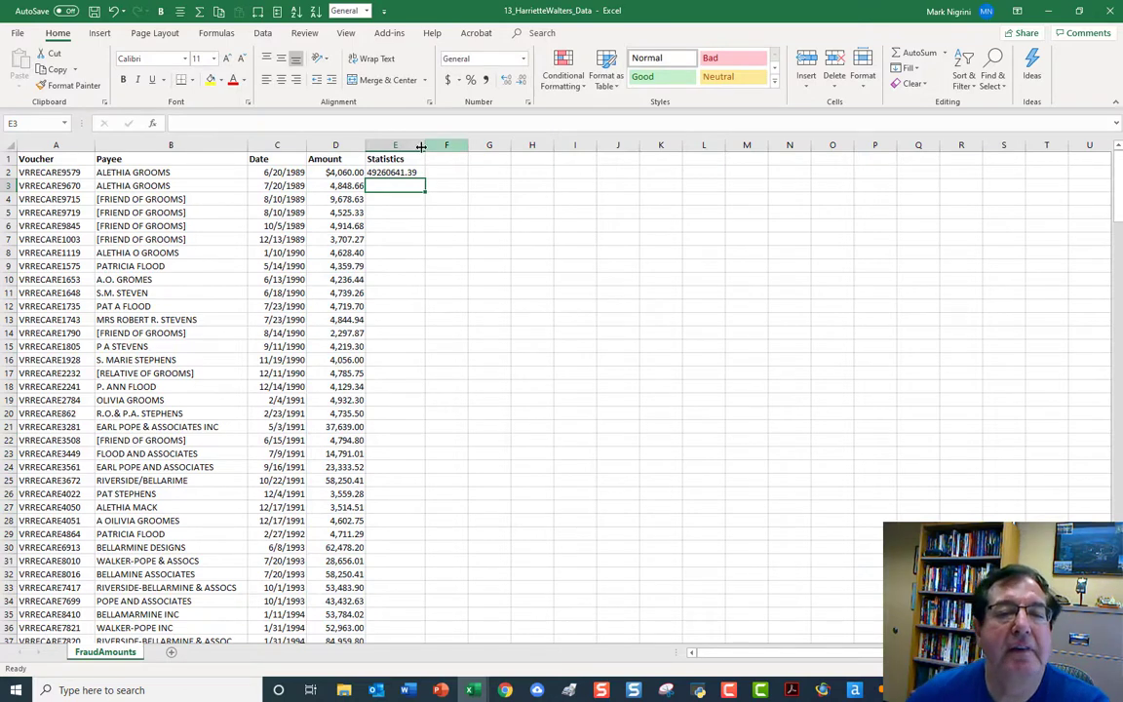
# Format E2 as currency ($49,260,641.39) and set column E width to 12.
pyautogui.rightClick(395, 173)
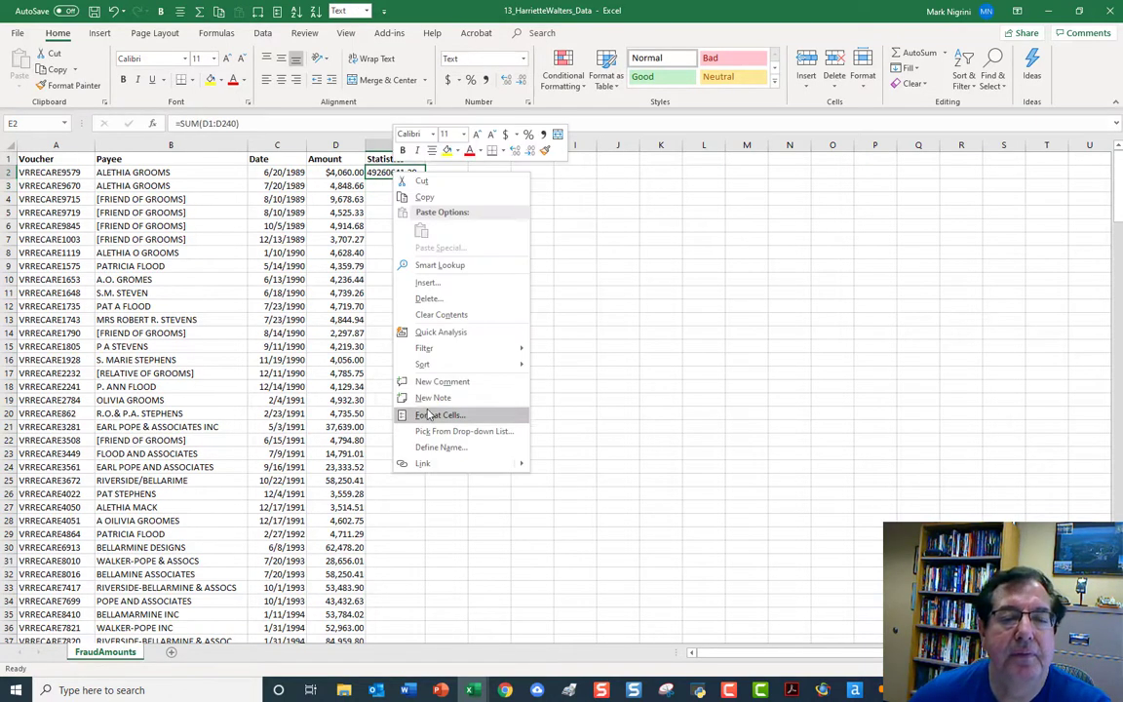
pyautogui.click(440, 414)
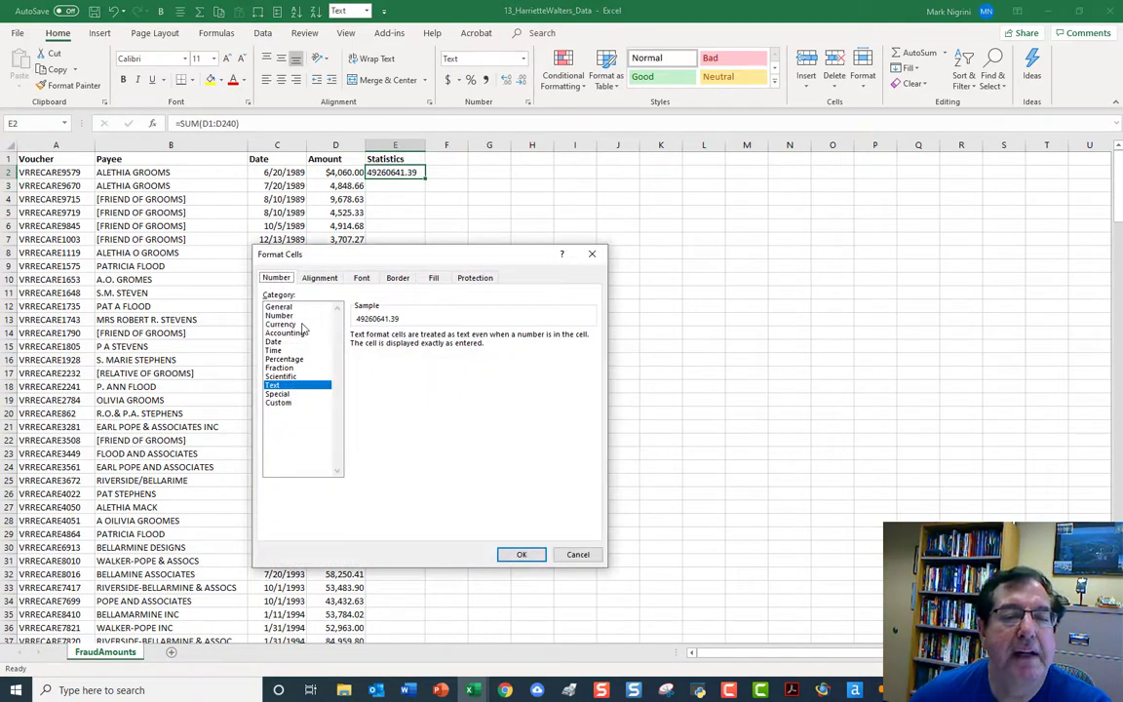
pyautogui.click(281, 324)
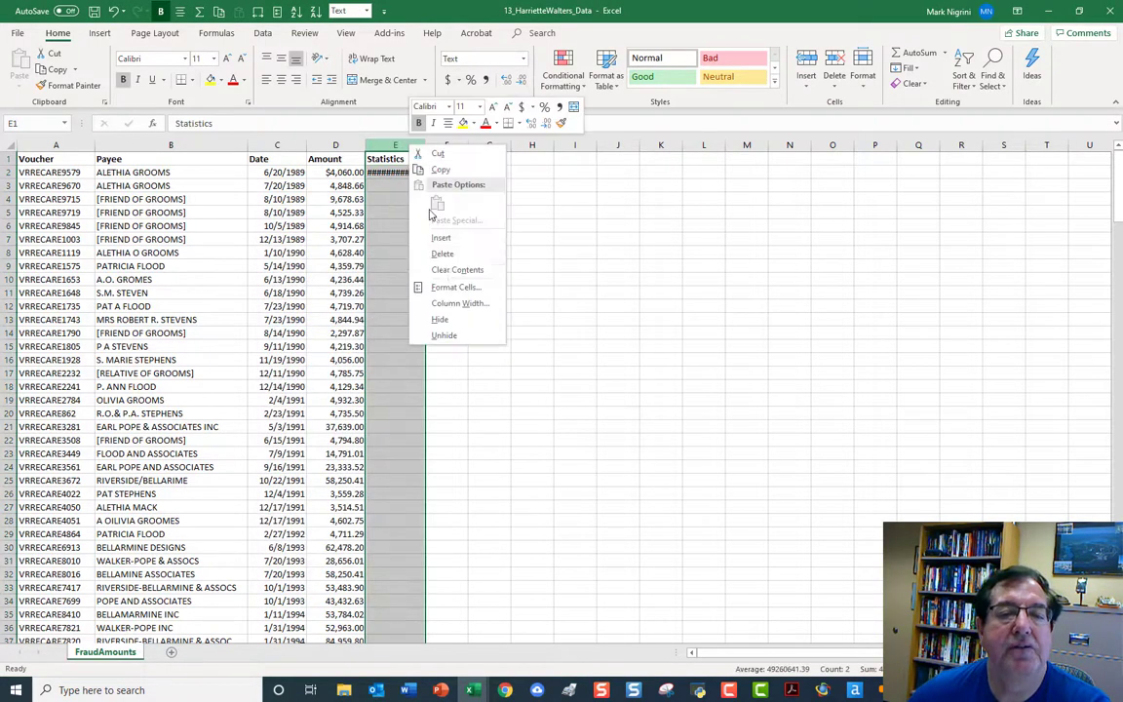
pyautogui.click(455, 287)
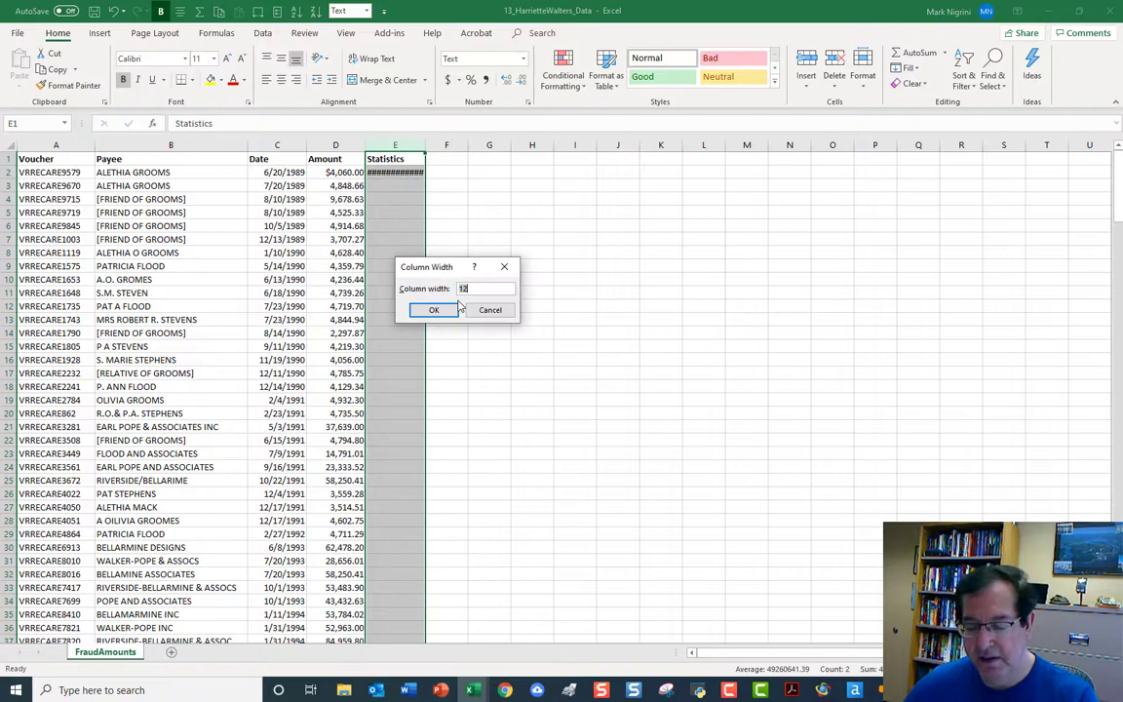
pyautogui.click(433, 309)
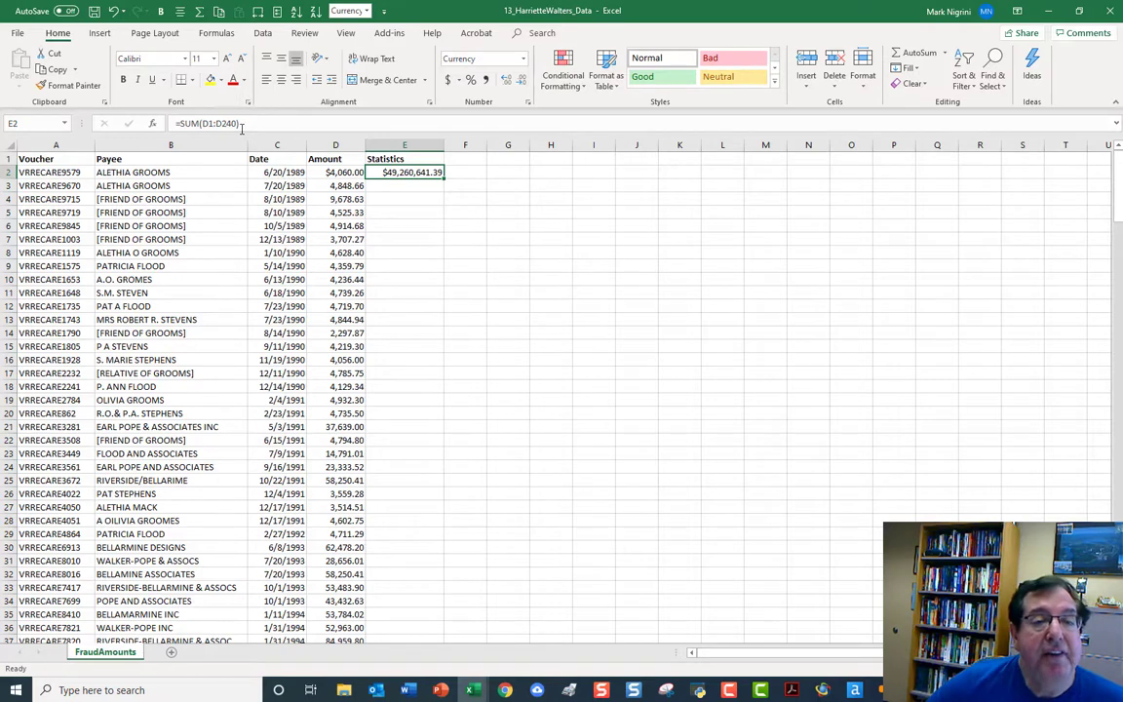
pyautogui.moveTo(242, 127)
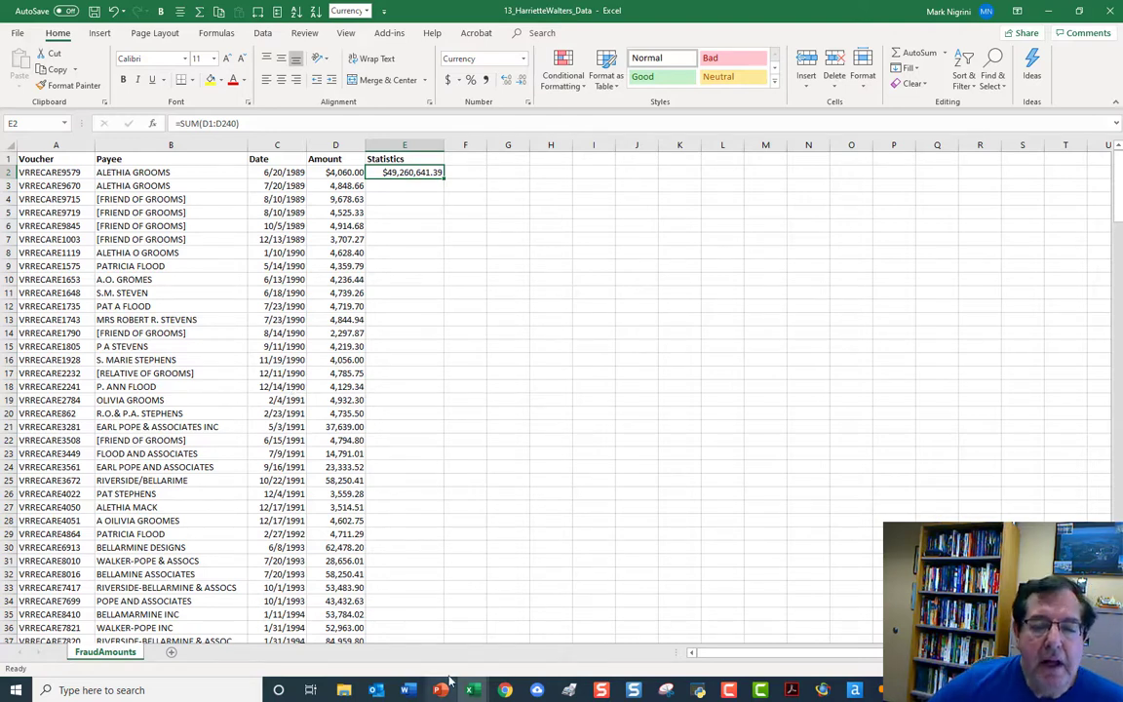
pyautogui.click(408, 690)
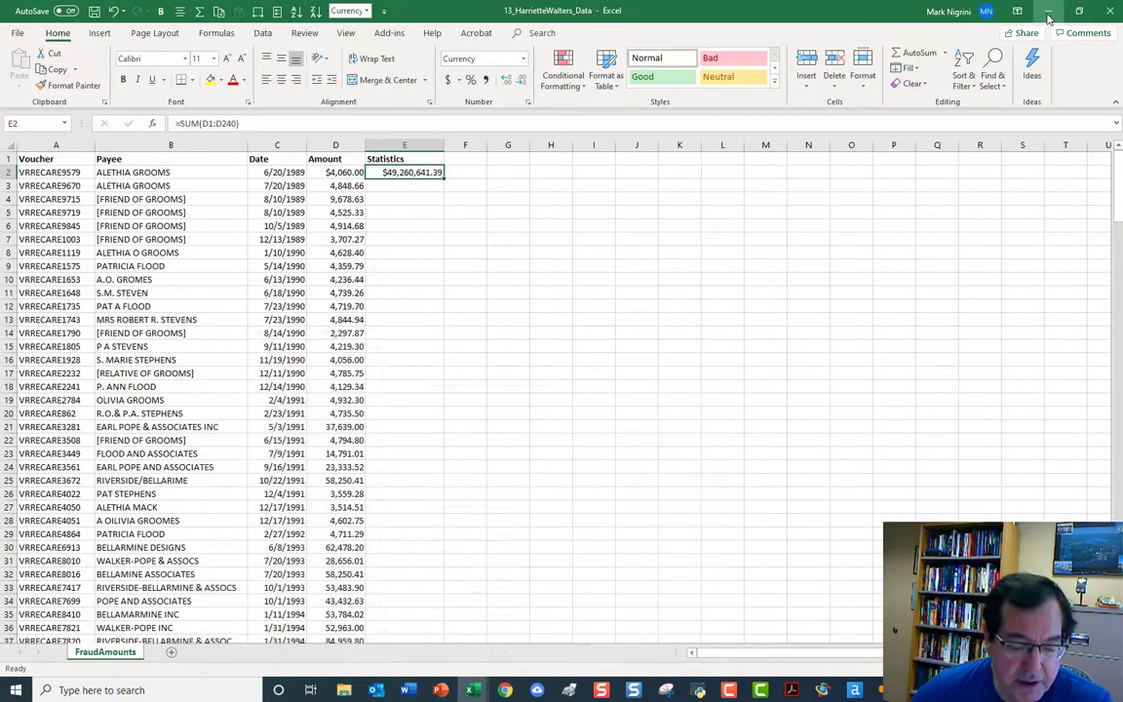
pyautogui.click(403, 211)
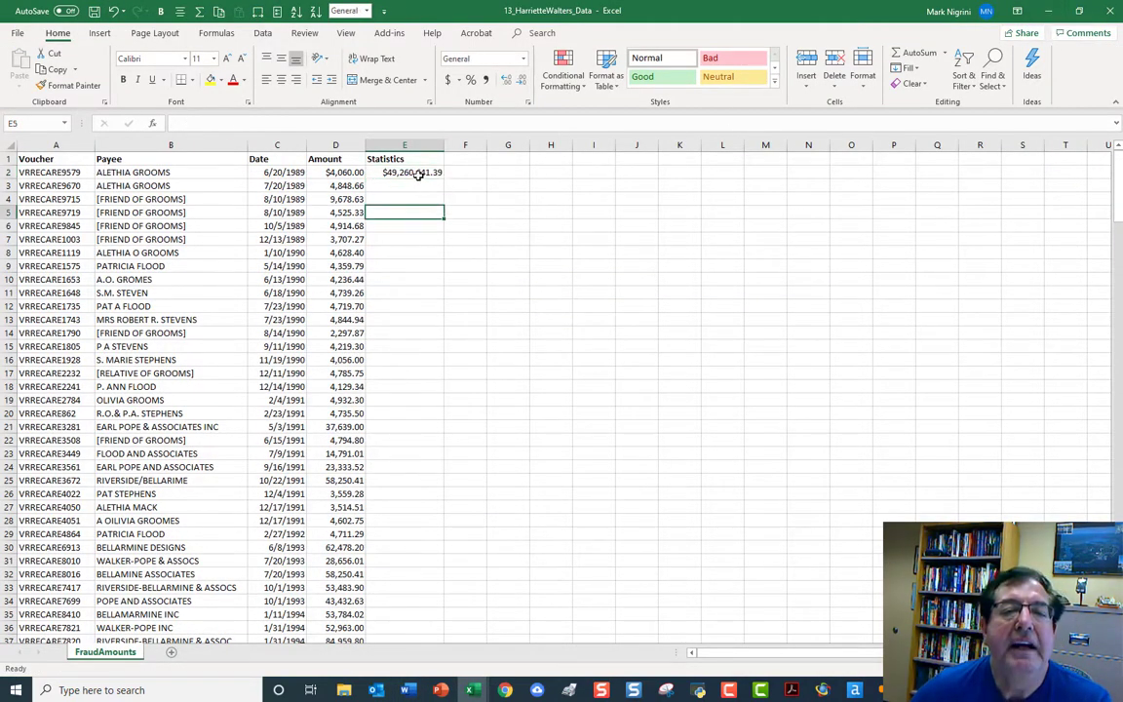
# Change E2's SUM formula to =MAX(D1:D240), showing $543,423.50.
pyautogui.click(403, 172)
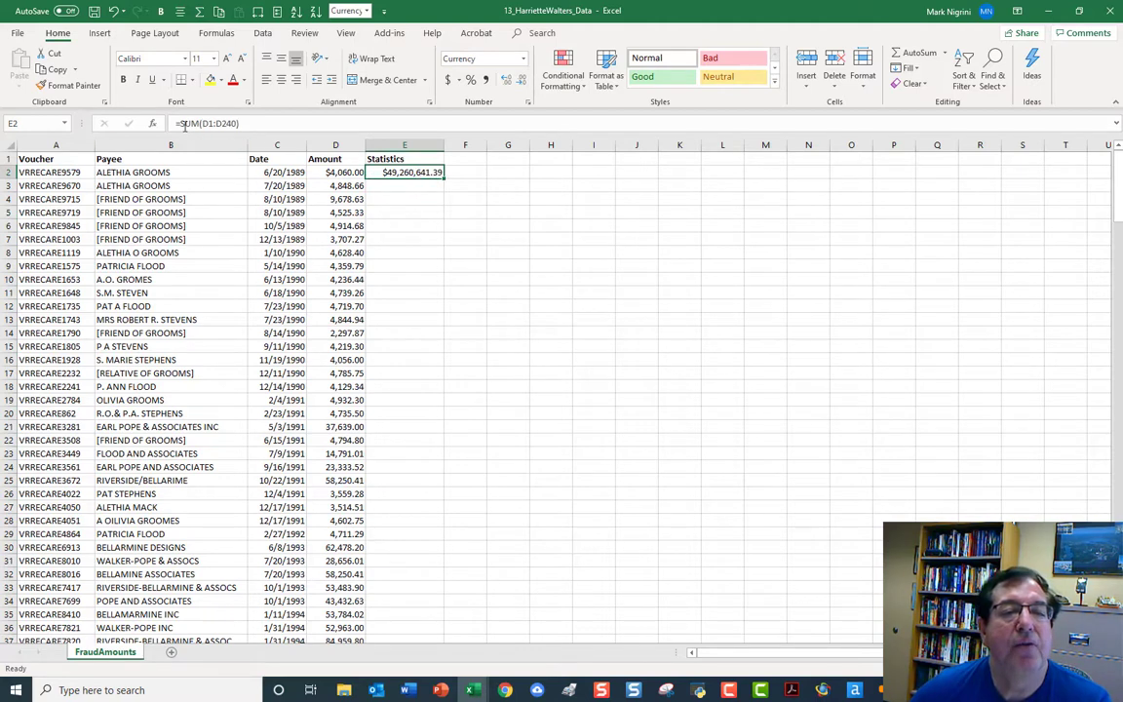
pyautogui.doubleClick(403, 172)
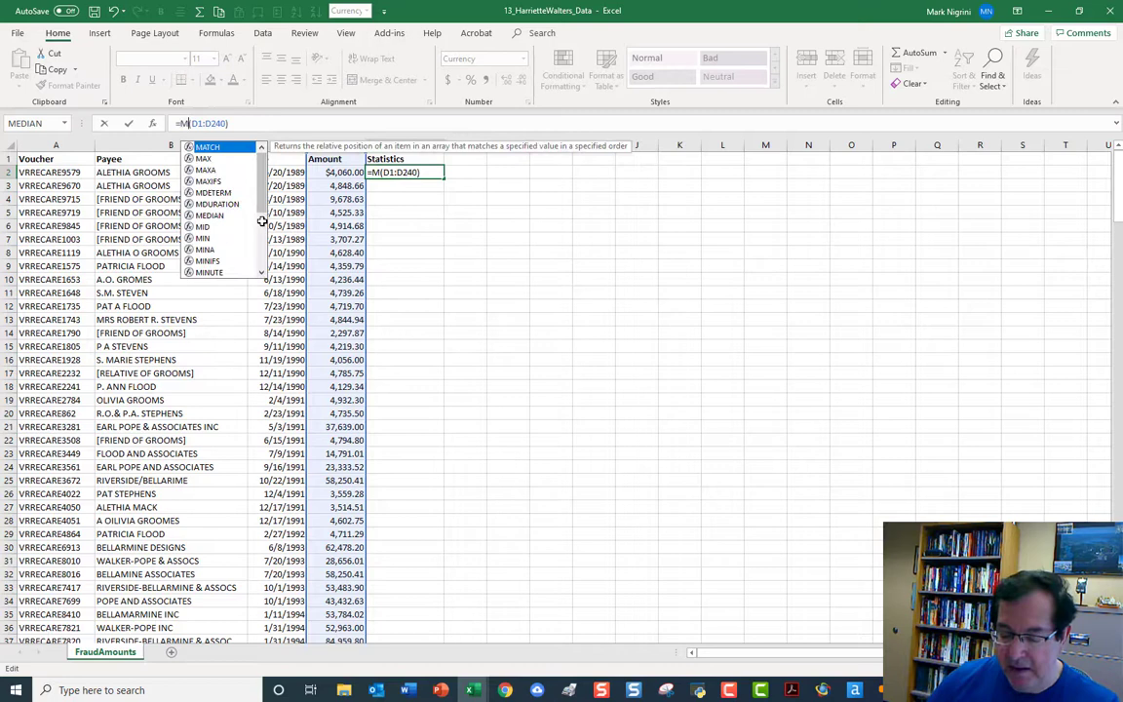
pyautogui.write('AX')
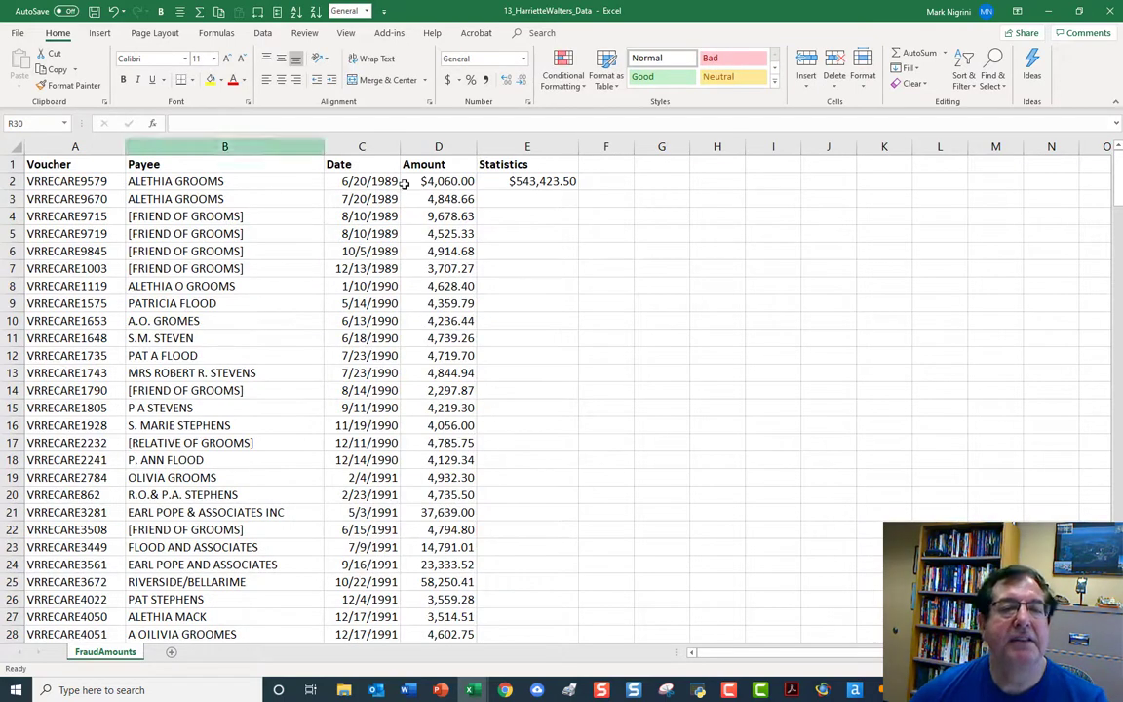
pyautogui.click(527, 181)
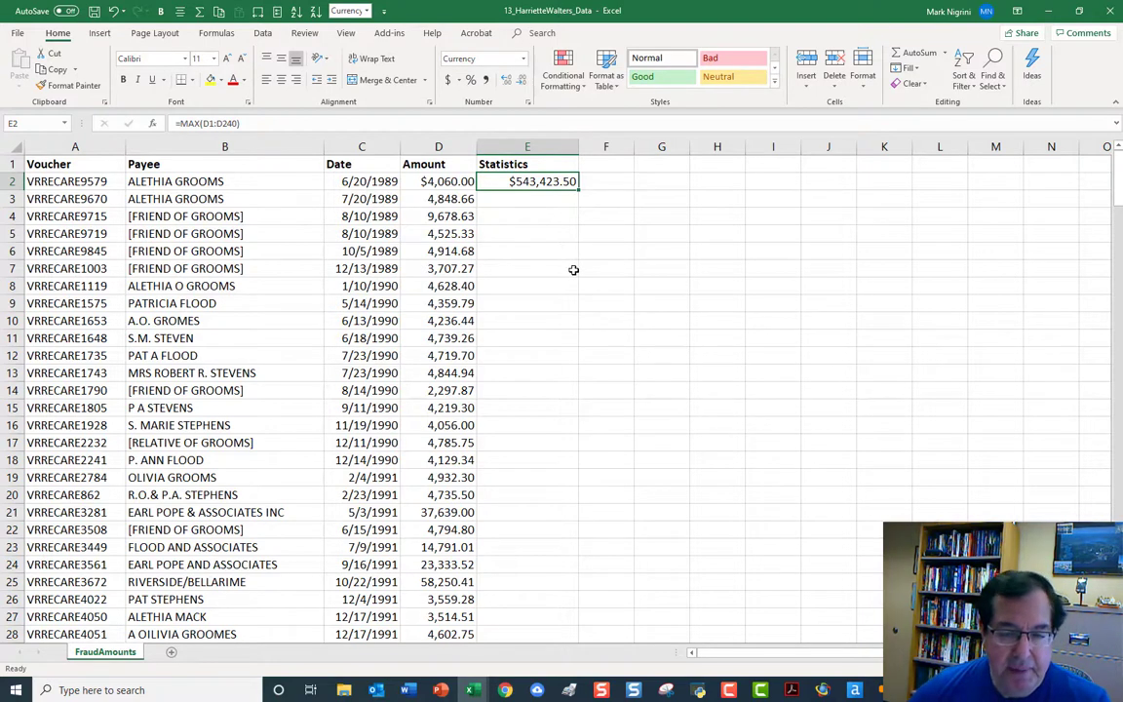
pyautogui.moveTo(578, 384)
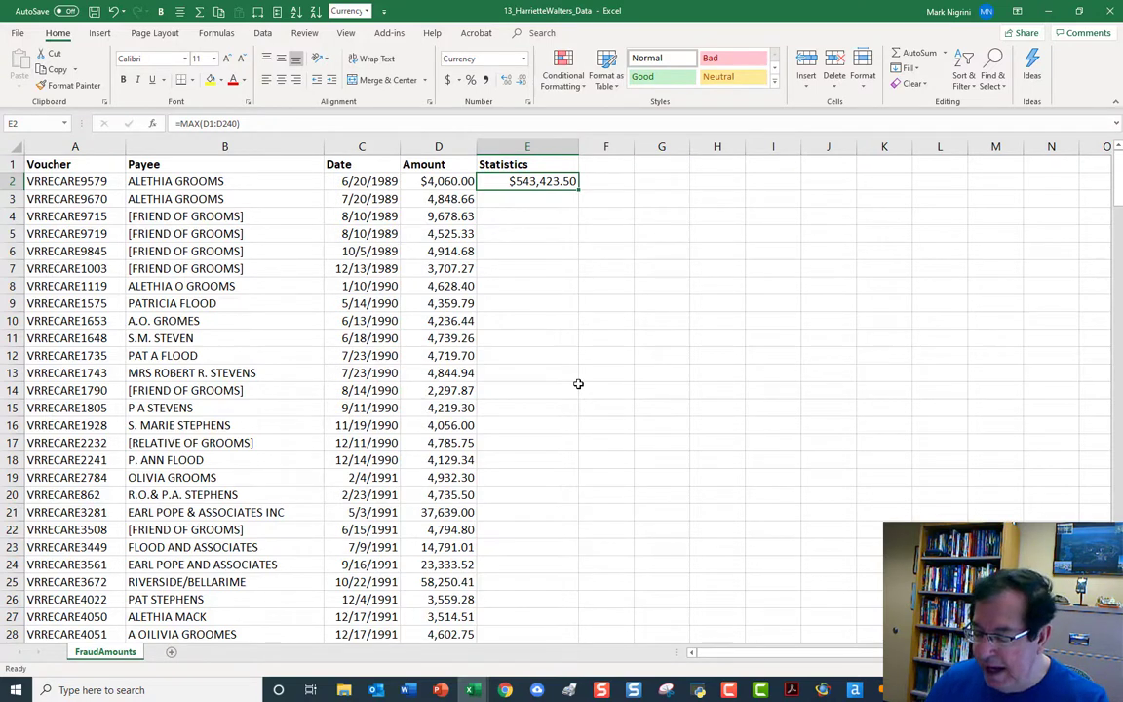
# Enter =COUNTIF(D2:D240,"<10000") in E2.
pyautogui.write('=C')
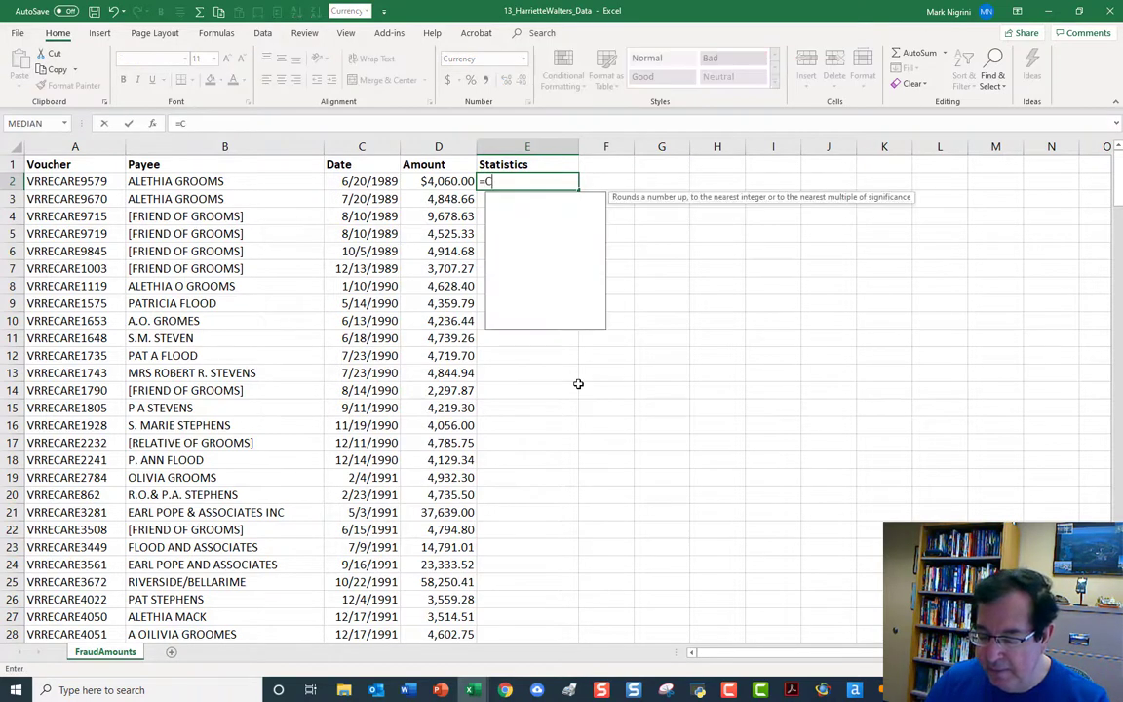
pyautogui.write('COUNTF(')
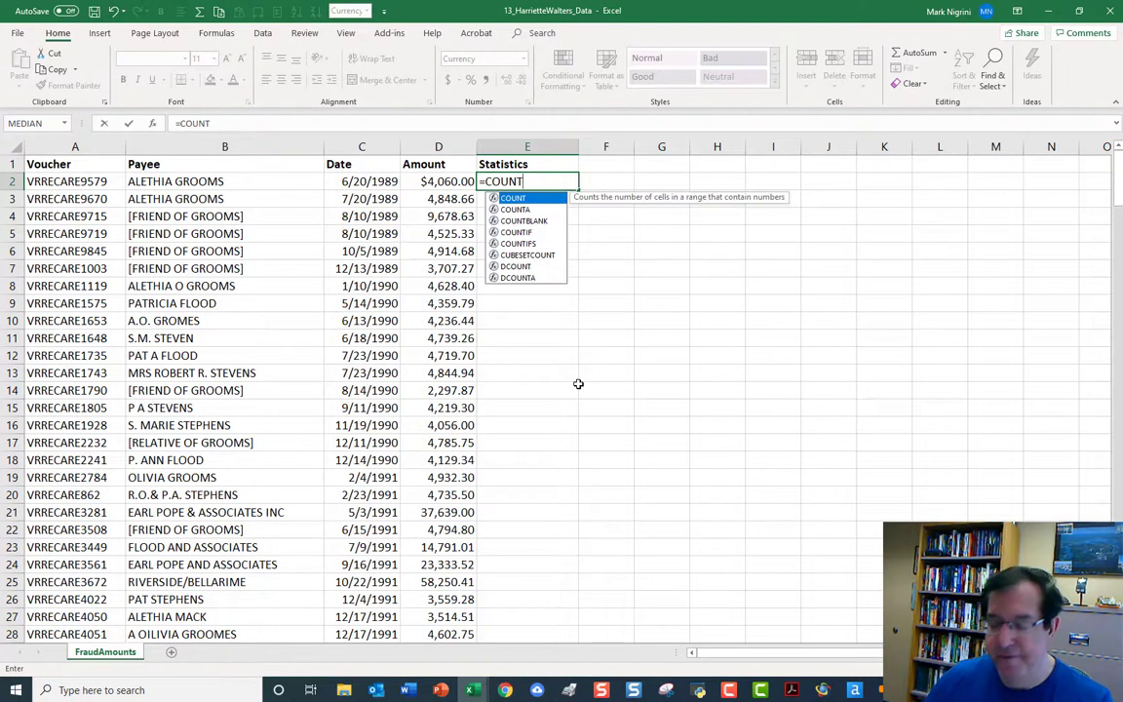
pyautogui.write('IF(')
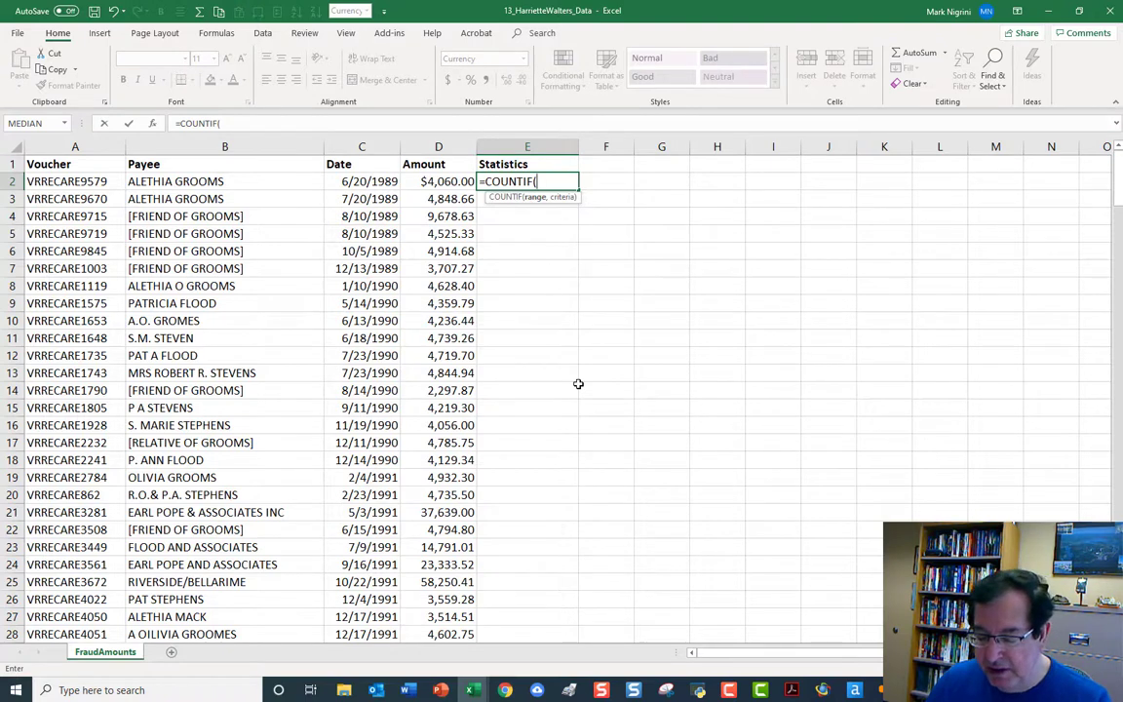
pyautogui.write('D2:D240,')
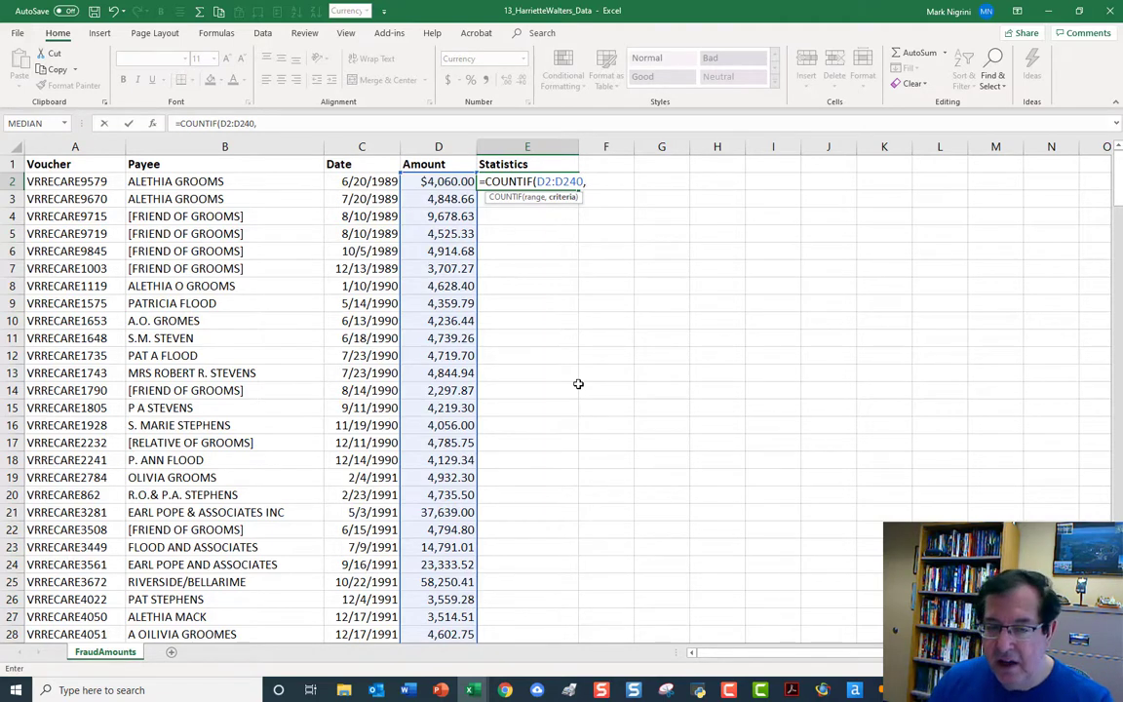
pyautogui.write('"')
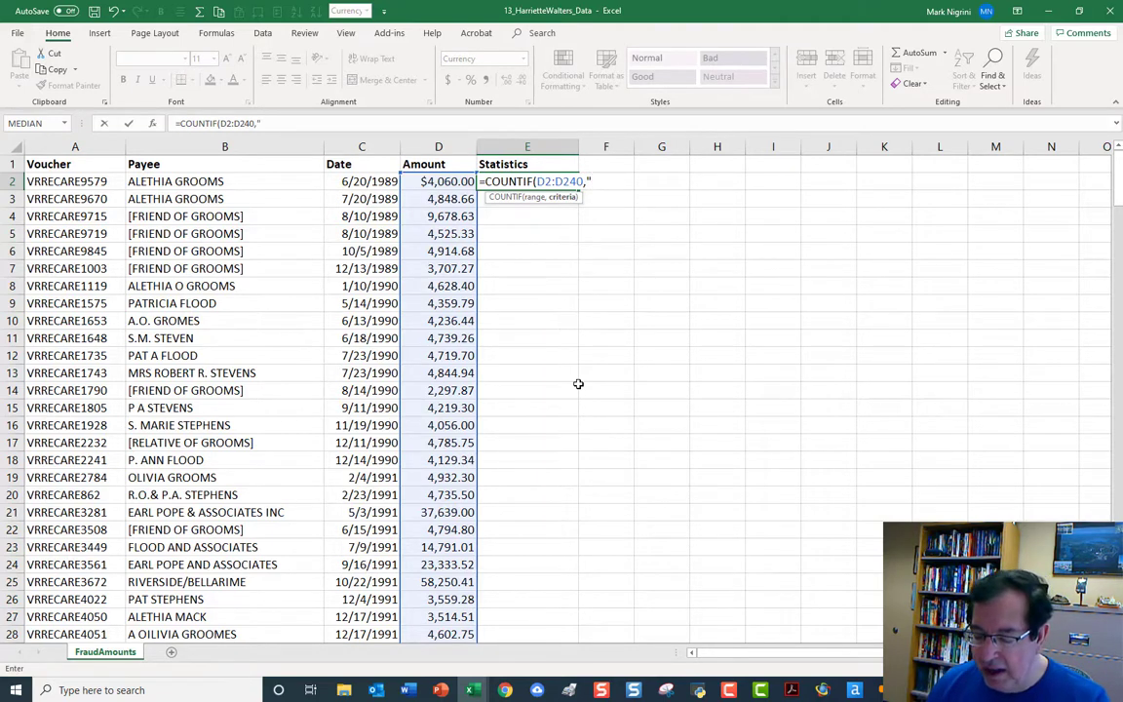
pyautogui.write('<1')
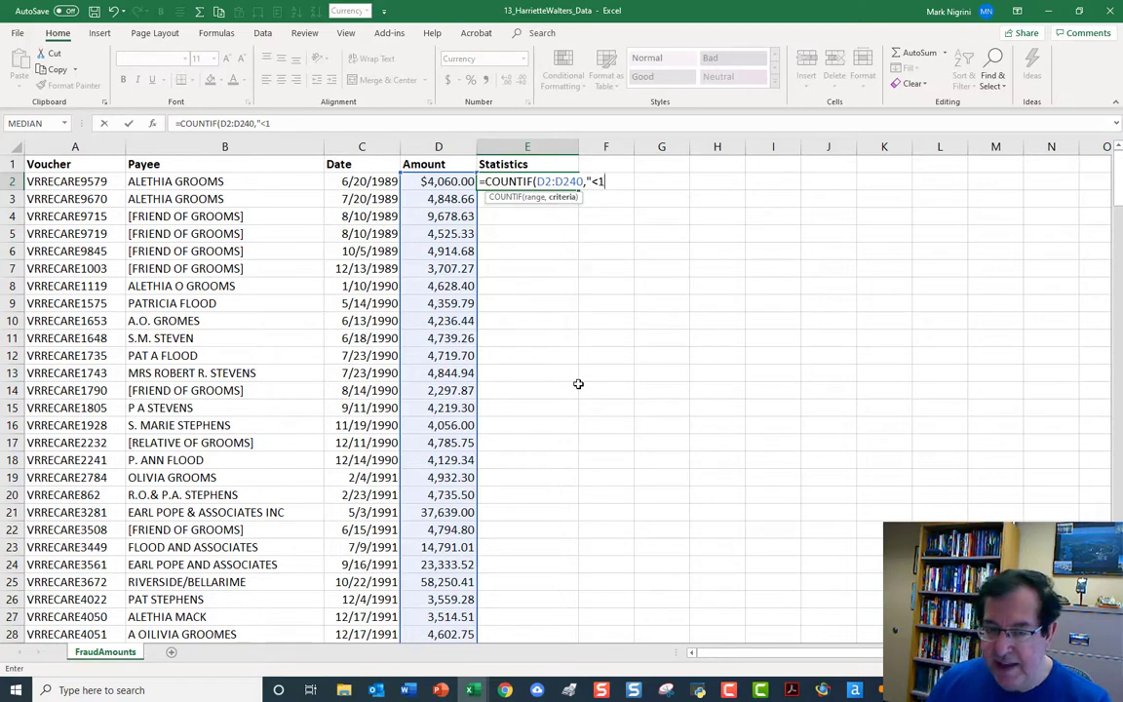
pyautogui.write('0000')
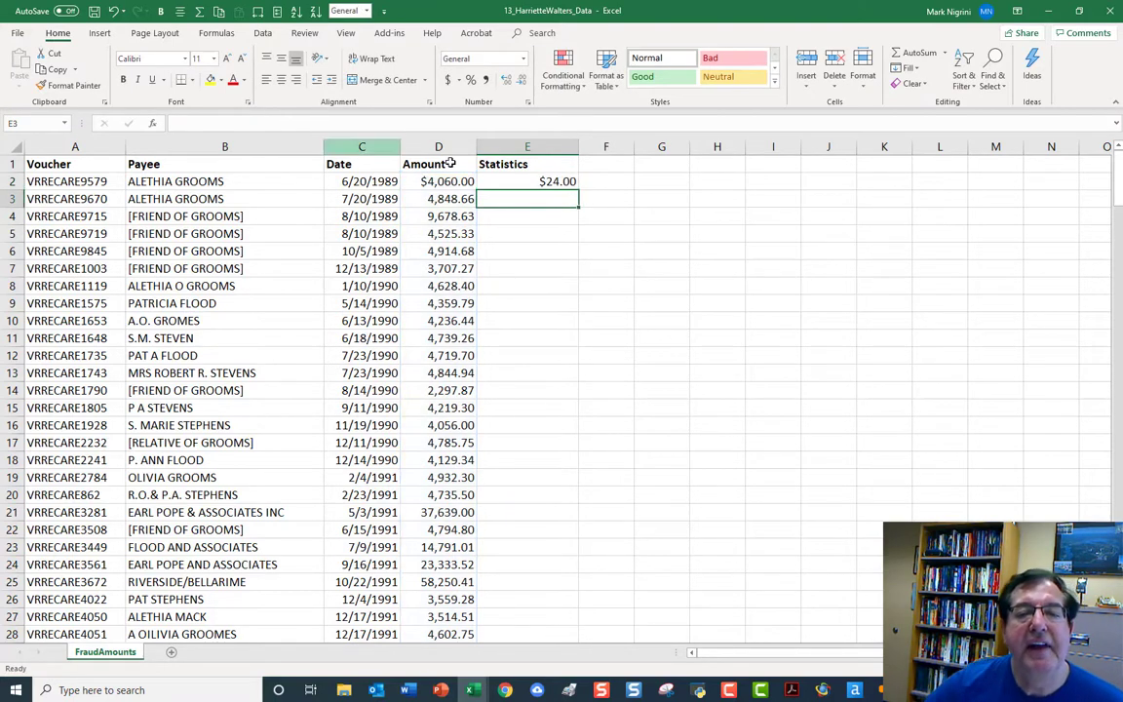
# Change the COUNTIF criterion to "<5000", giving a count of 23.
pyautogui.click(527, 181)
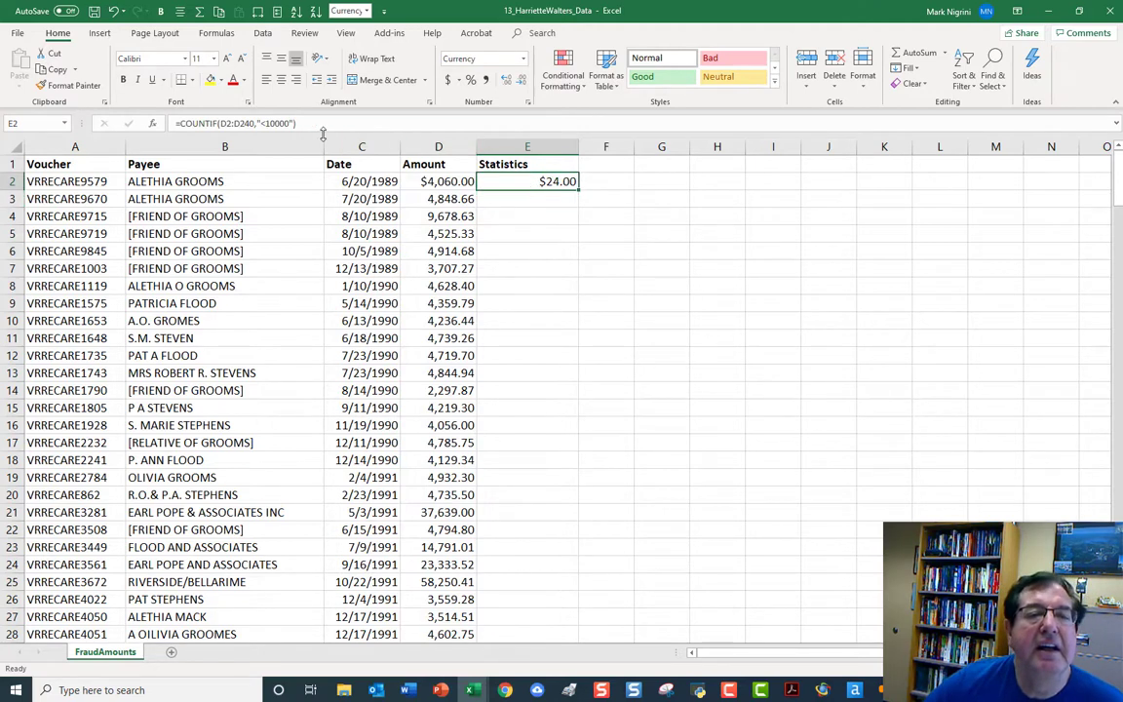
pyautogui.doubleClick(527, 181)
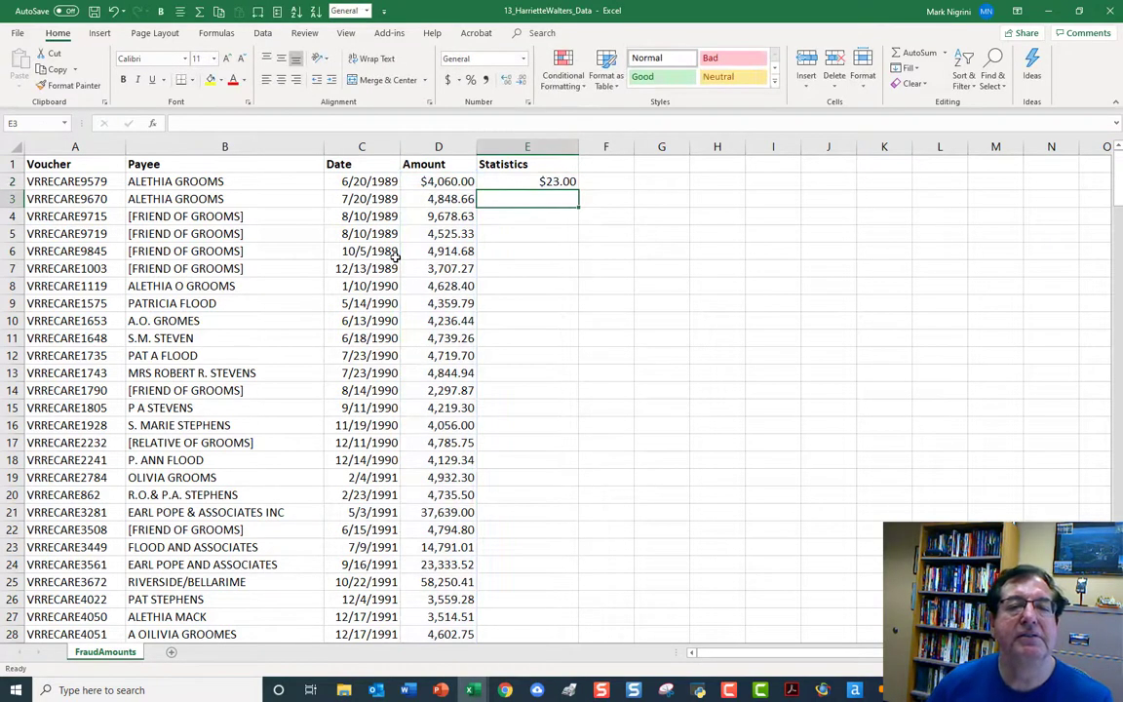
pyautogui.click(556, 182)
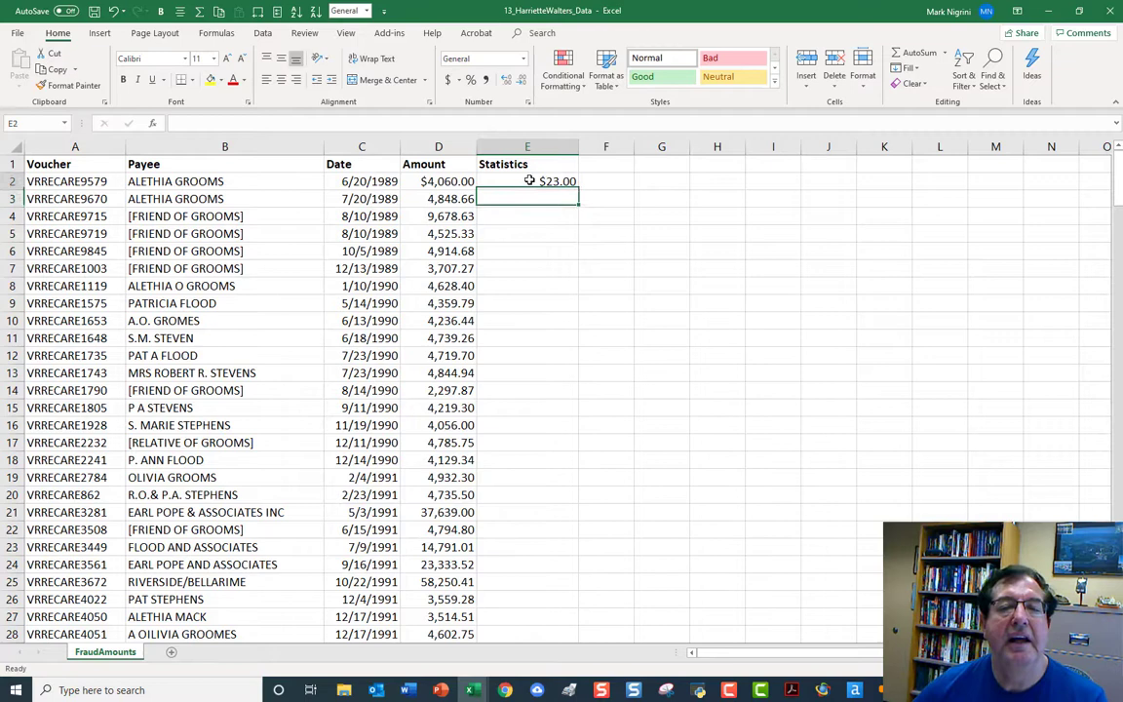
pyautogui.click(527, 182)
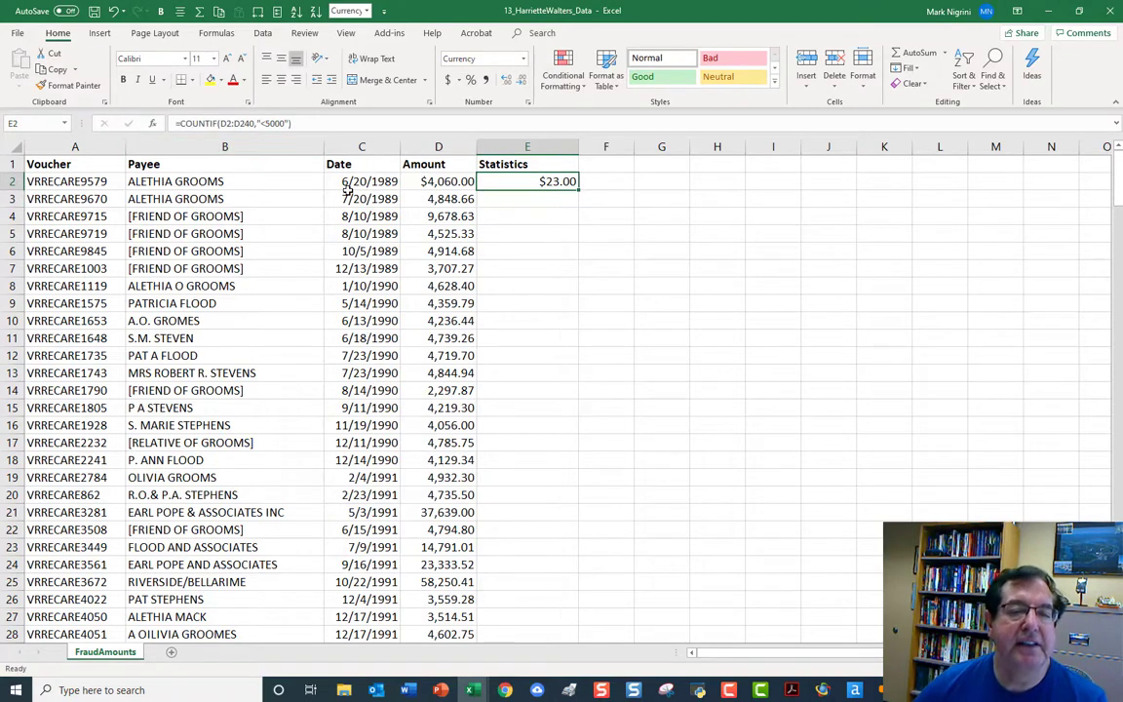
pyautogui.moveTo(349, 191)
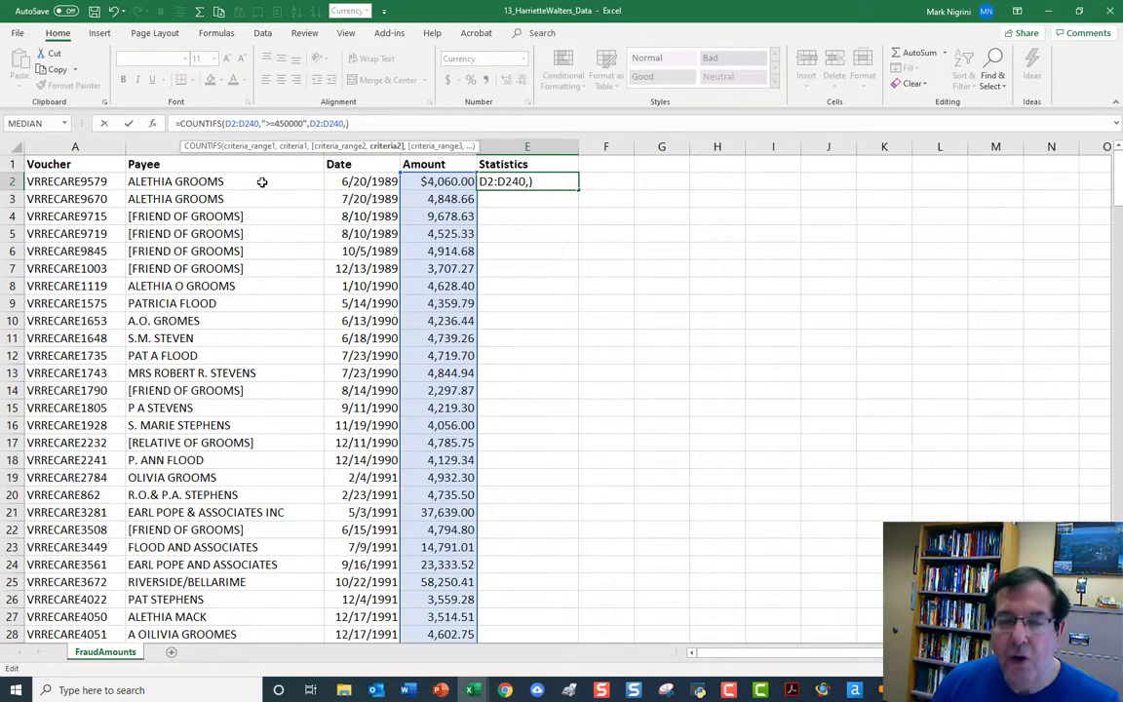
# Edit E2 to =COUNTIFS(D2:D240,">=450000",D2:D240,"<500000"), returning 14.
pyautogui.write('"')
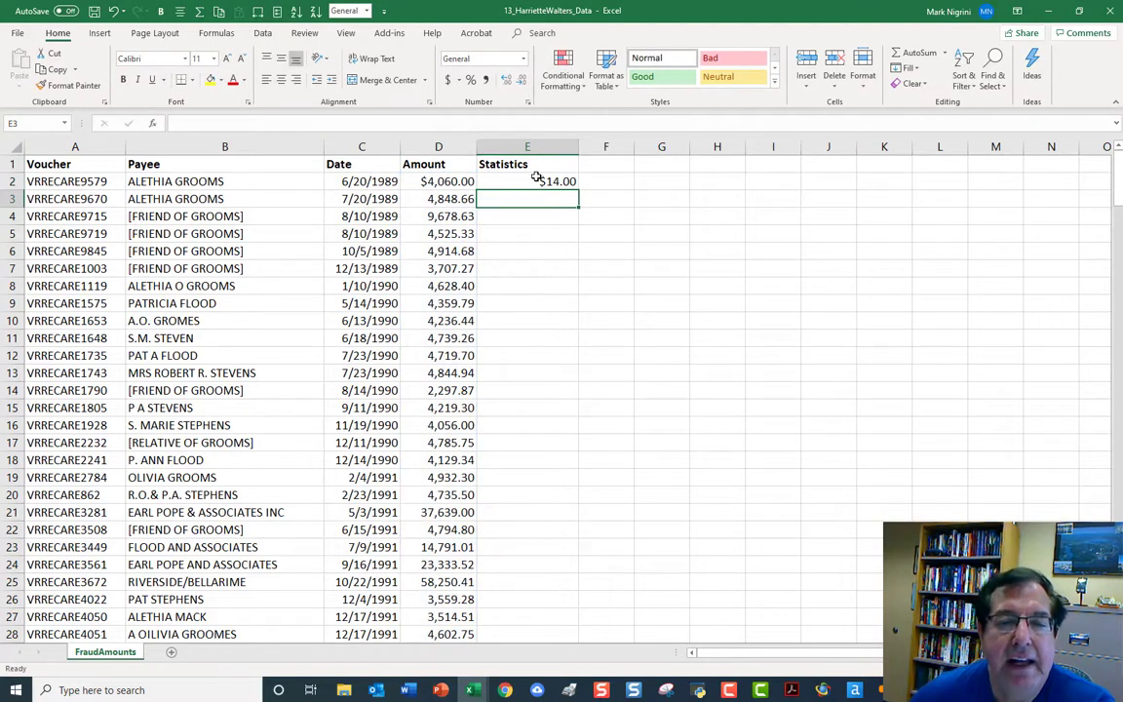
pyautogui.click(527, 182)
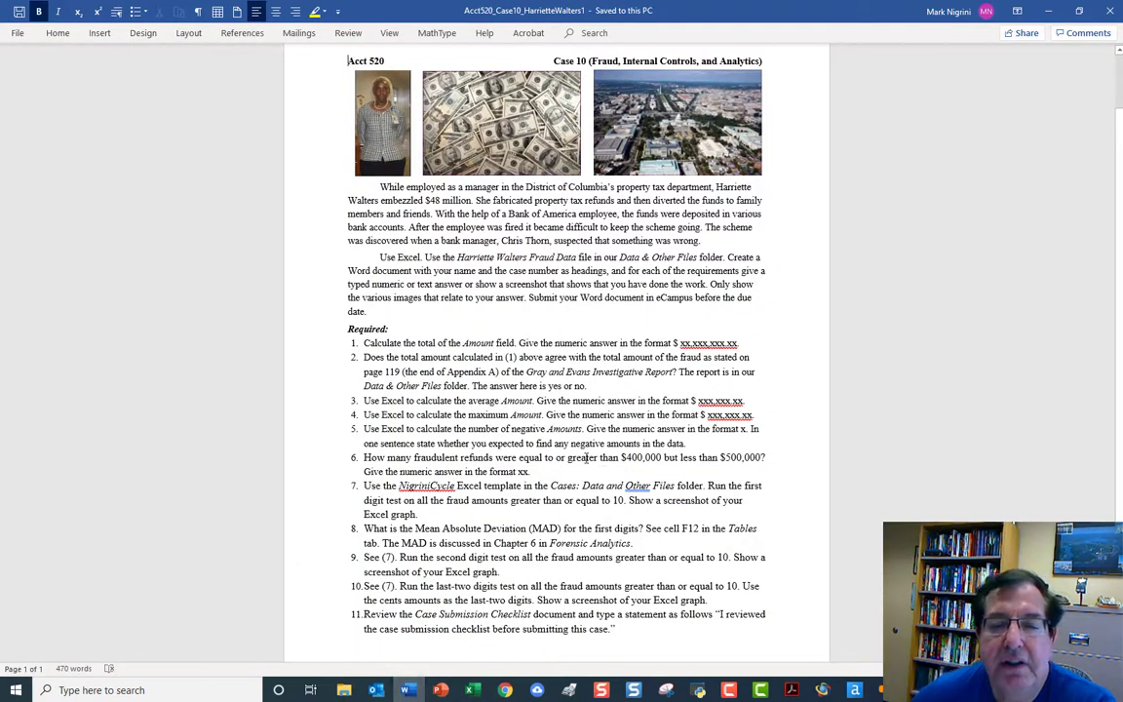
# Highlight 'greater than $400,000' in requirement 6 of the Word case document.
pyautogui.moveTo(564, 457); pyautogui.dragTo(668, 458)
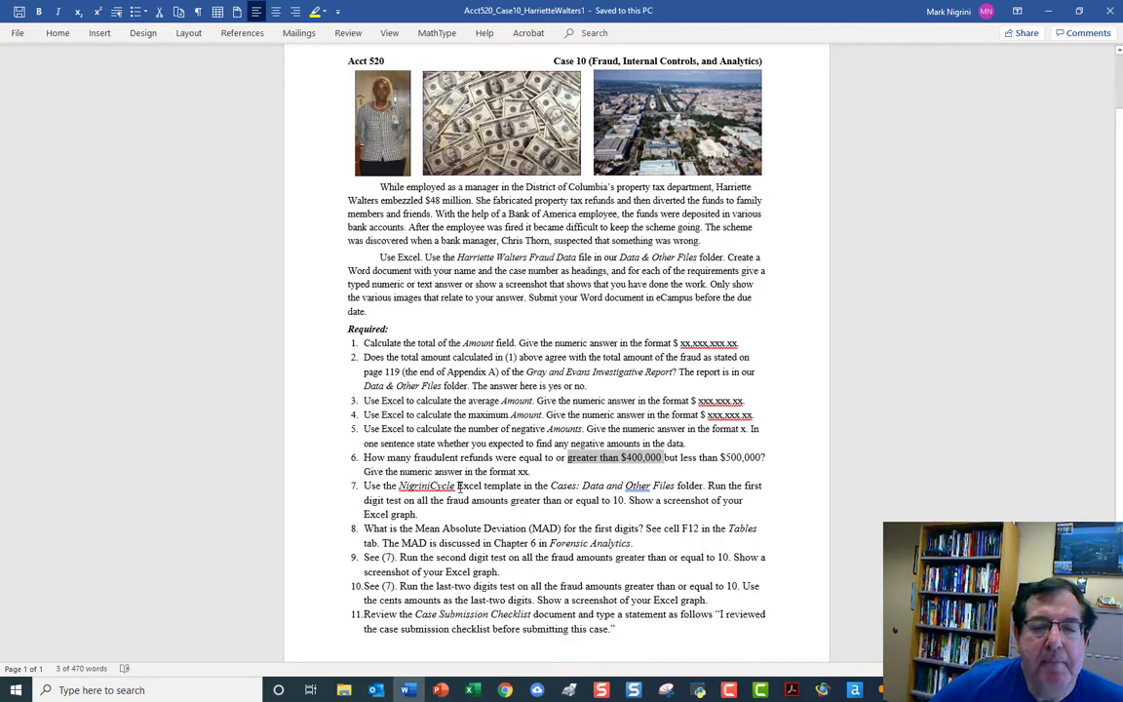
pyautogui.moveTo(473, 690)
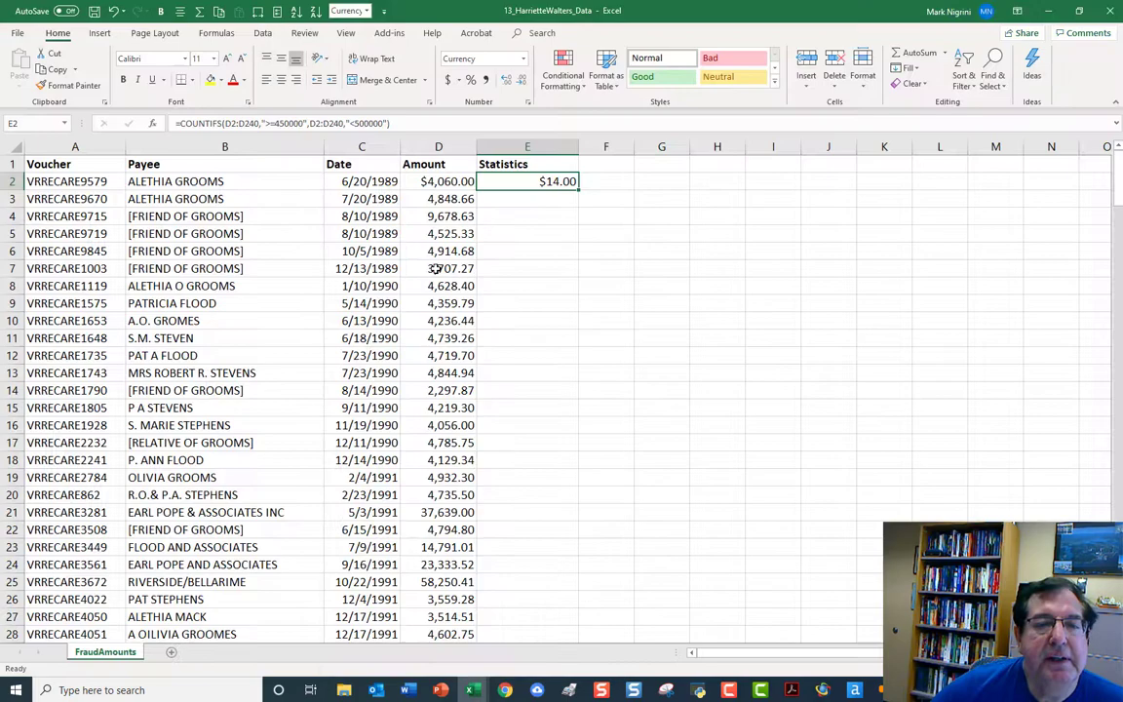
# Copy column D (Amount) from the fraud data sheet.
pyautogui.scroll(-3)
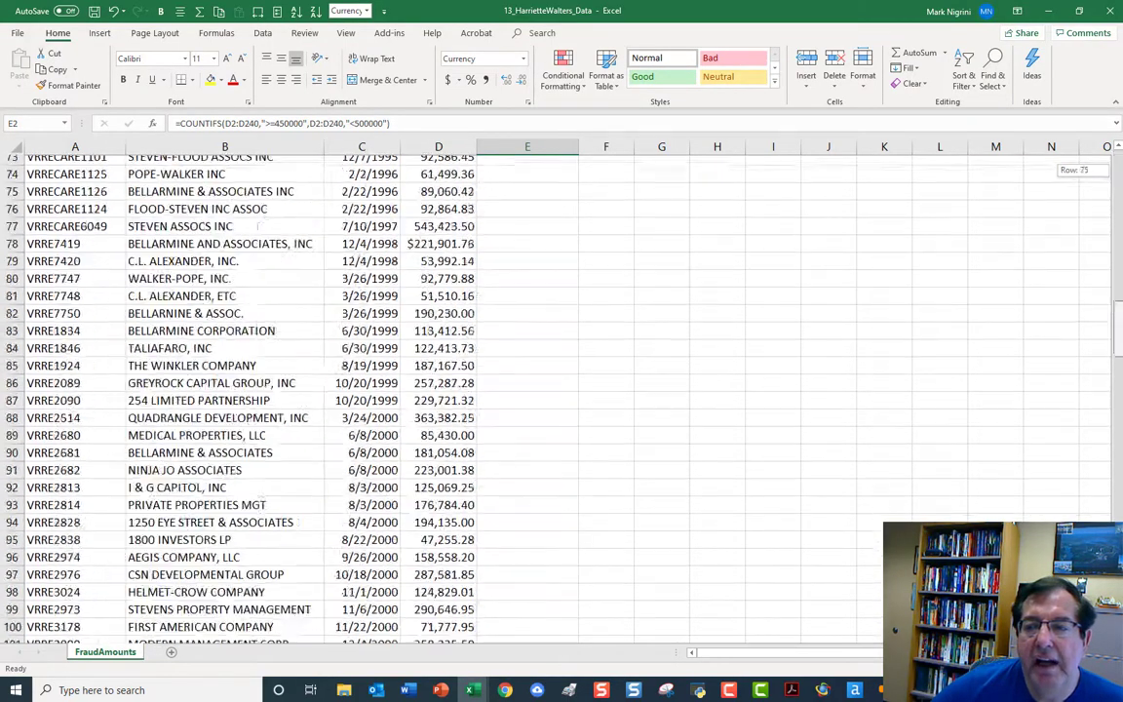
pyautogui.scroll(-3)
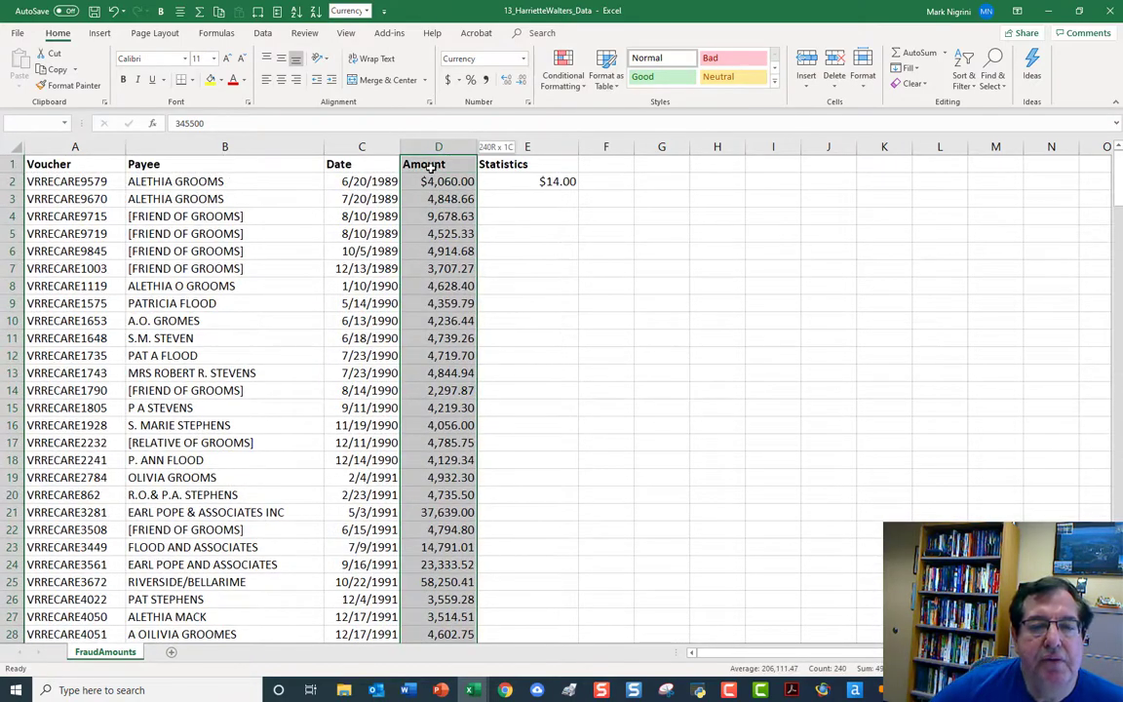
pyautogui.rightClick(447, 180)
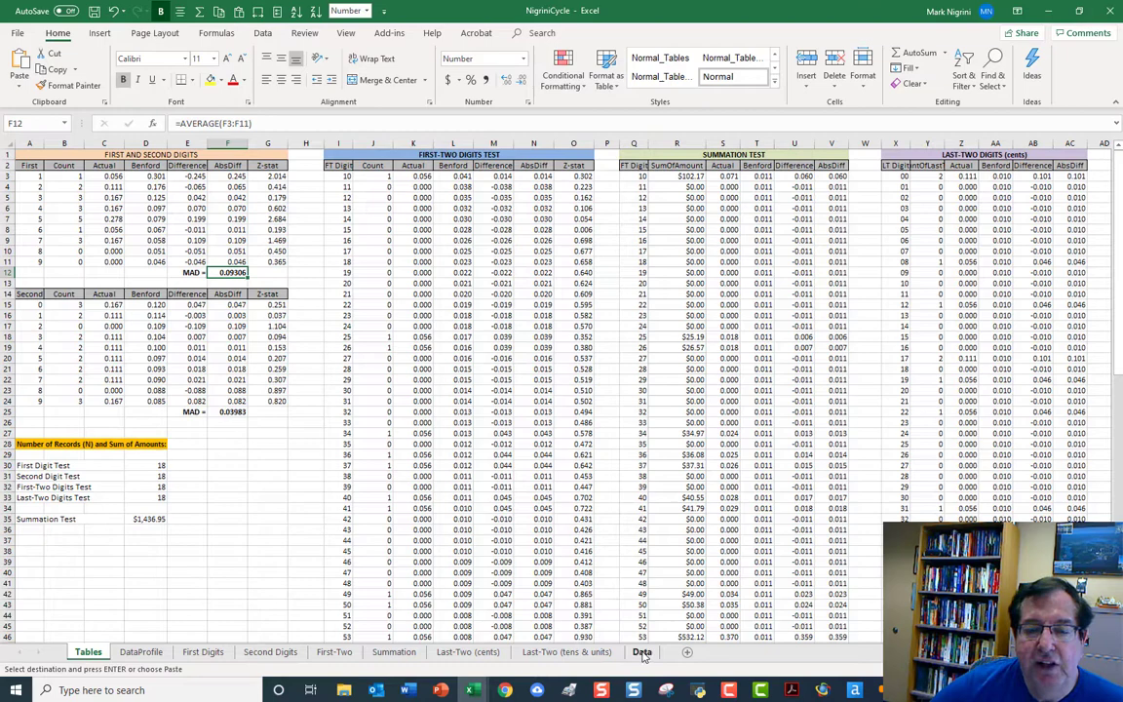
# Paste the fraud Amounts at D1 on the template's Data sheet.
pyautogui.click(642, 651)
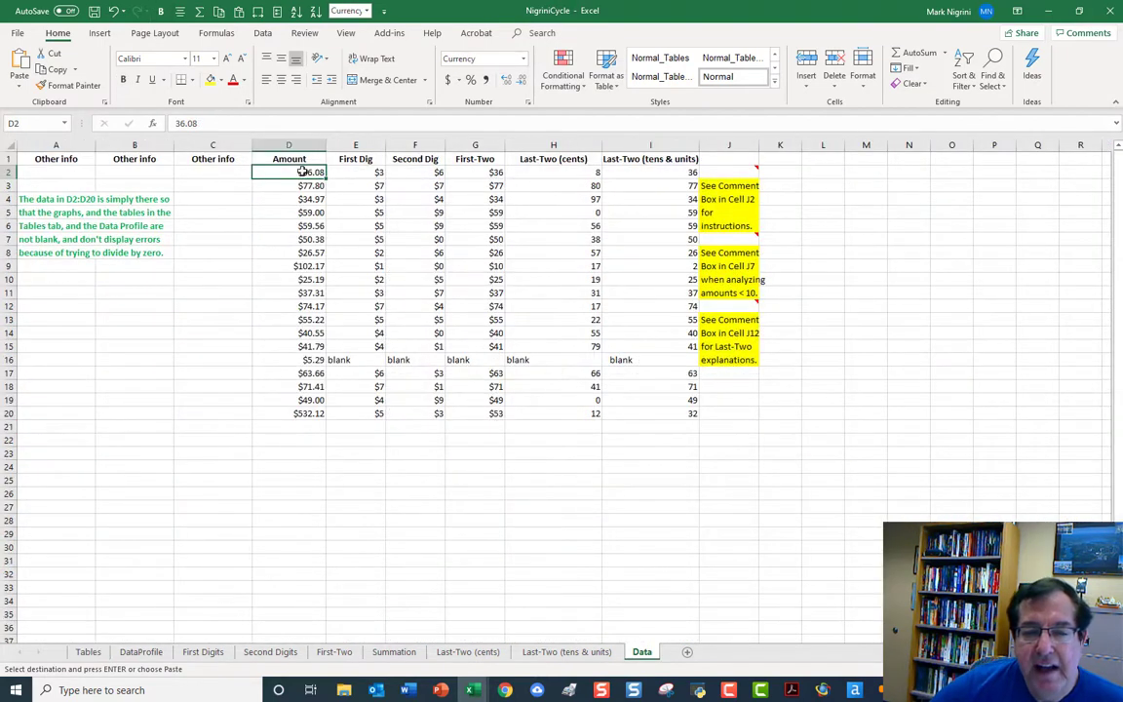
pyautogui.click(288, 159)
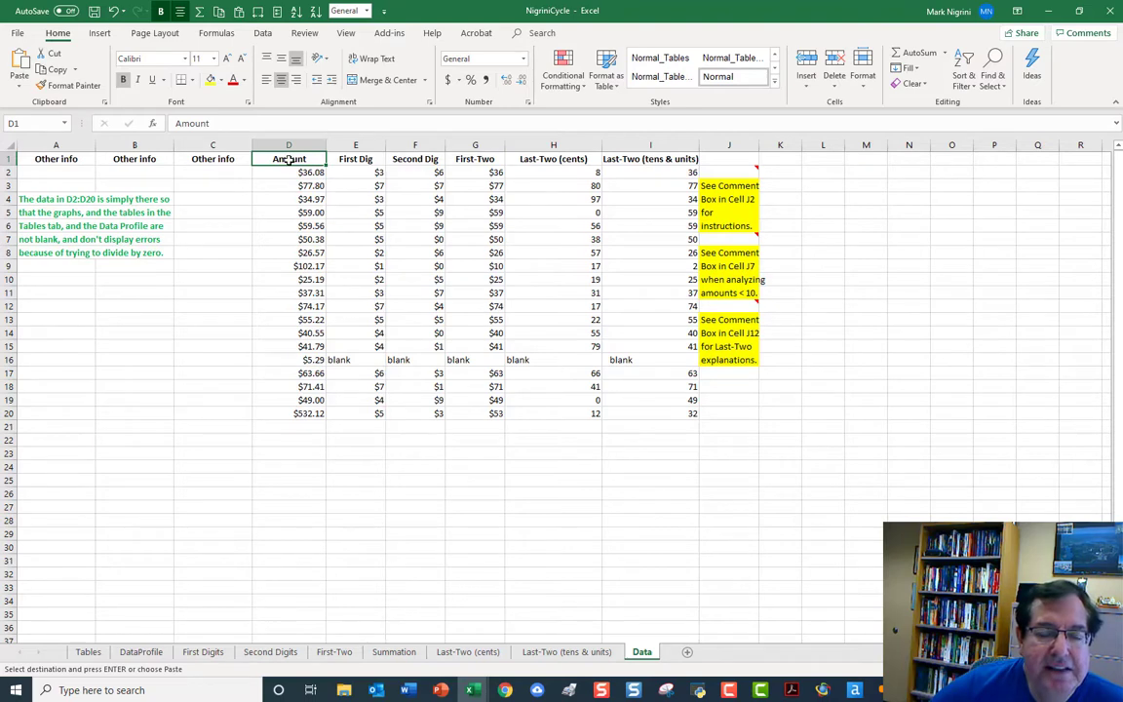
pyautogui.rightClick(289, 159)
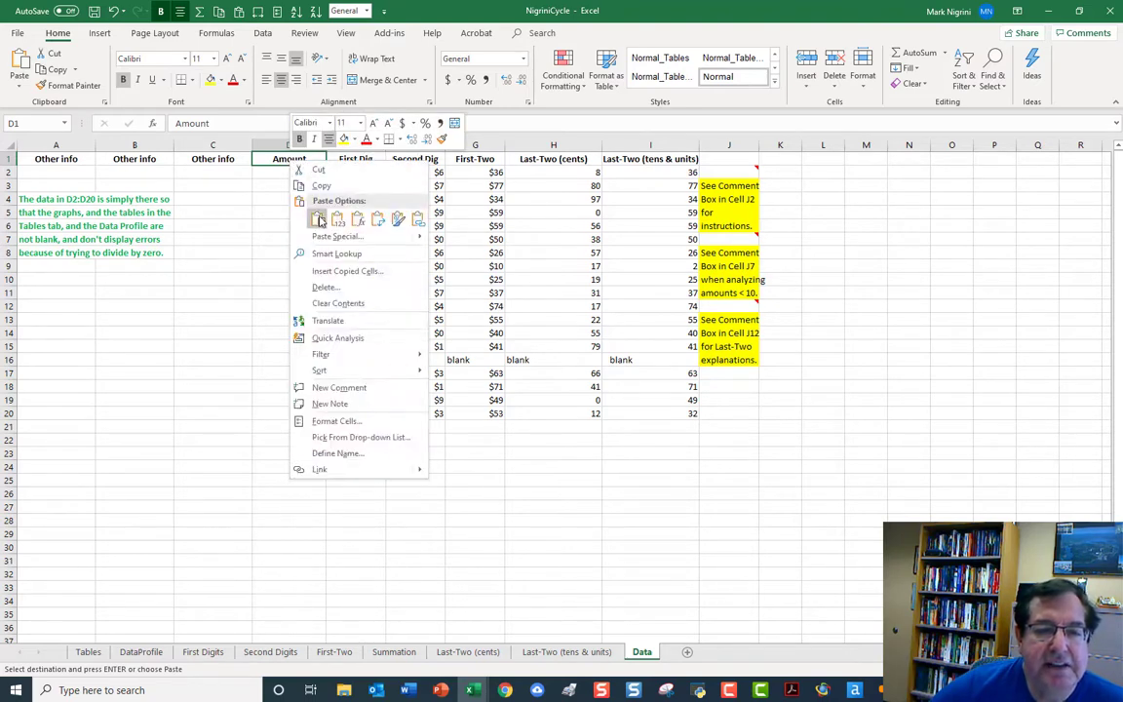
pyautogui.click(317, 218)
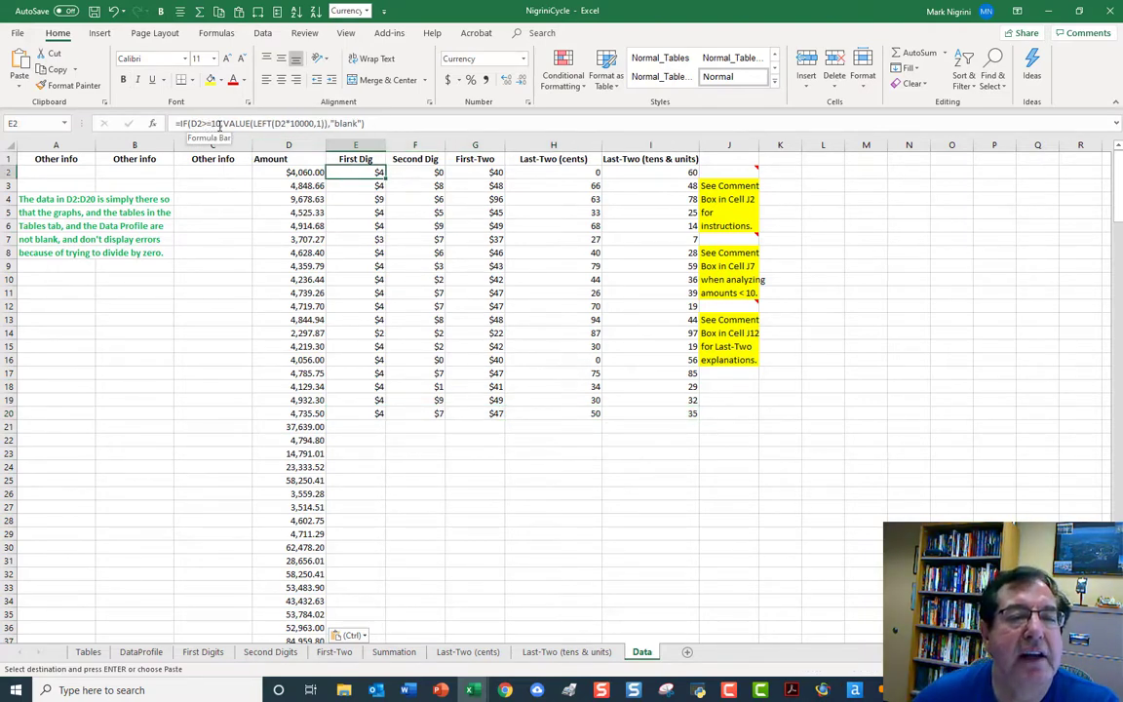
# Inspect the First Dig, First-Two digits and Last-Two (cents) formulas in E2, G2, H2.
pyautogui.click(414, 171)
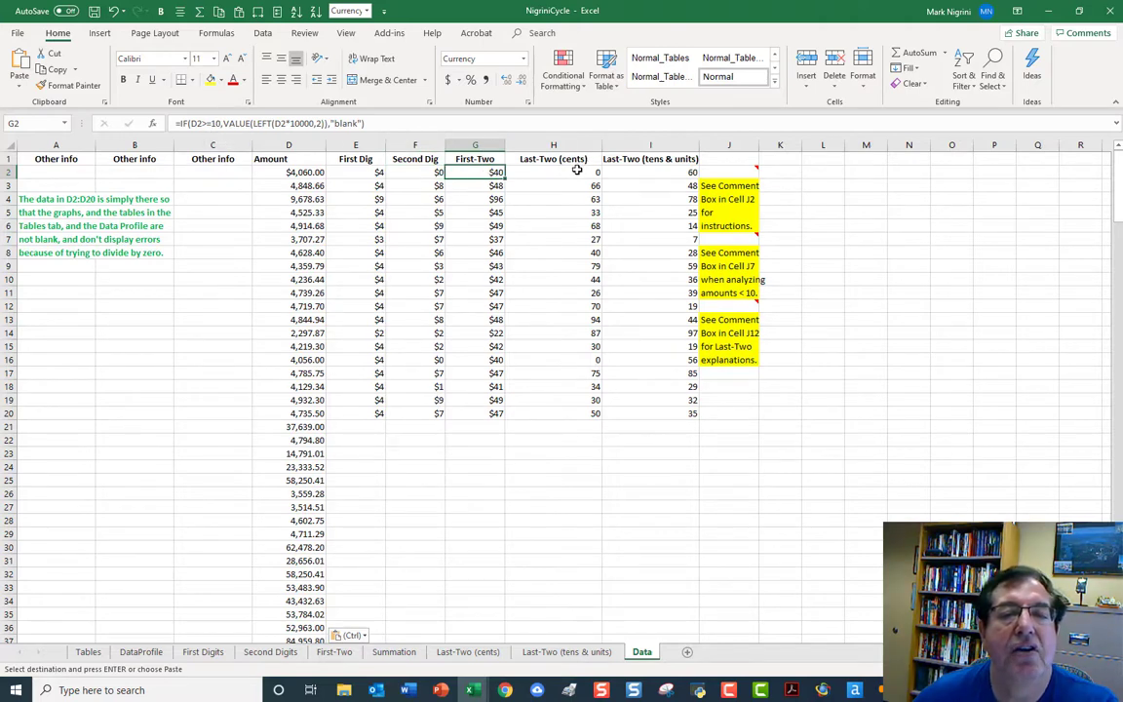
pyautogui.click(553, 173)
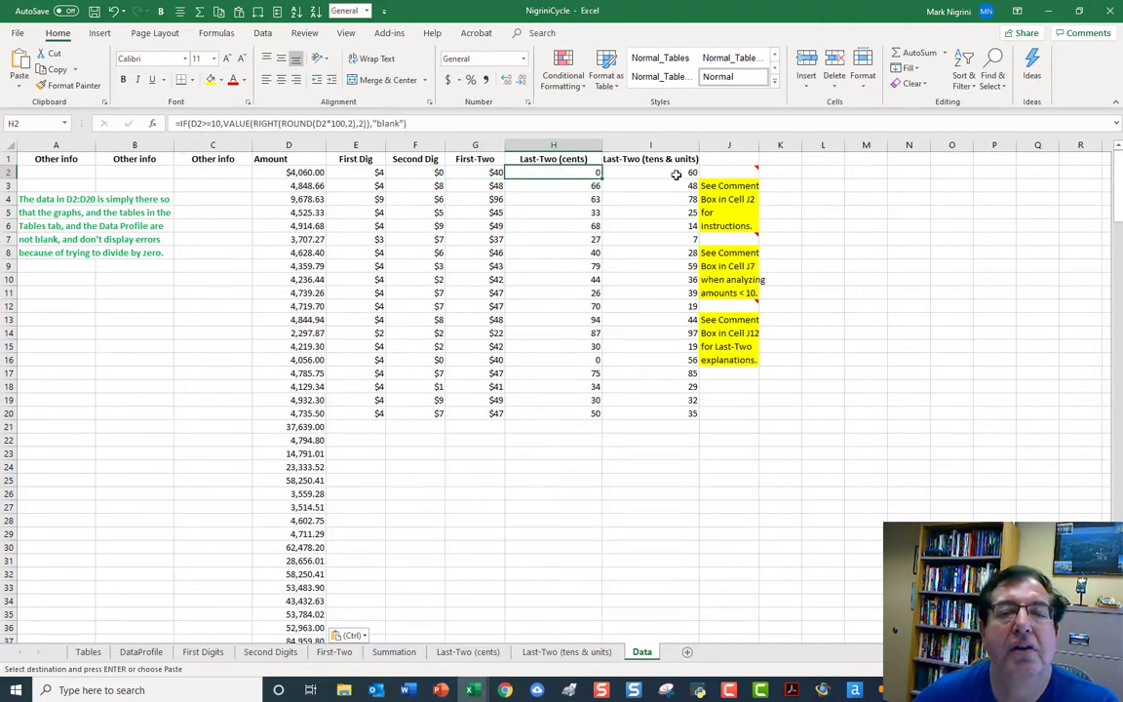
pyautogui.click(650, 172)
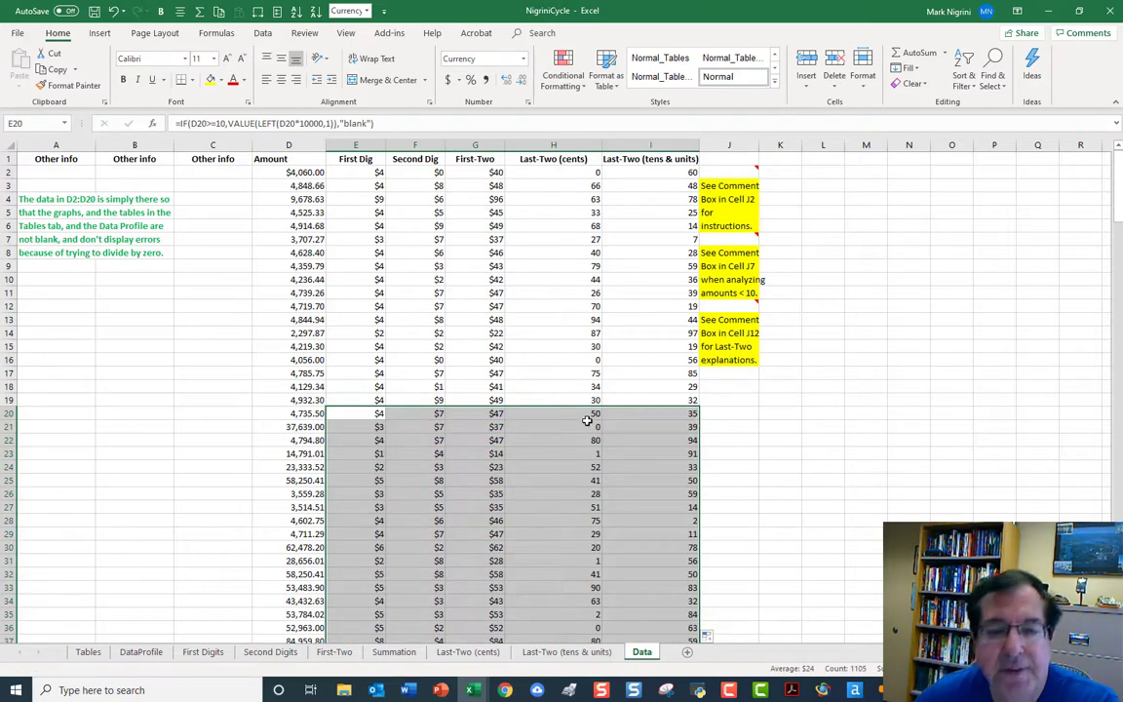
pyautogui.moveTo(461, 302)
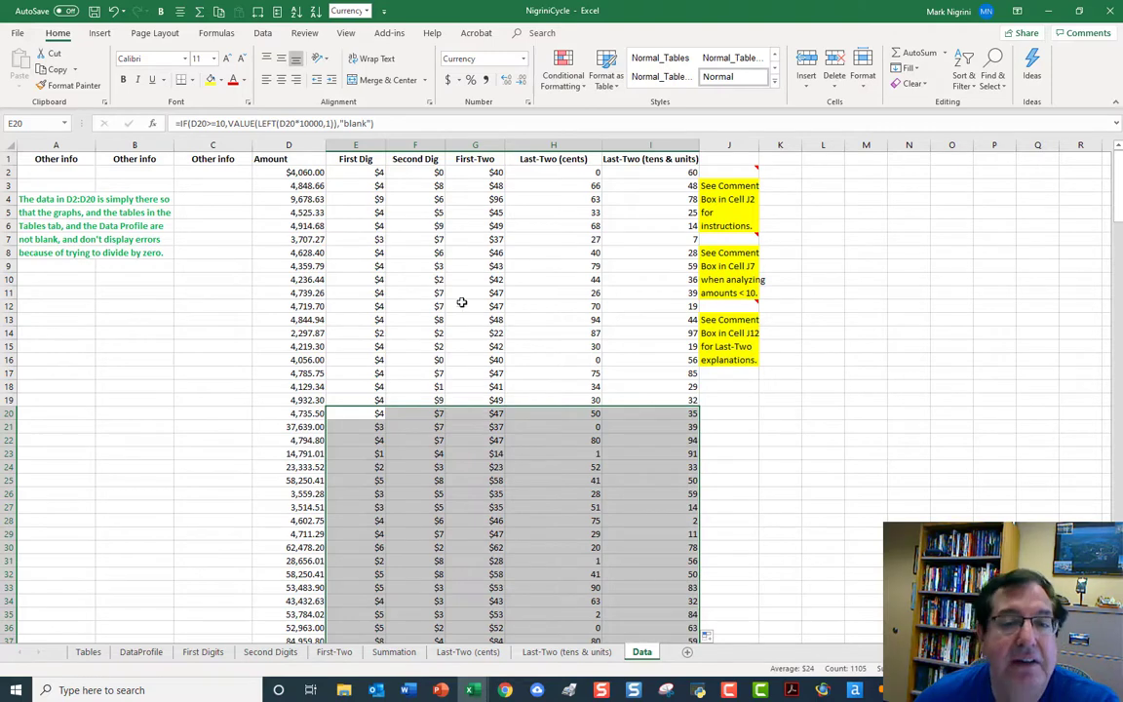
pyautogui.moveTo(256, 643)
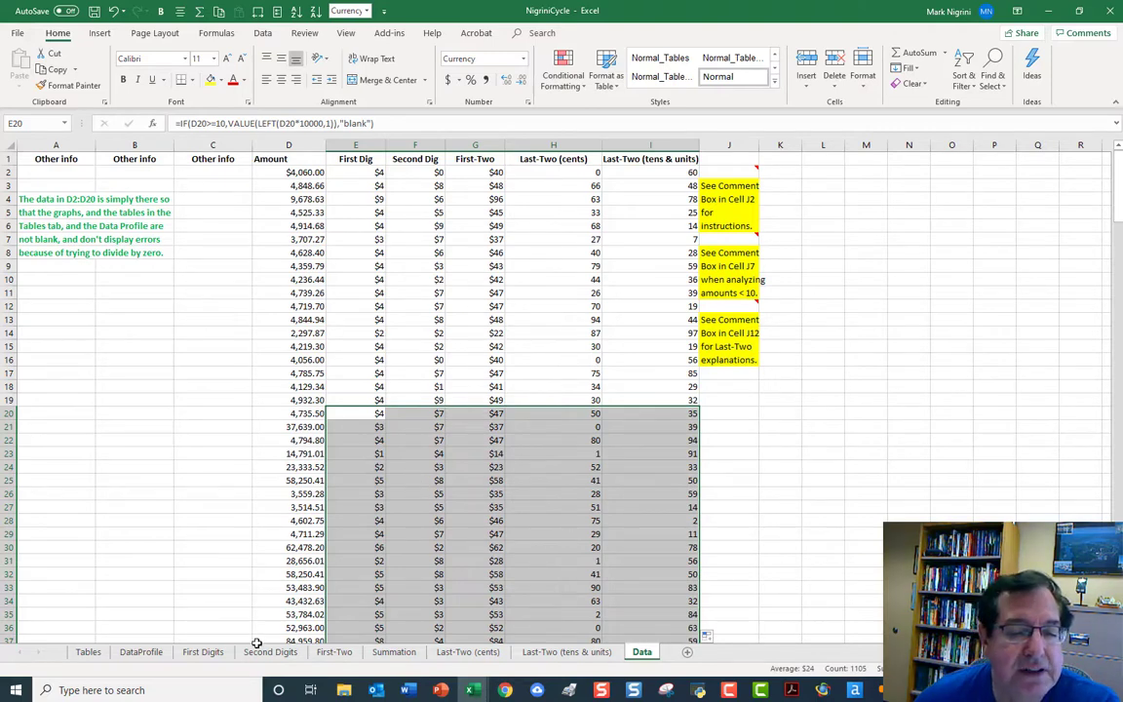
# Visit the case assignment document, then open NigriniCycle's First Digits graph sheet.
pyautogui.click(407, 690)
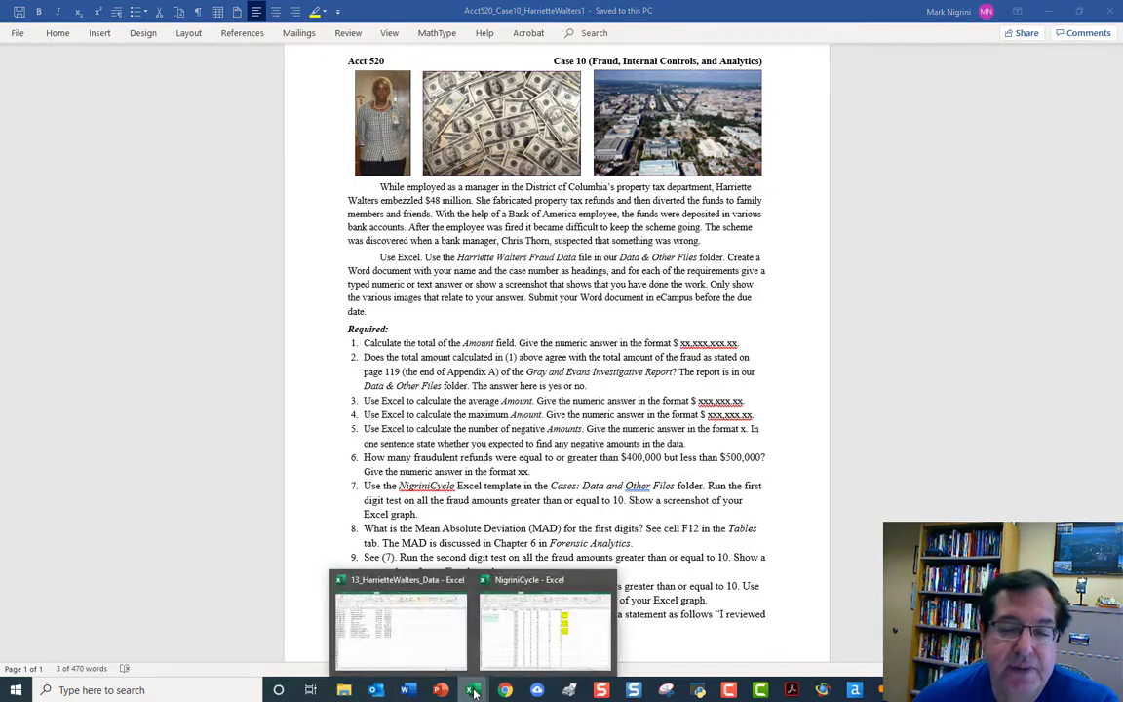
pyautogui.click(545, 624)
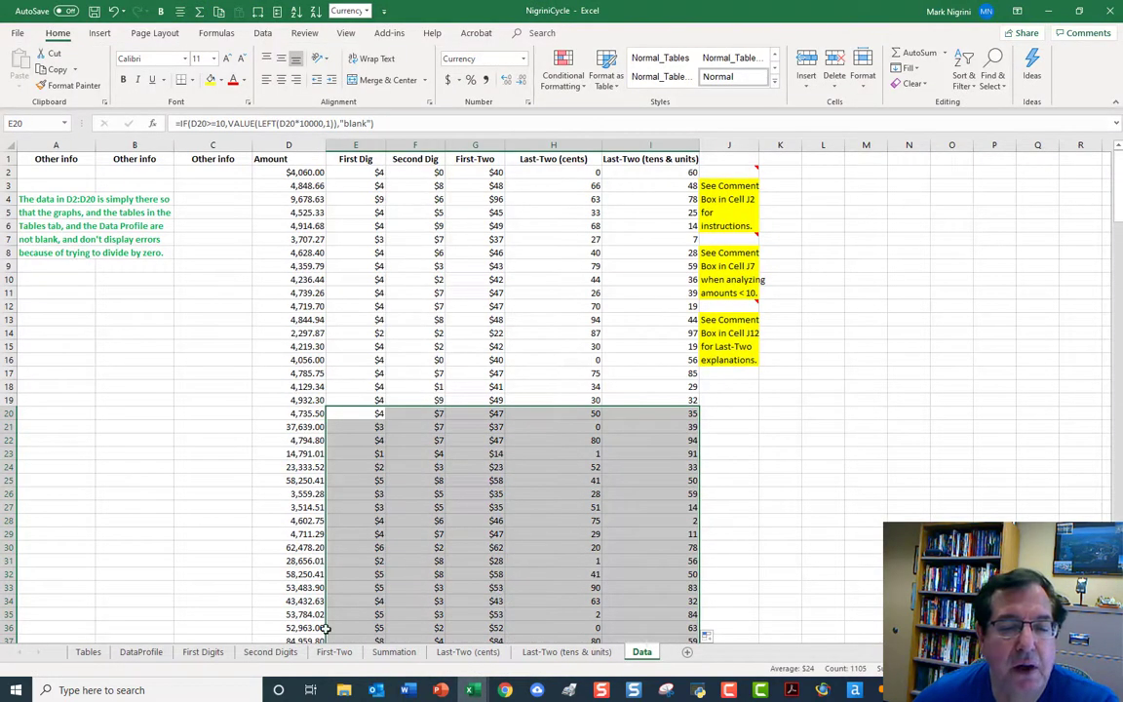
pyautogui.click(203, 651)
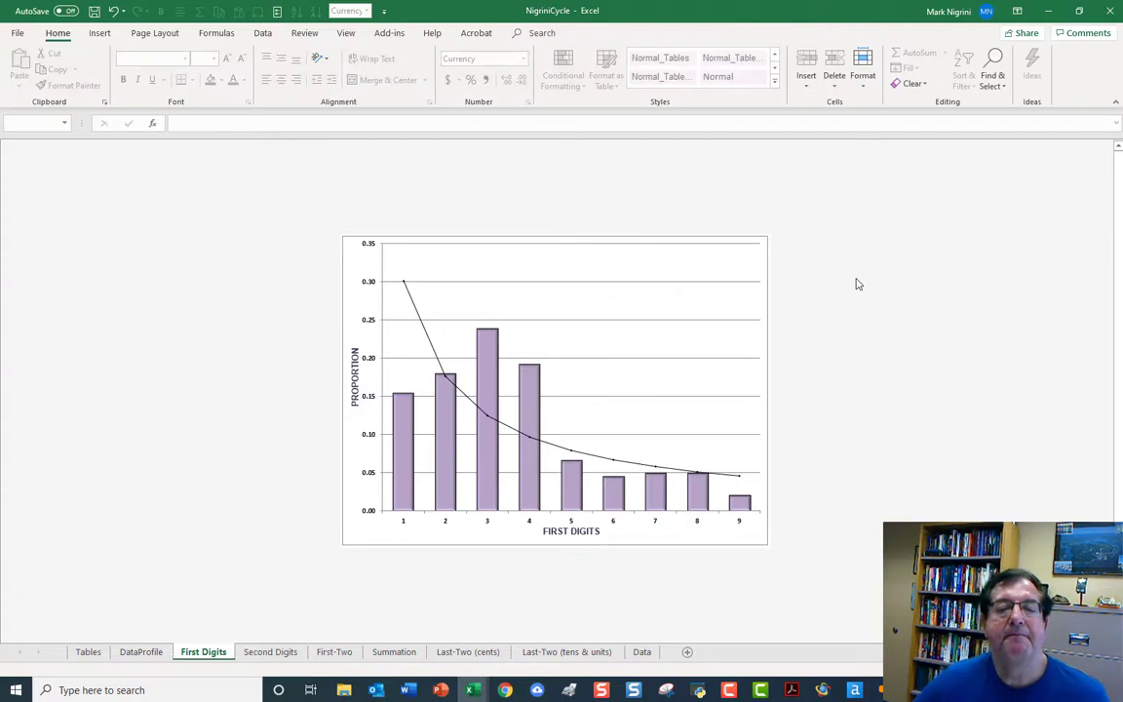
pyautogui.moveTo(872, 454)
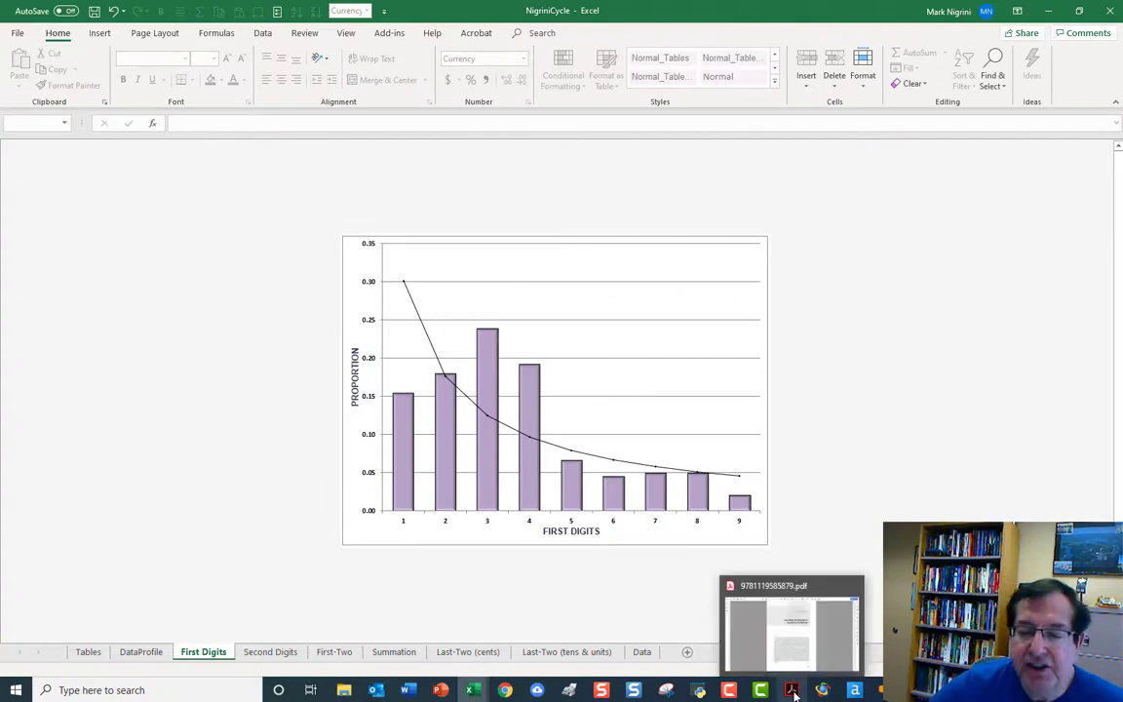
# Switch from Excel to the Forensic Analytics book PDF in Acrobat.
pyautogui.click(790, 624)
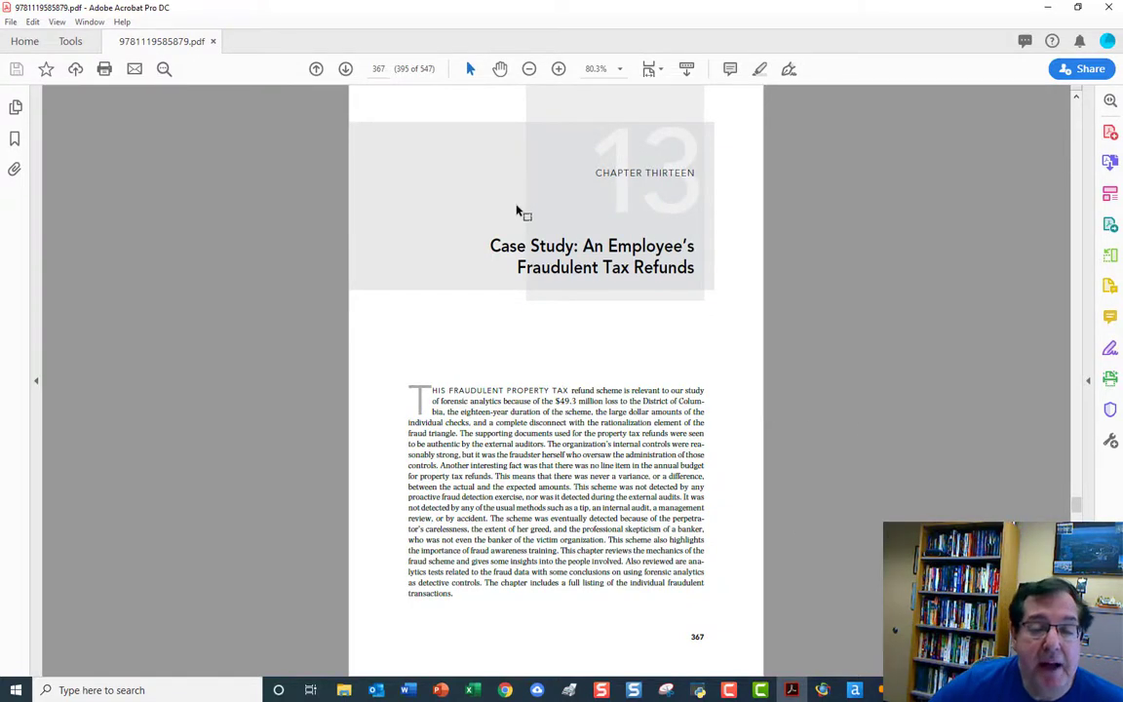
pyautogui.moveTo(615, 228)
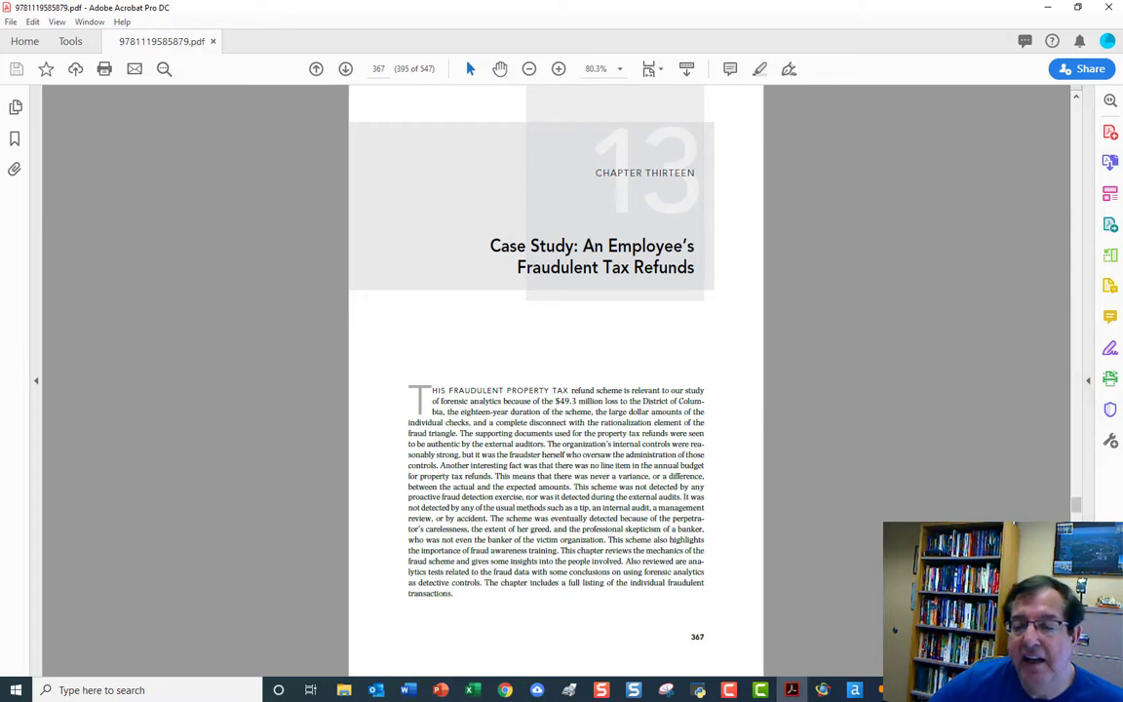
# Scroll Chapter Thirteen down to Figure 13.5, the book's First Digits graph of refunds.
pyautogui.scroll(-3)
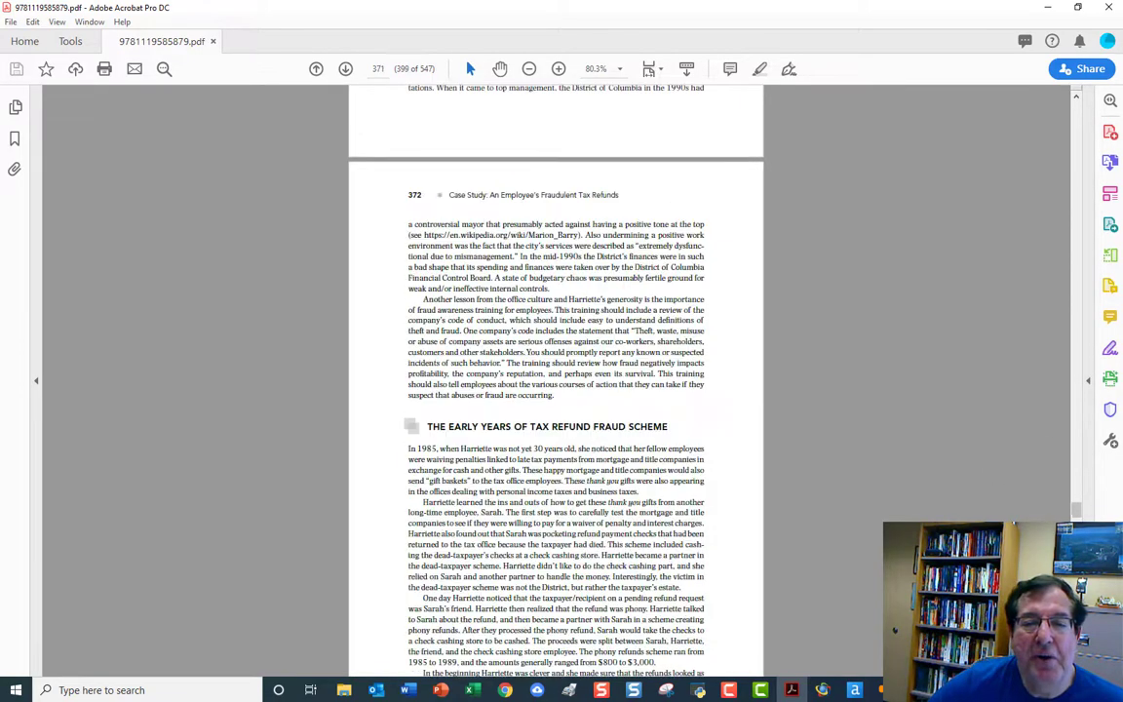
pyautogui.scroll(-3)
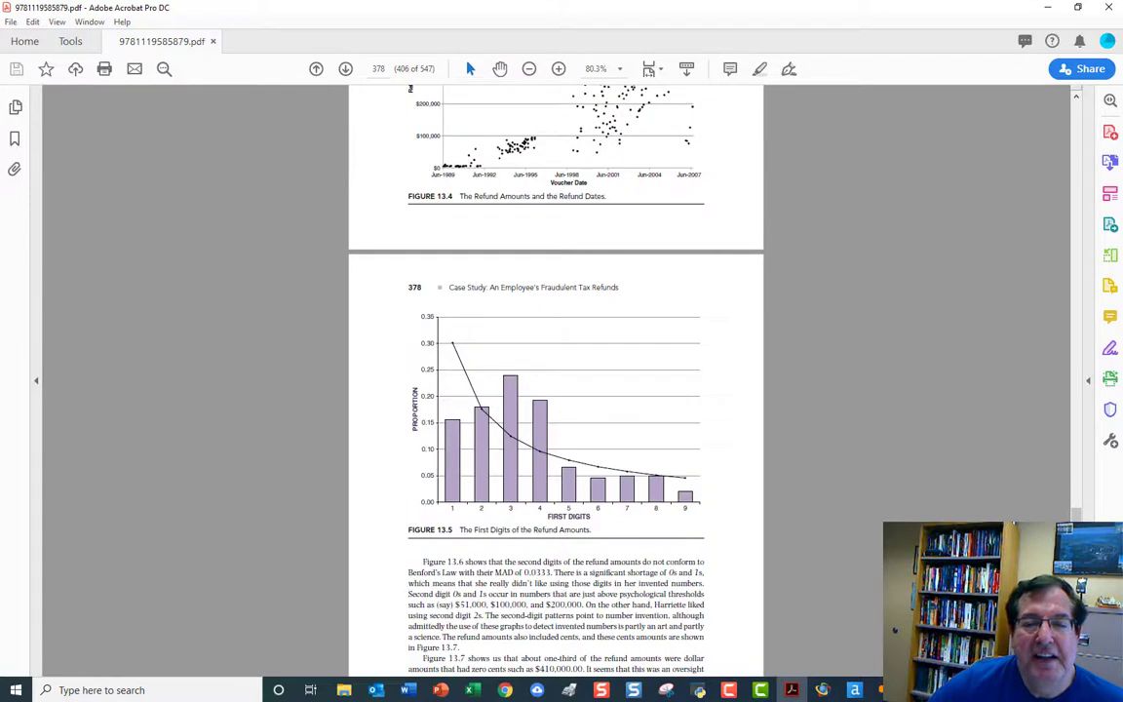
pyautogui.scroll(-3)
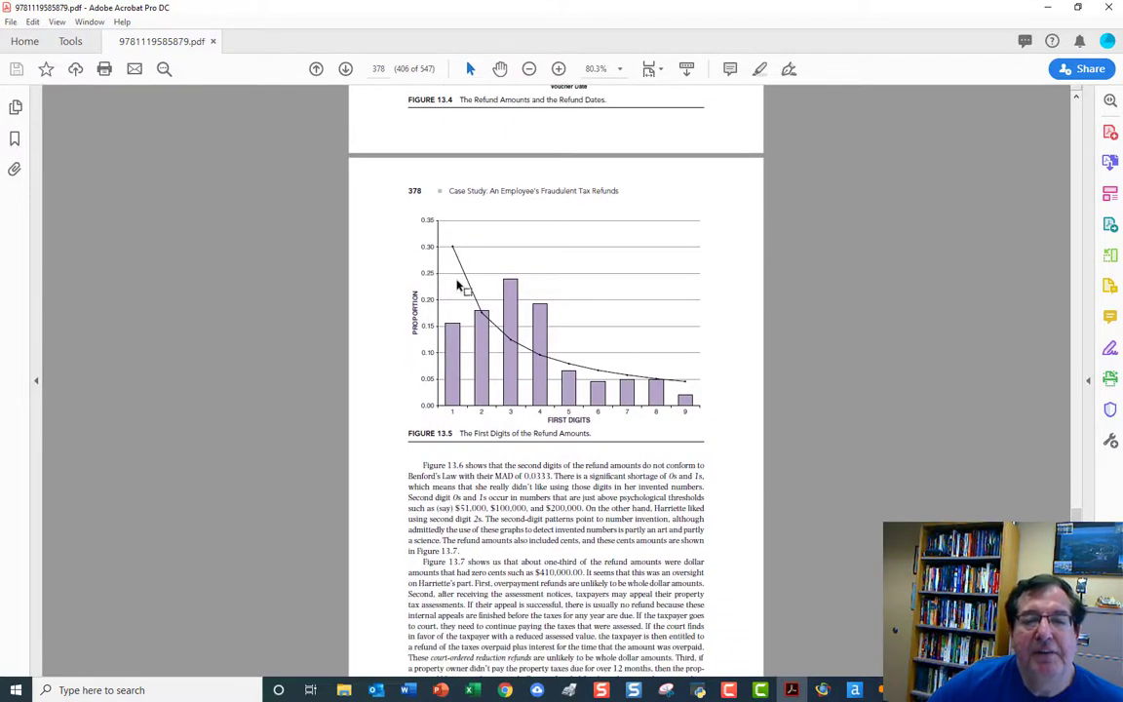
pyautogui.moveTo(950, 153)
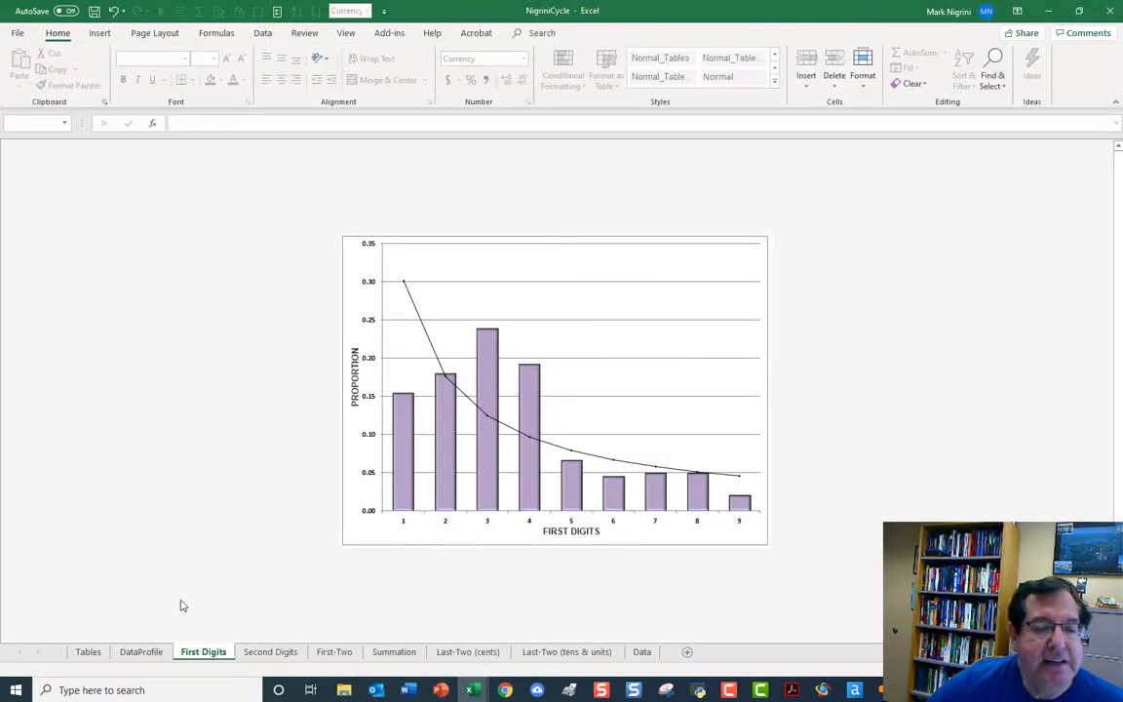
# Show the Tables sheet with first-digit MAD 0.04732 and second-digit MAD 0.03327.
pyautogui.click(87, 651)
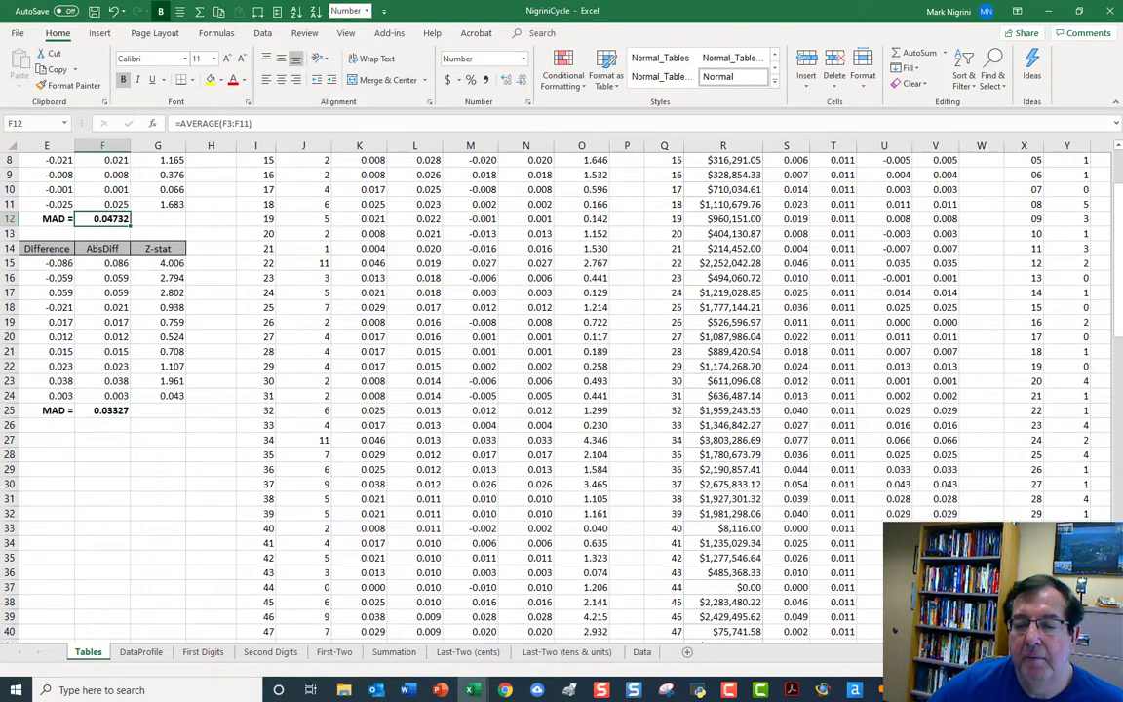
pyautogui.hscroll(-3)
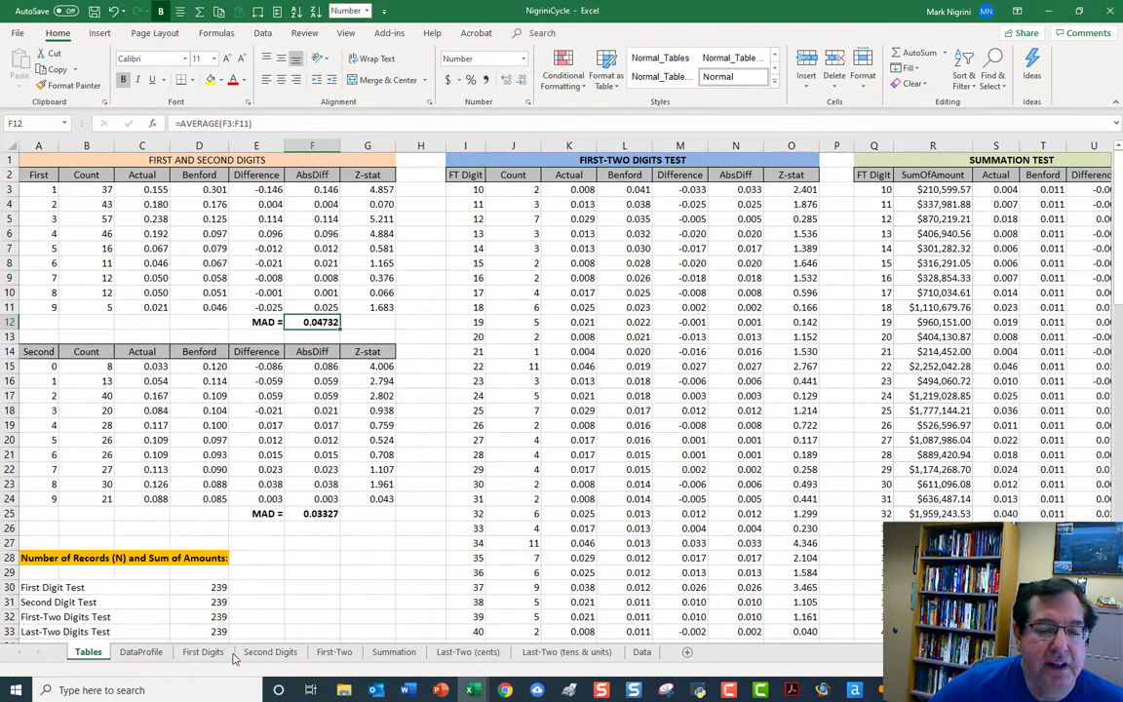
# Return to the First Digits graph of the fraud refund amounts.
pyautogui.click(203, 651)
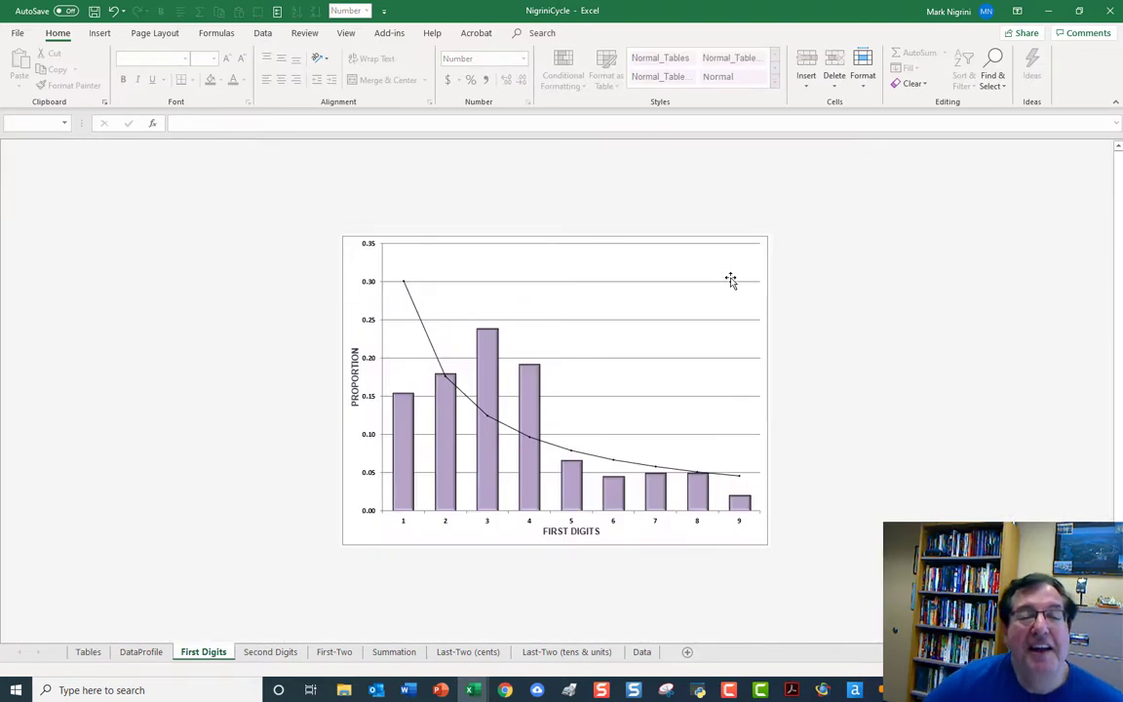
pyautogui.moveTo(402, 286)
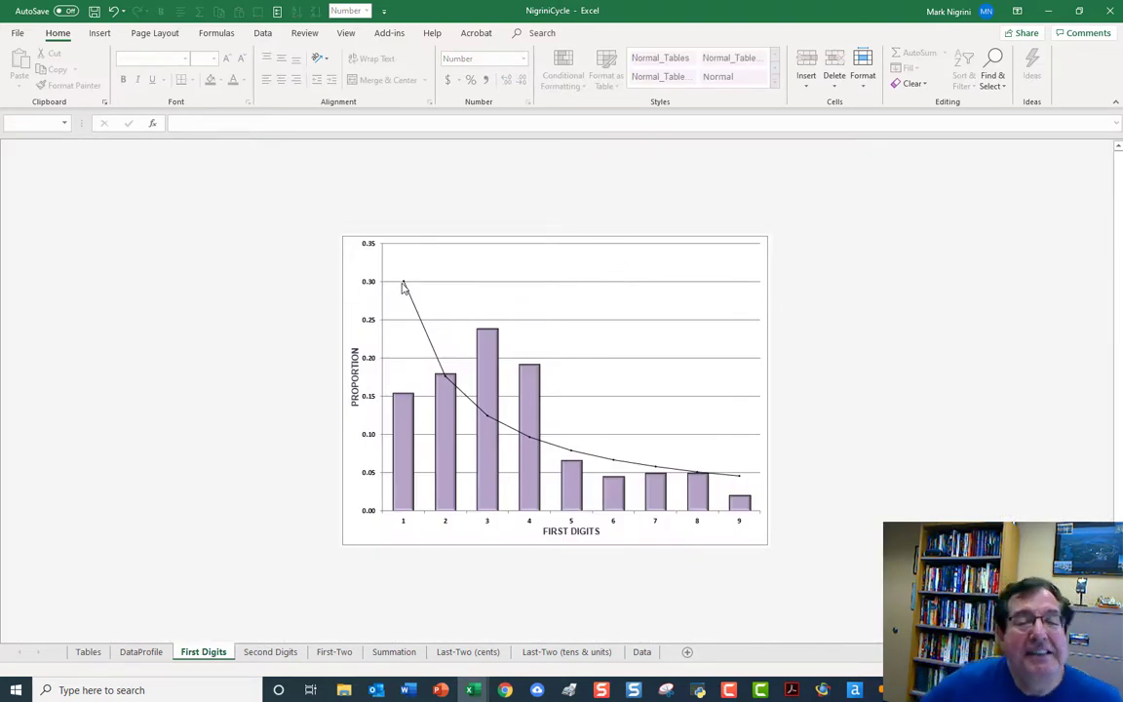
pyautogui.moveTo(448, 378)
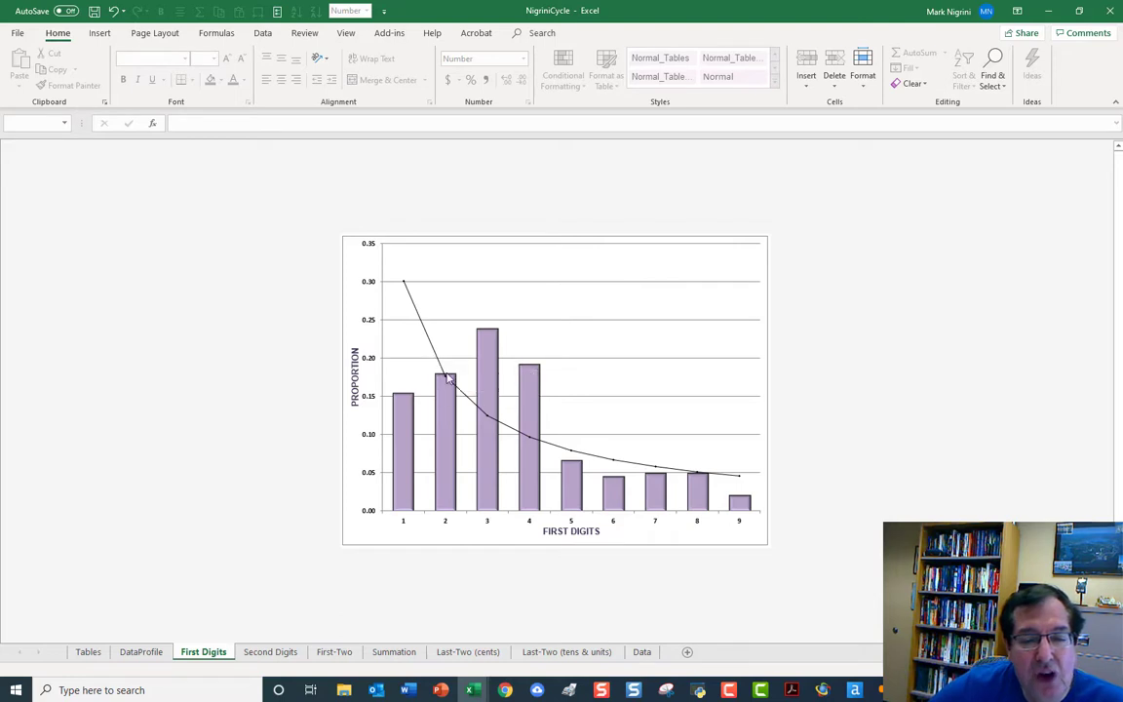
pyautogui.moveTo(413, 290)
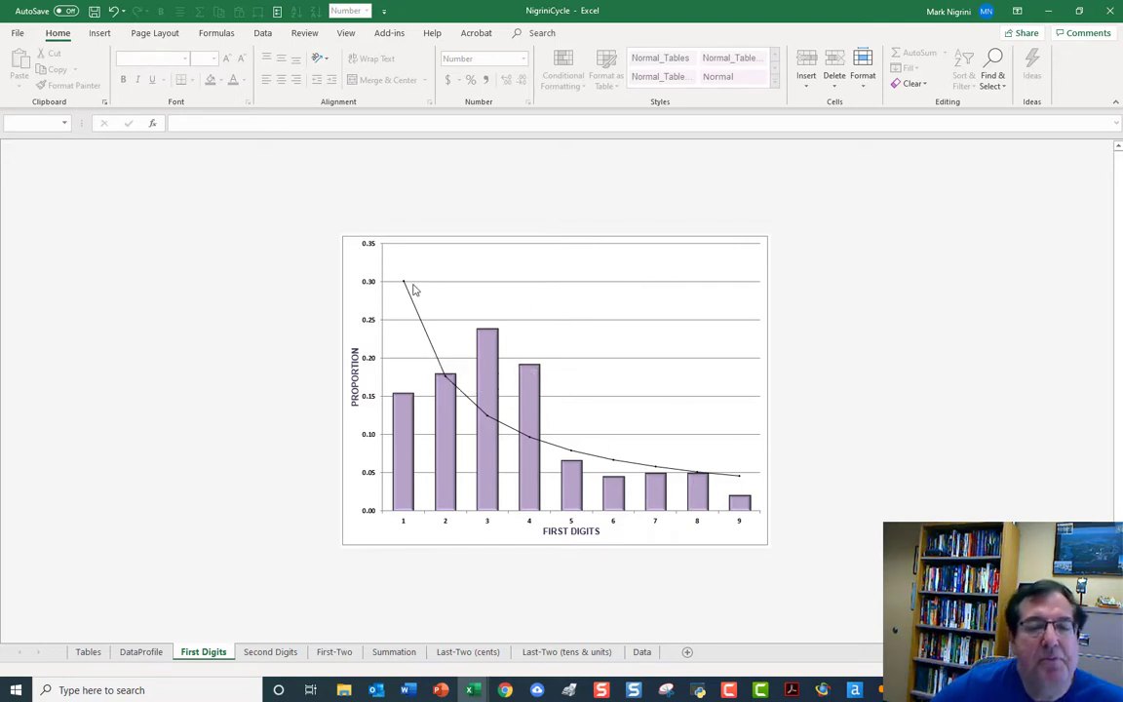
pyautogui.moveTo(449, 393)
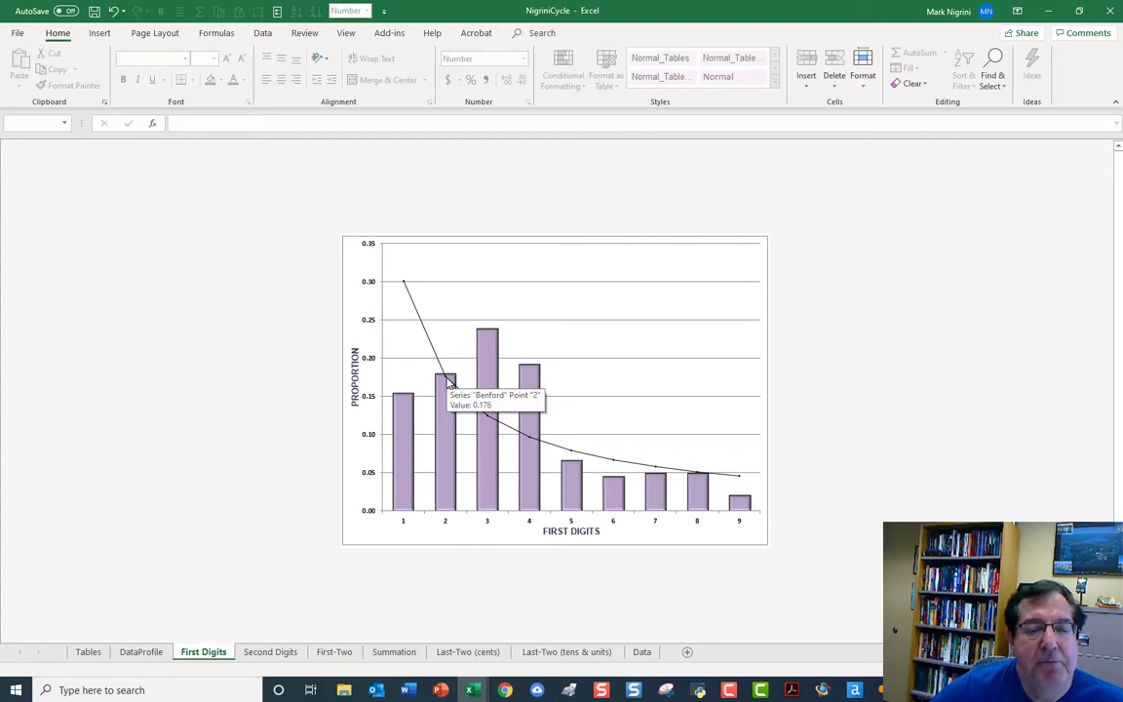
pyautogui.moveTo(398, 334)
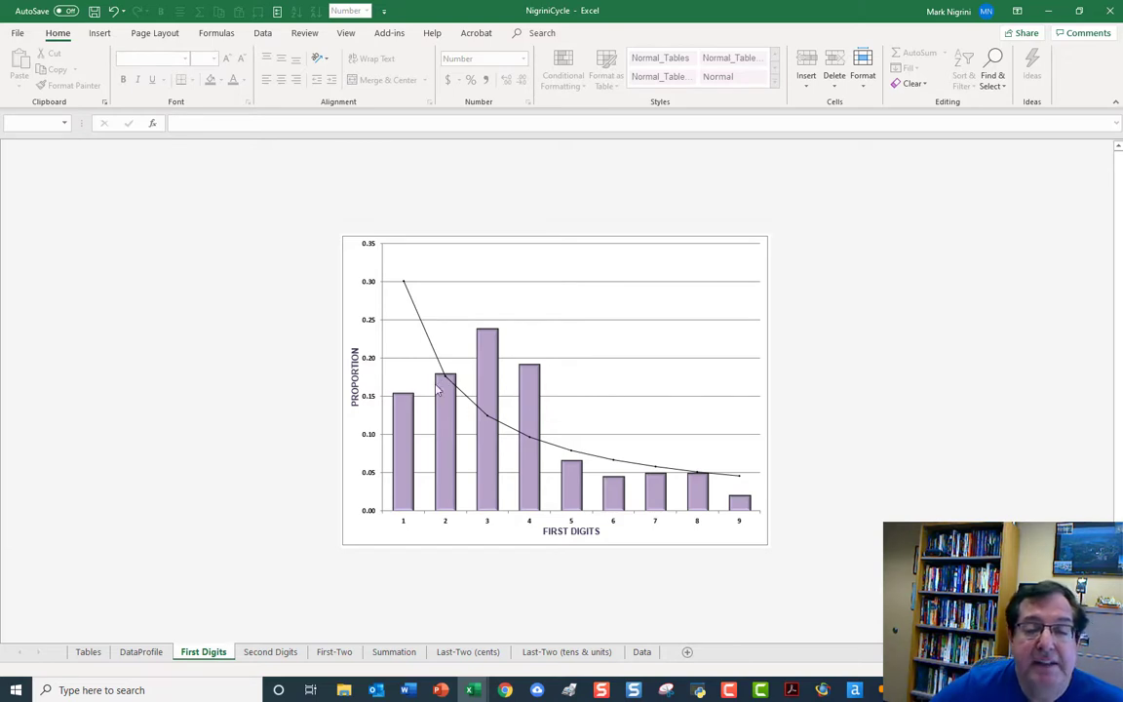
pyautogui.moveTo(446, 380)
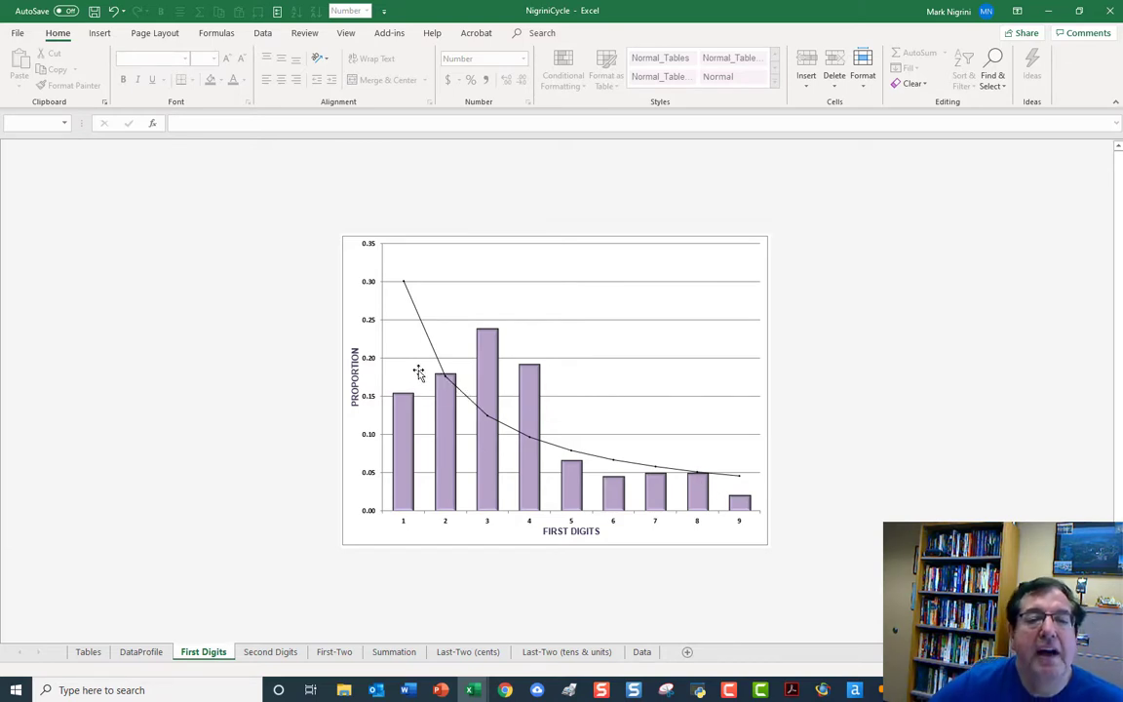
pyautogui.moveTo(471, 268)
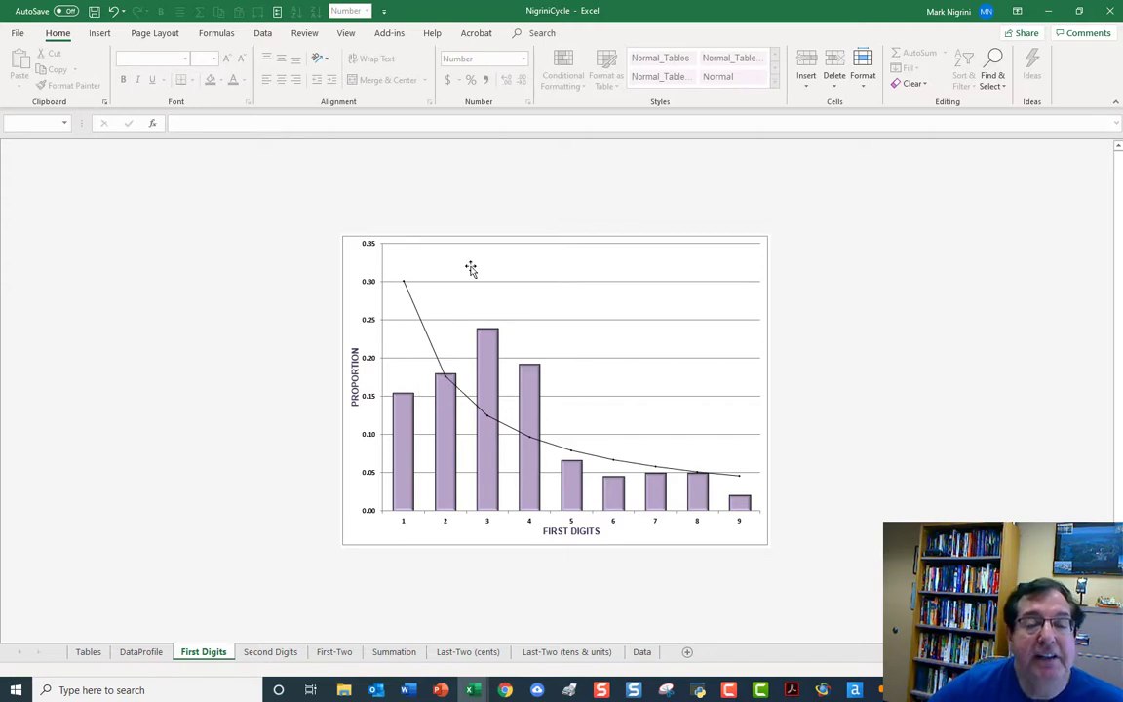
pyautogui.moveTo(471, 268)
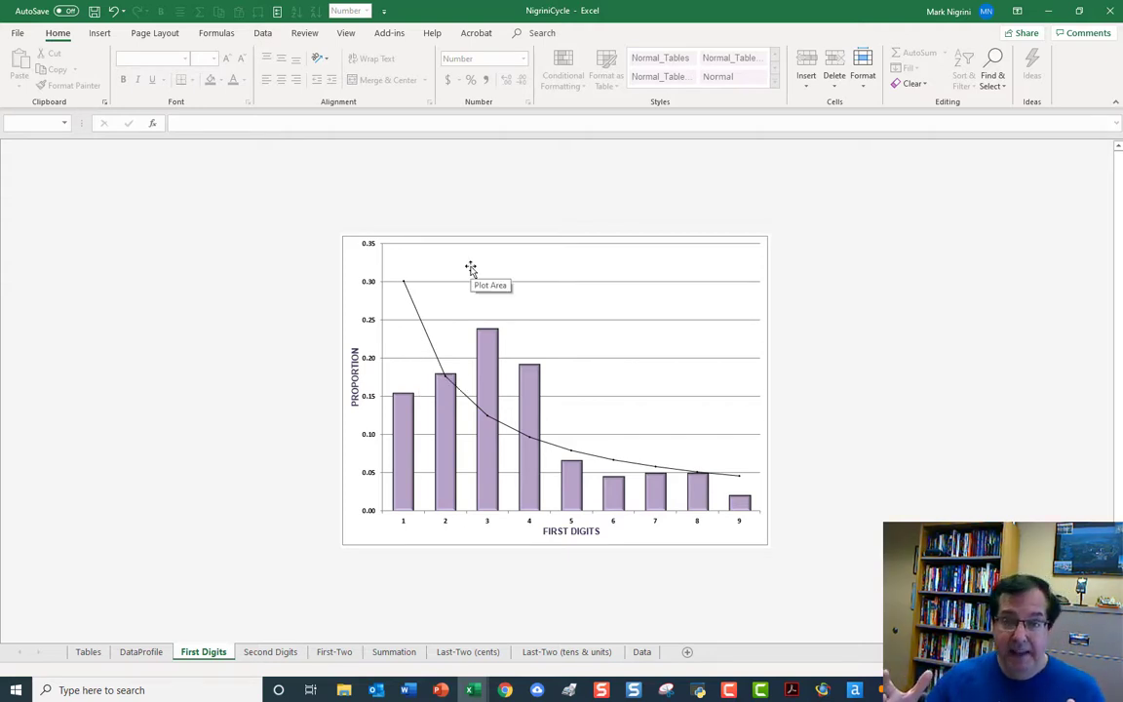
pyautogui.moveTo(412, 280)
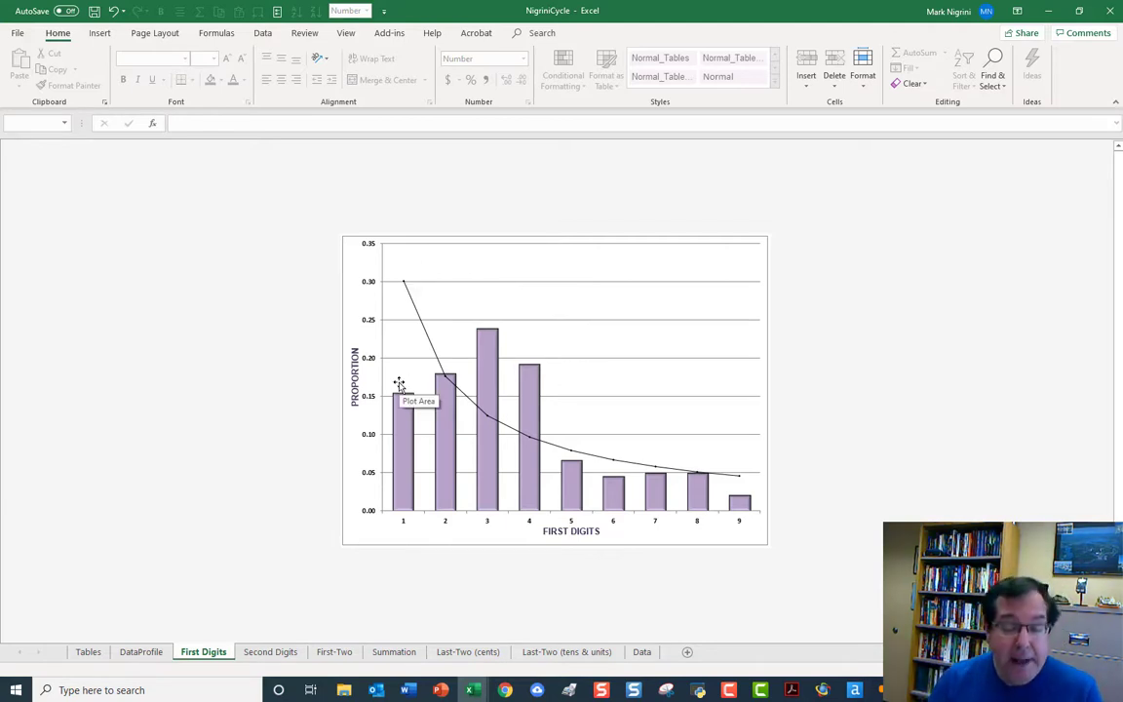
pyautogui.moveTo(516, 427)
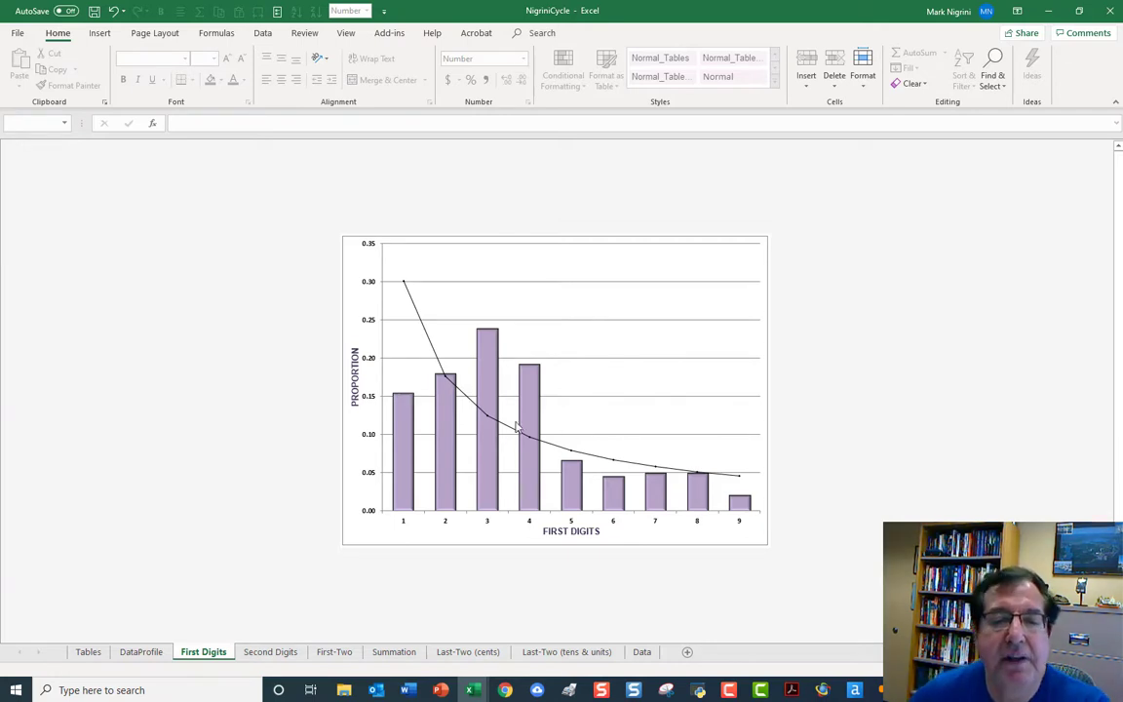
pyautogui.moveTo(629, 581)
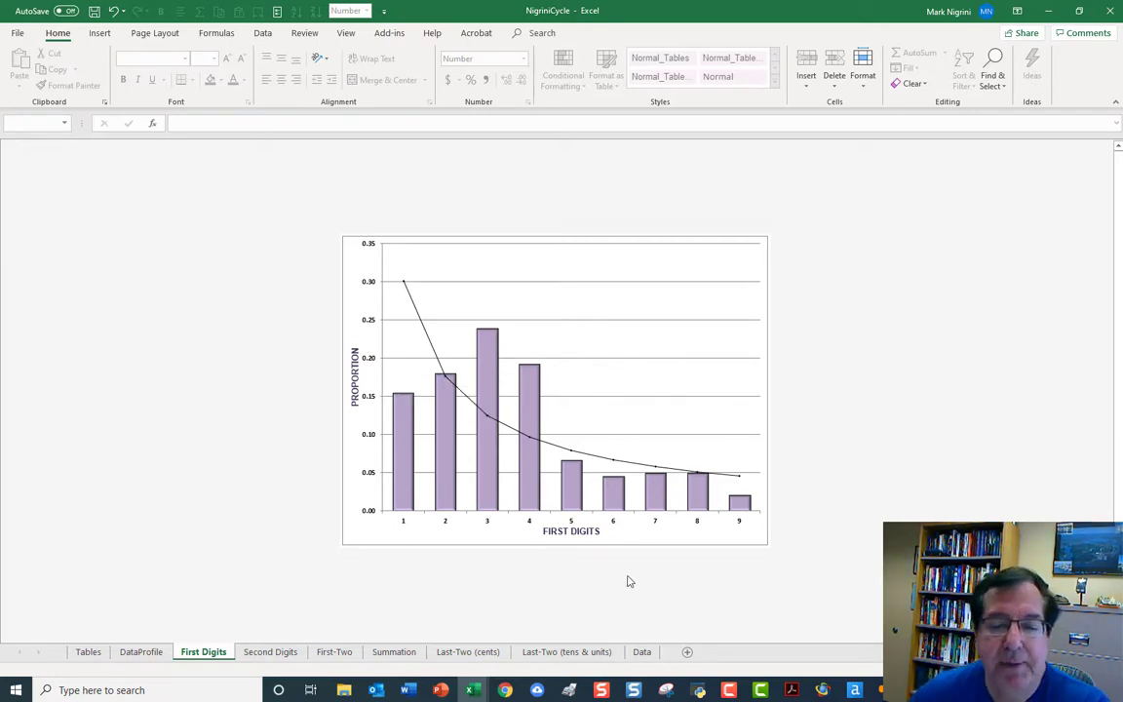
pyautogui.moveTo(826, 584)
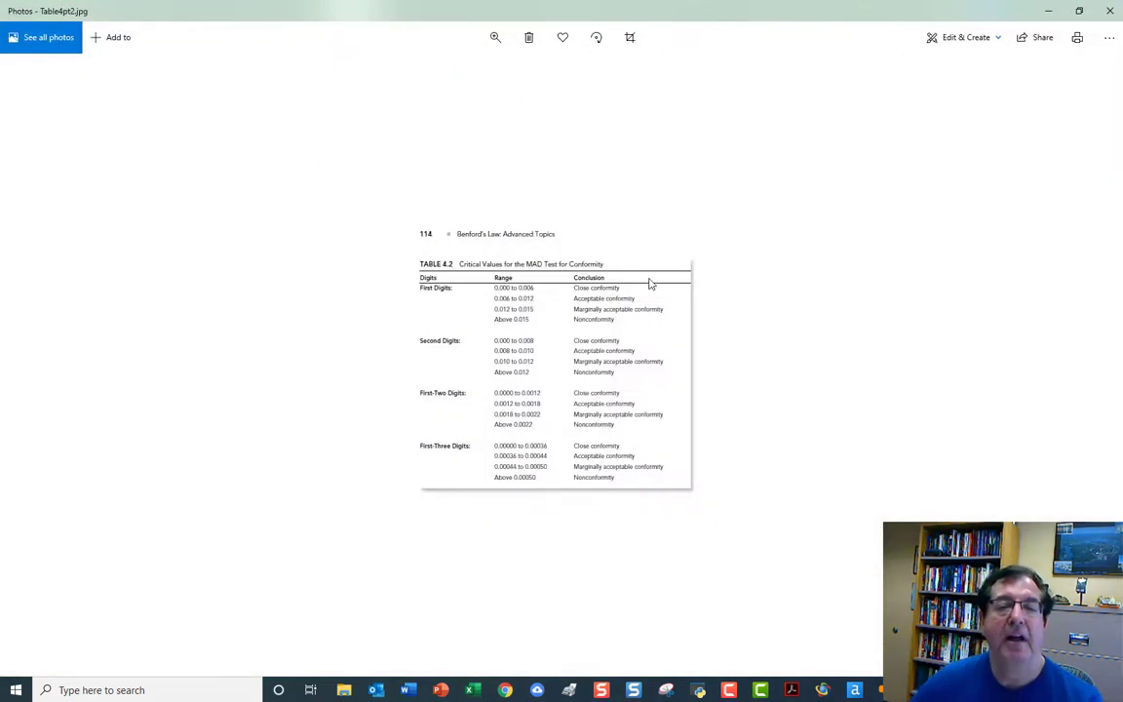
# Zoom into Table 4.2 to read the MAD critical values, including the 0.015 threshold.
pyautogui.click(495, 37)
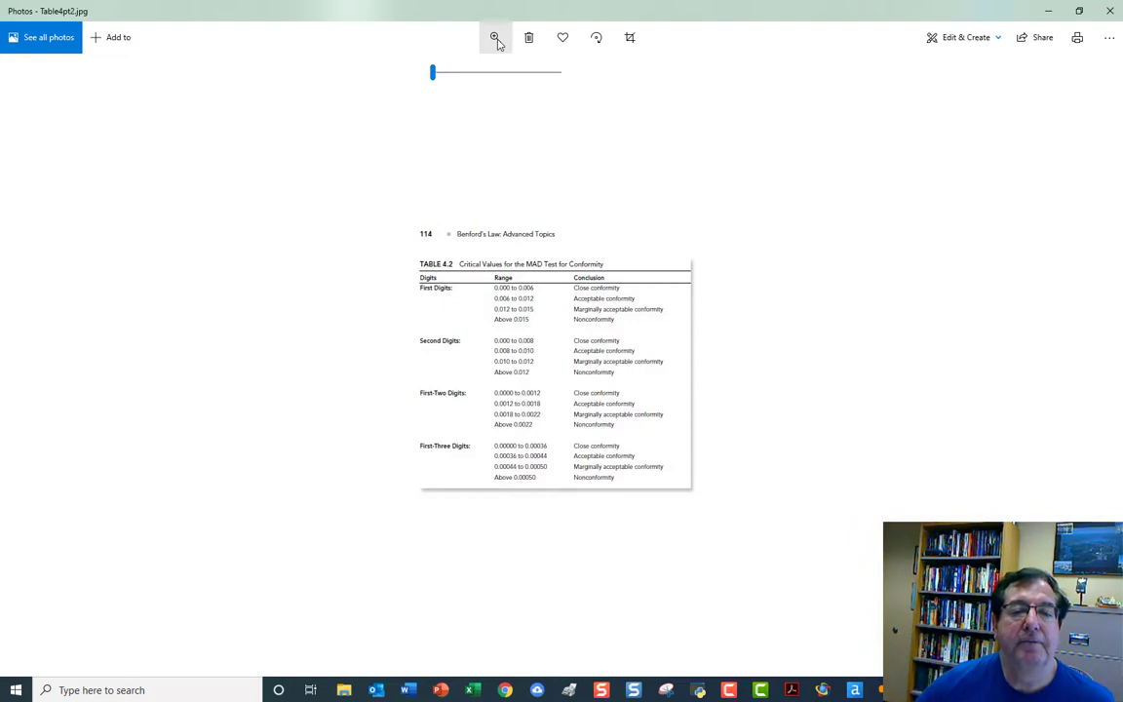
pyautogui.moveTo(432, 72); pyautogui.dragTo(458, 72)
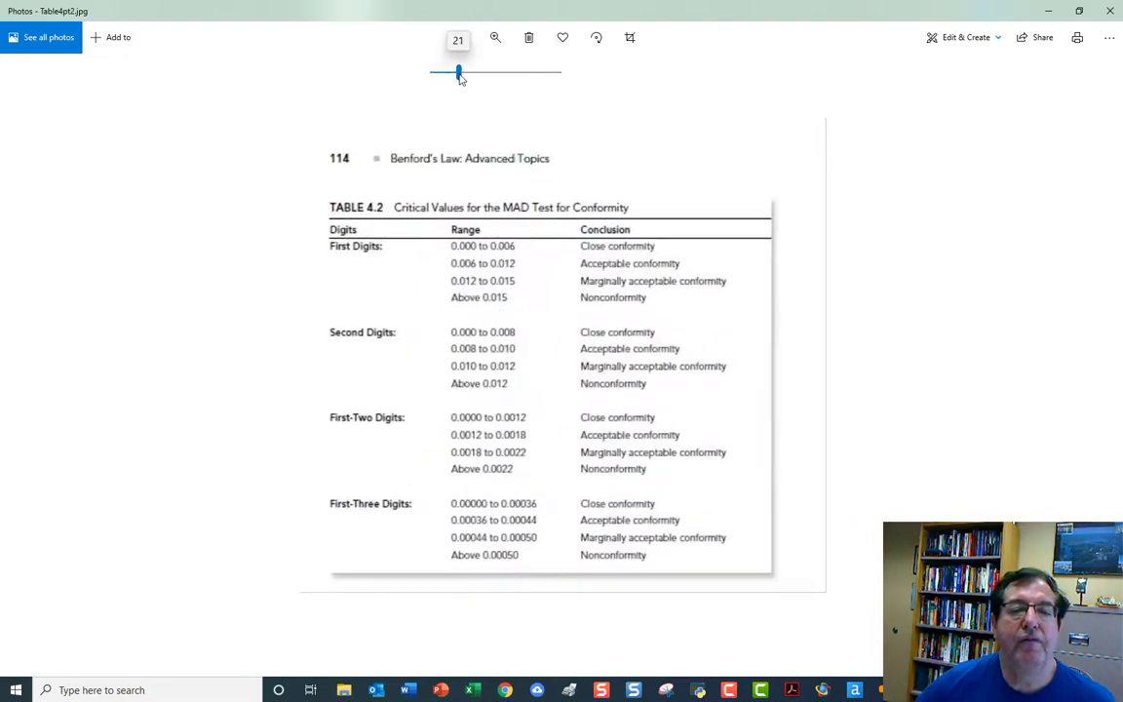
pyautogui.moveTo(332, 276)
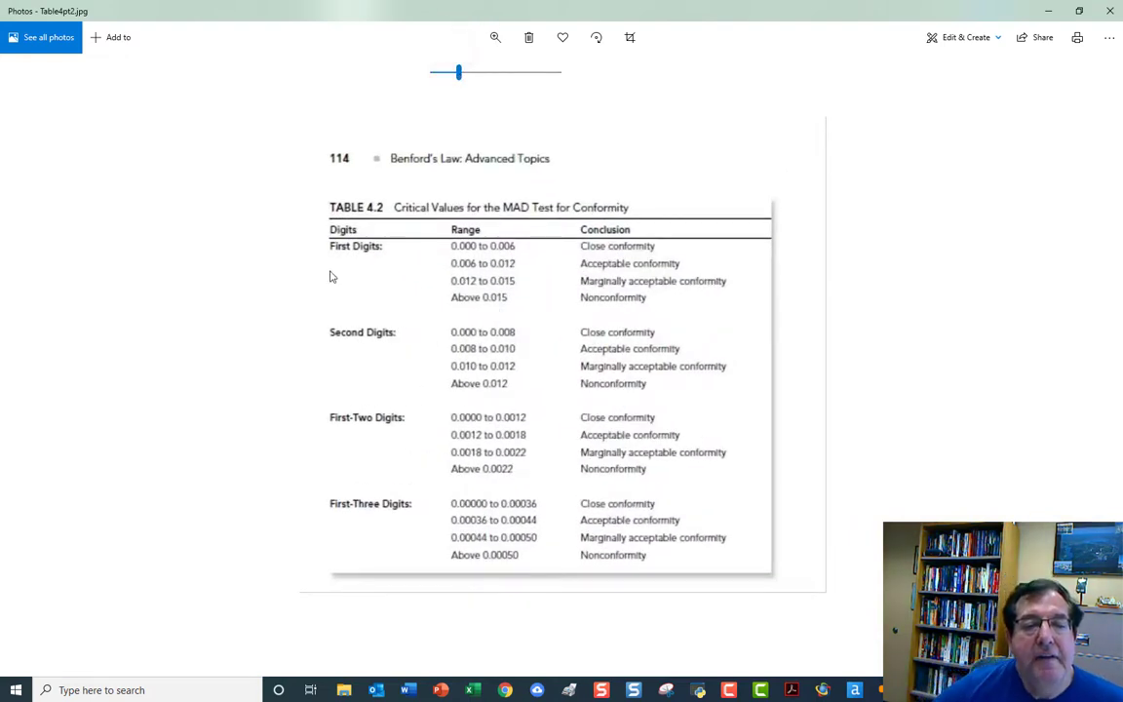
pyautogui.moveTo(512, 259)
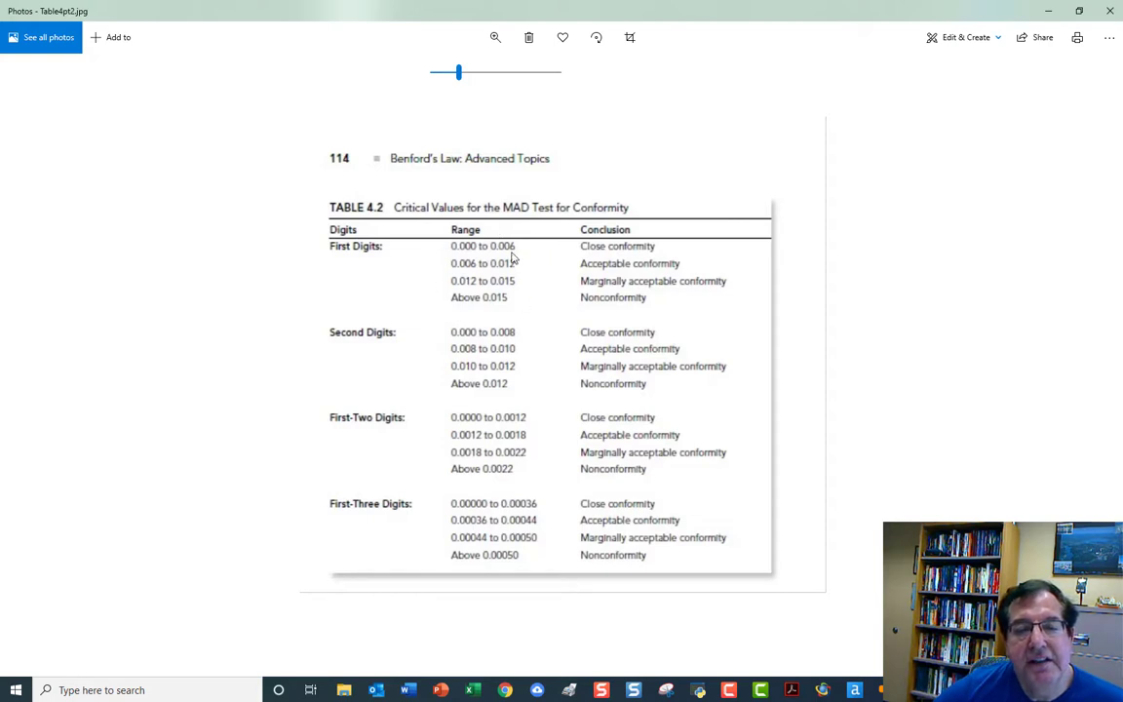
pyautogui.moveTo(588, 258)
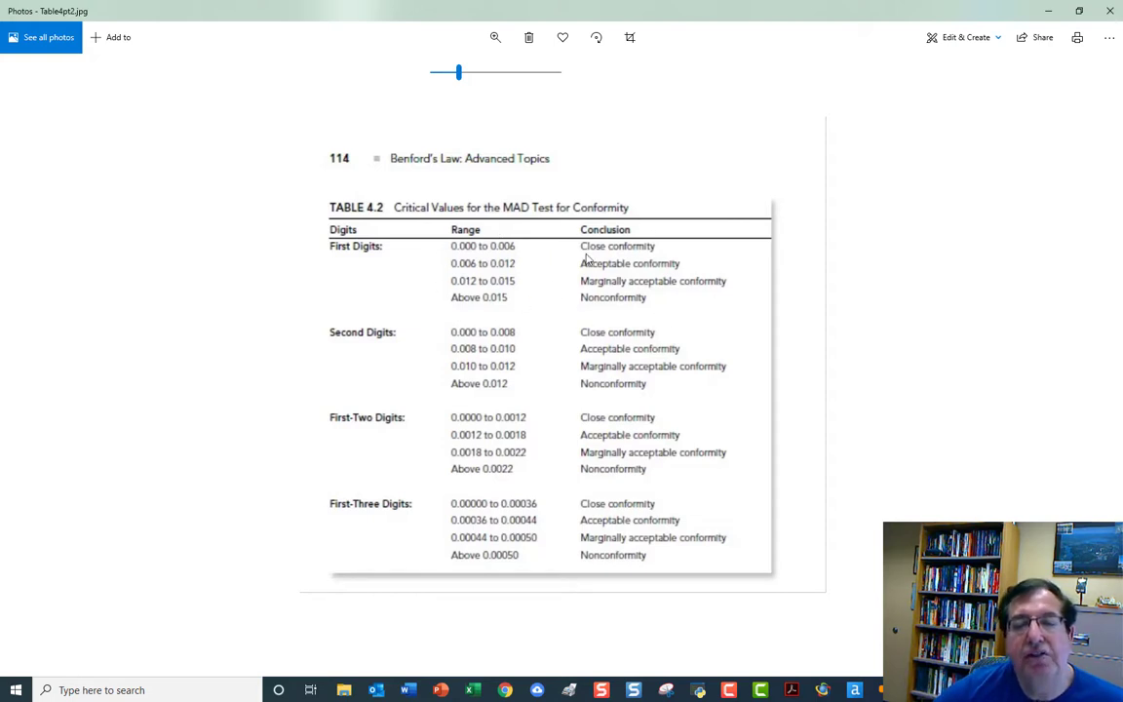
pyautogui.moveTo(569, 308)
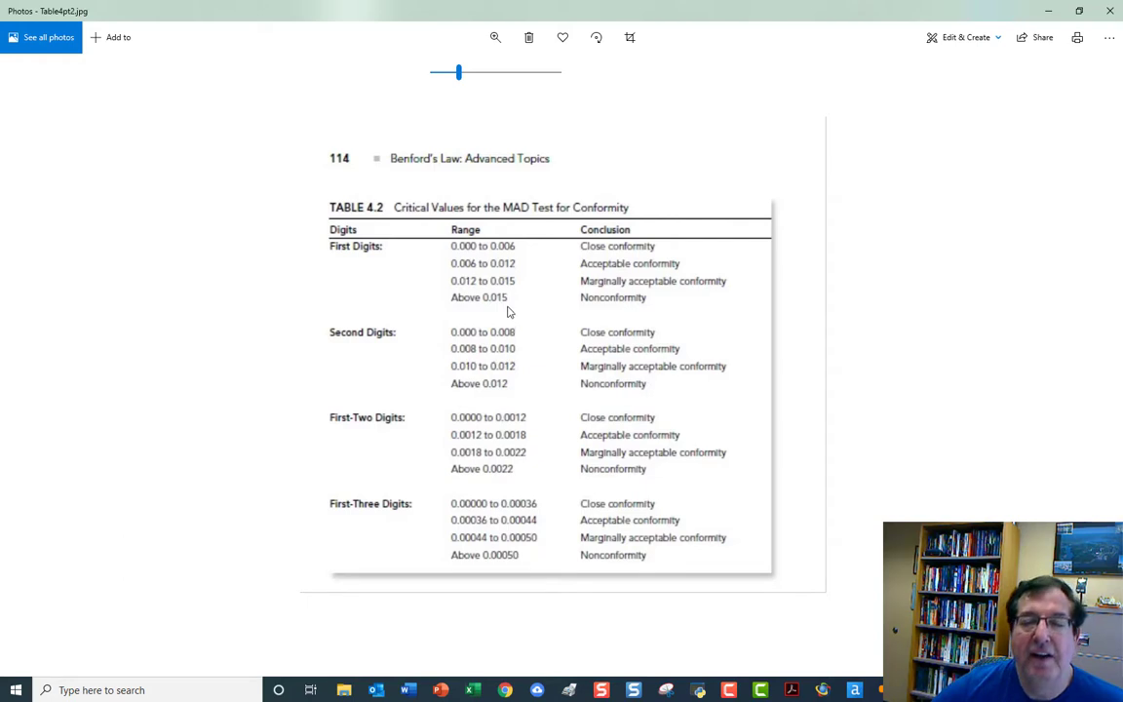
pyautogui.moveTo(621, 310)
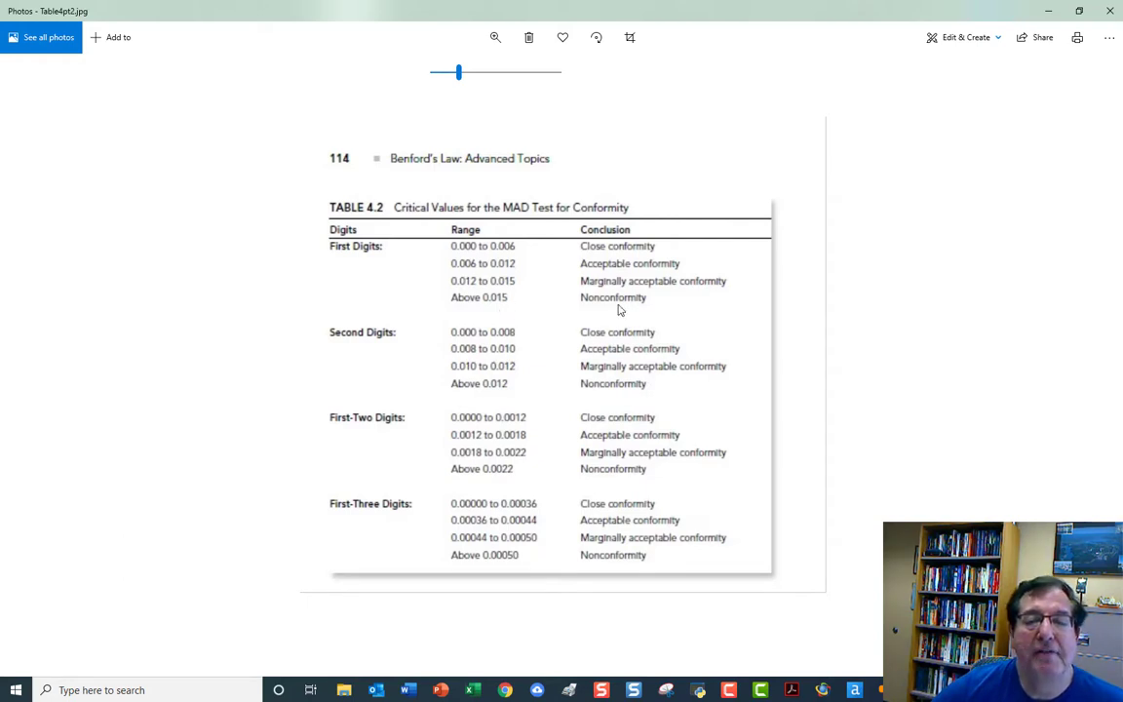
pyautogui.moveTo(1032, 55)
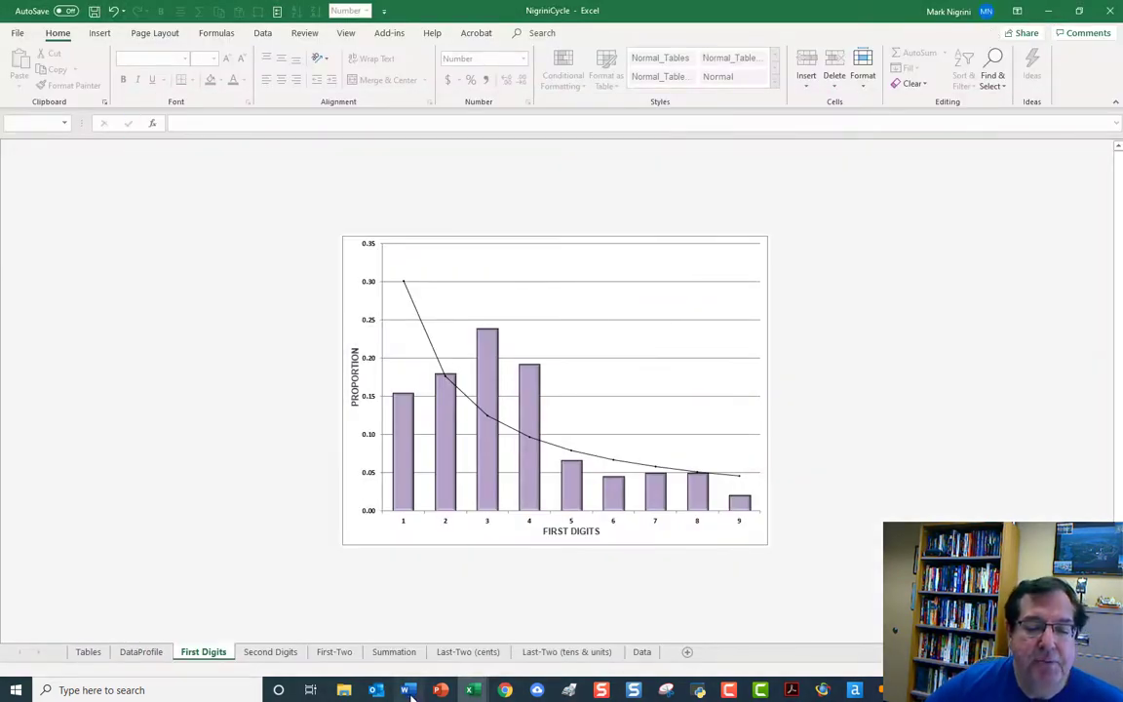
# Display the Second Digits graph, where digit 2 peaks at 0.167, after a brief Word check.
pyautogui.click(407, 689)
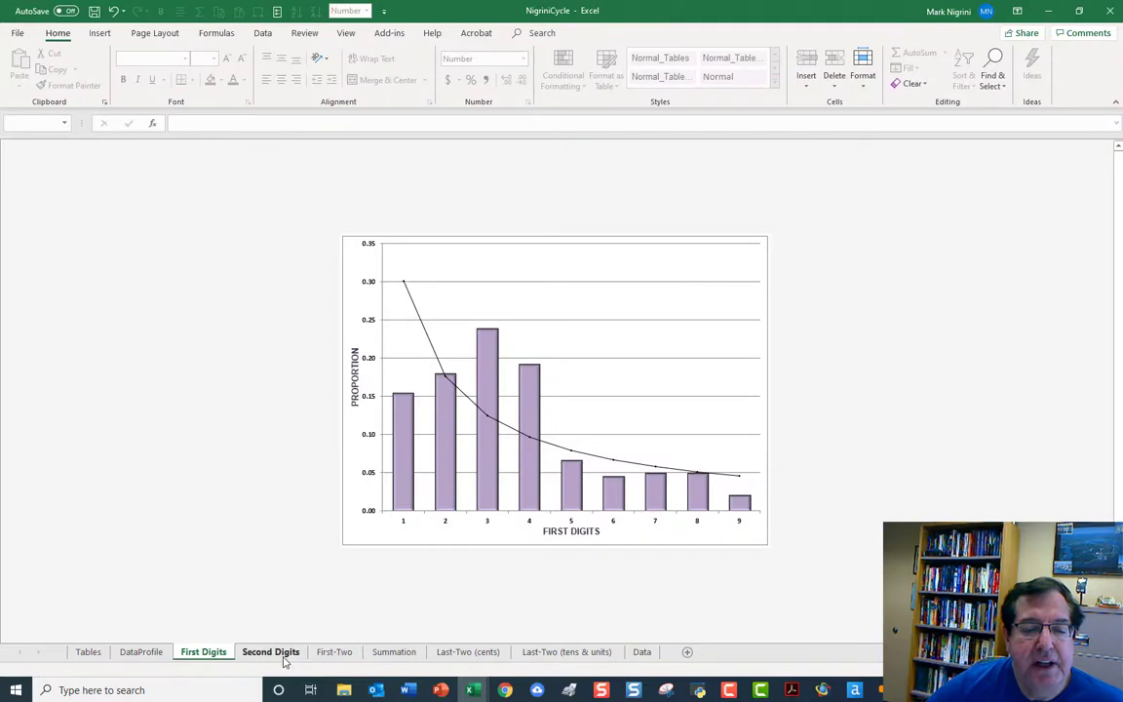
pyautogui.click(270, 651)
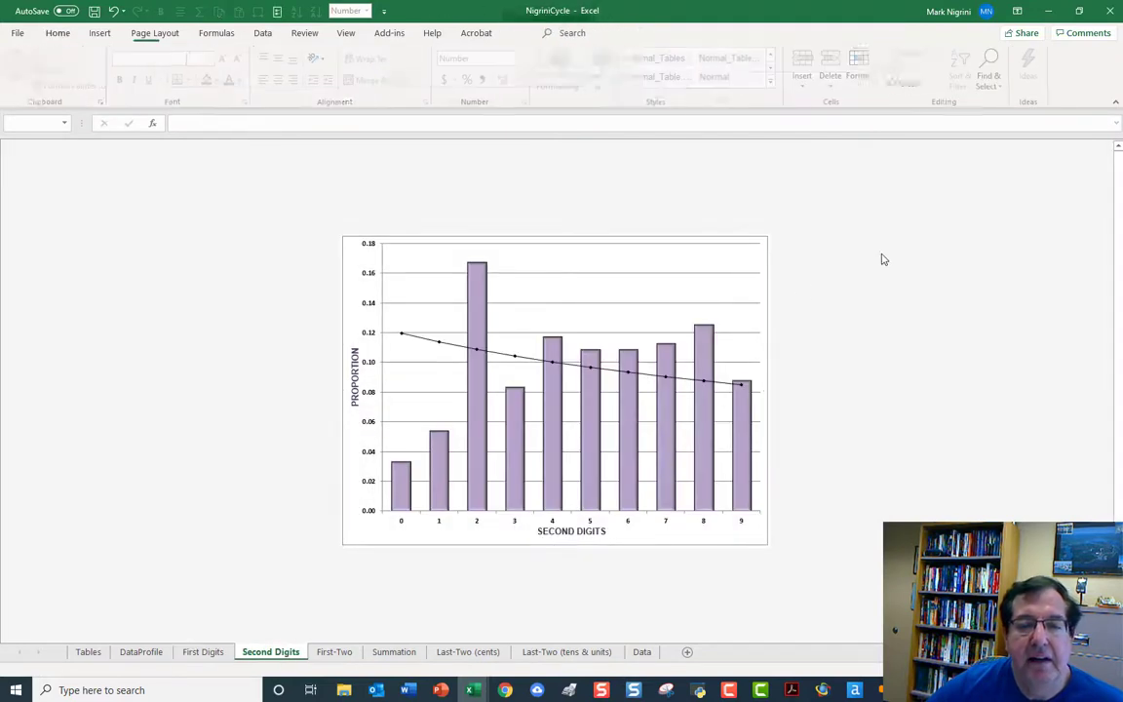
pyautogui.click(58, 32)
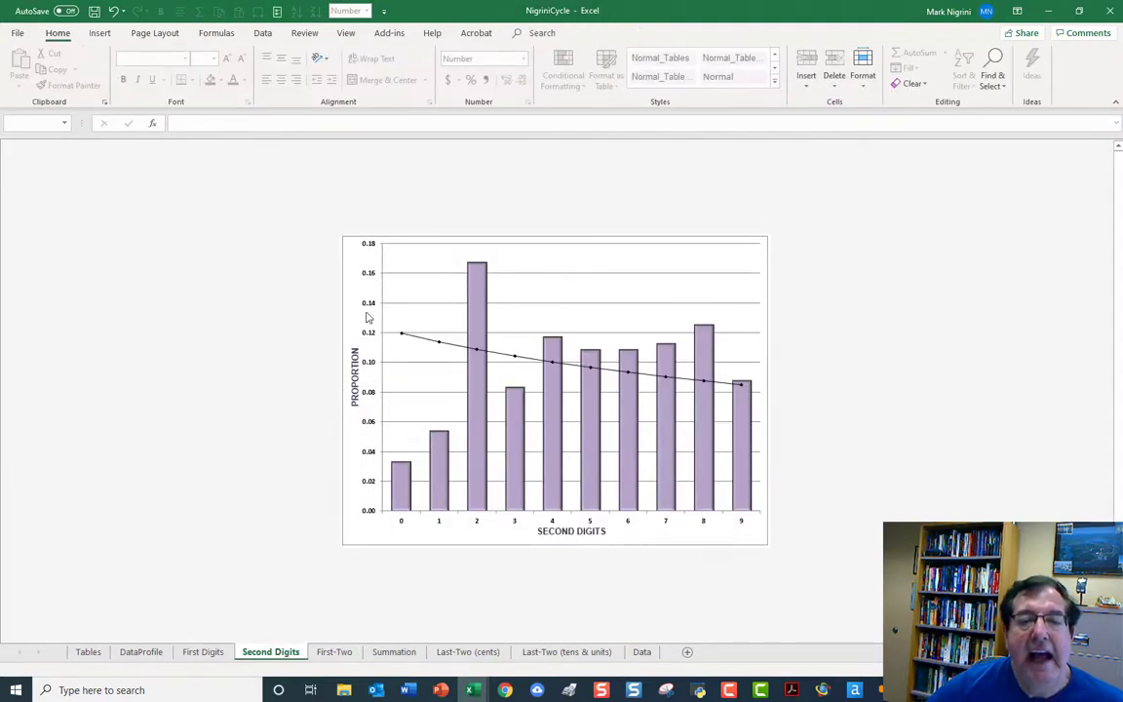
pyautogui.moveTo(943, 426)
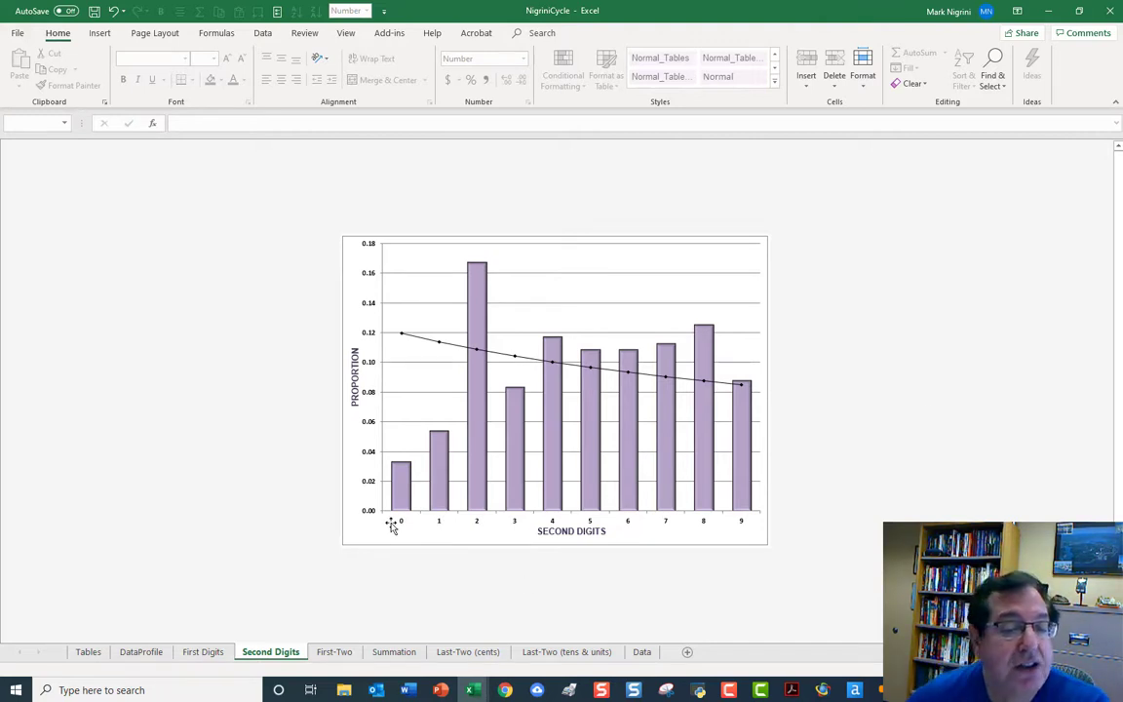
pyautogui.moveTo(415, 309)
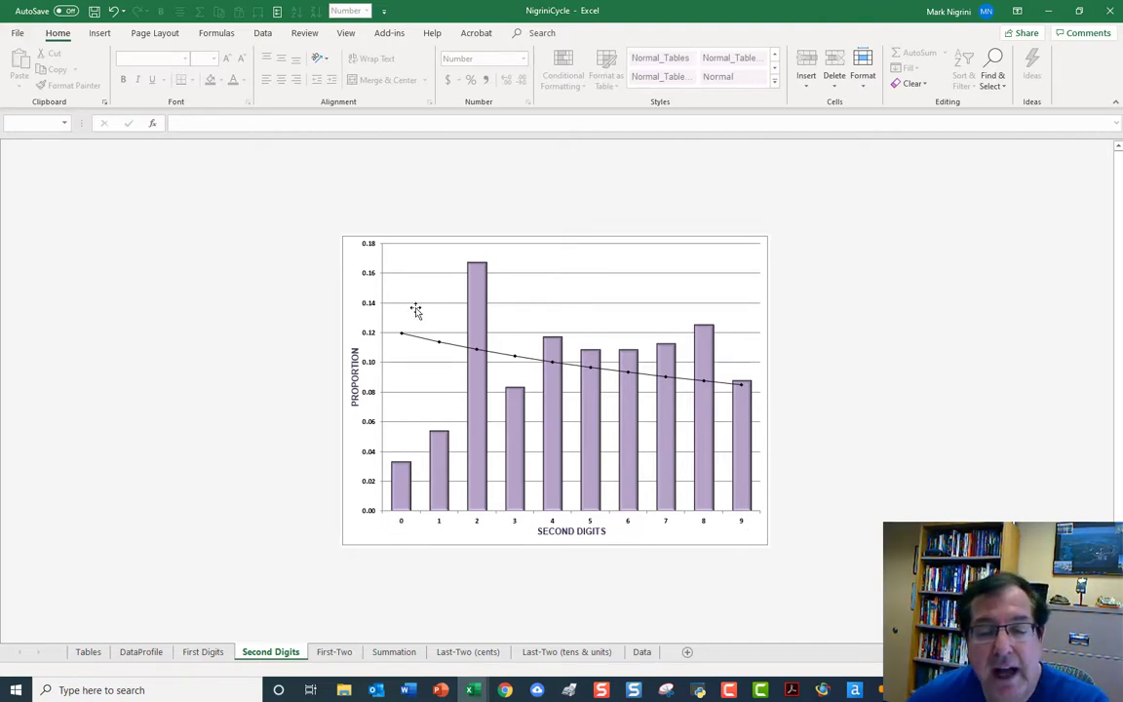
pyautogui.moveTo(404, 339)
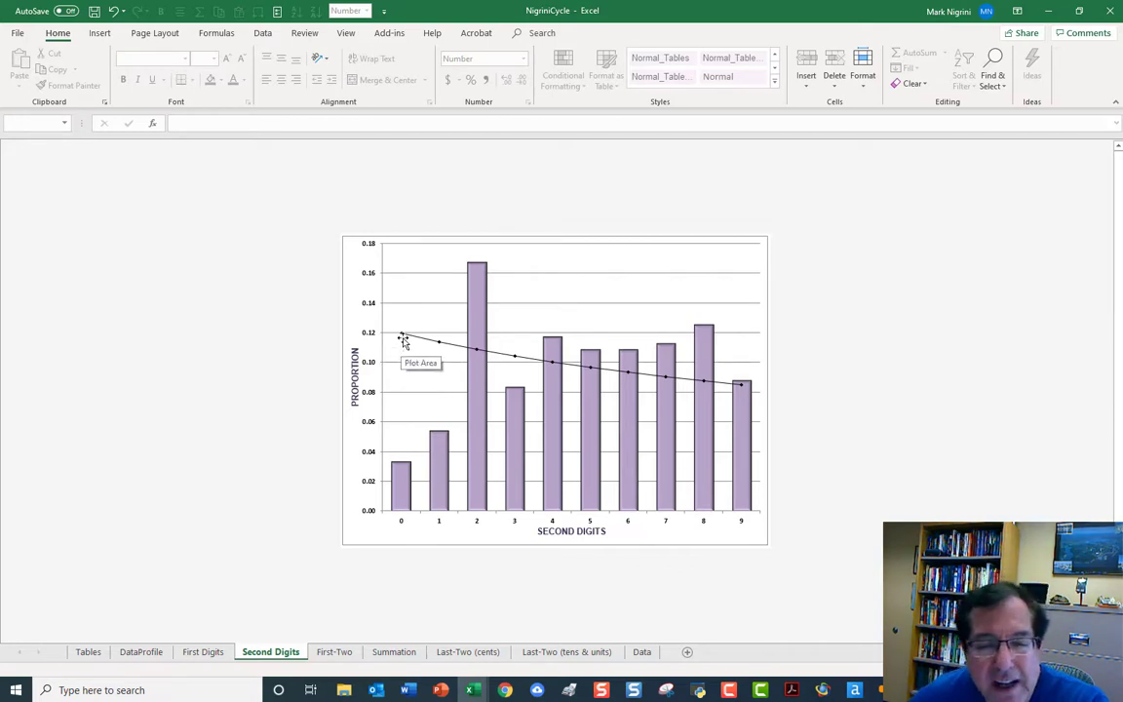
pyautogui.moveTo(712, 381)
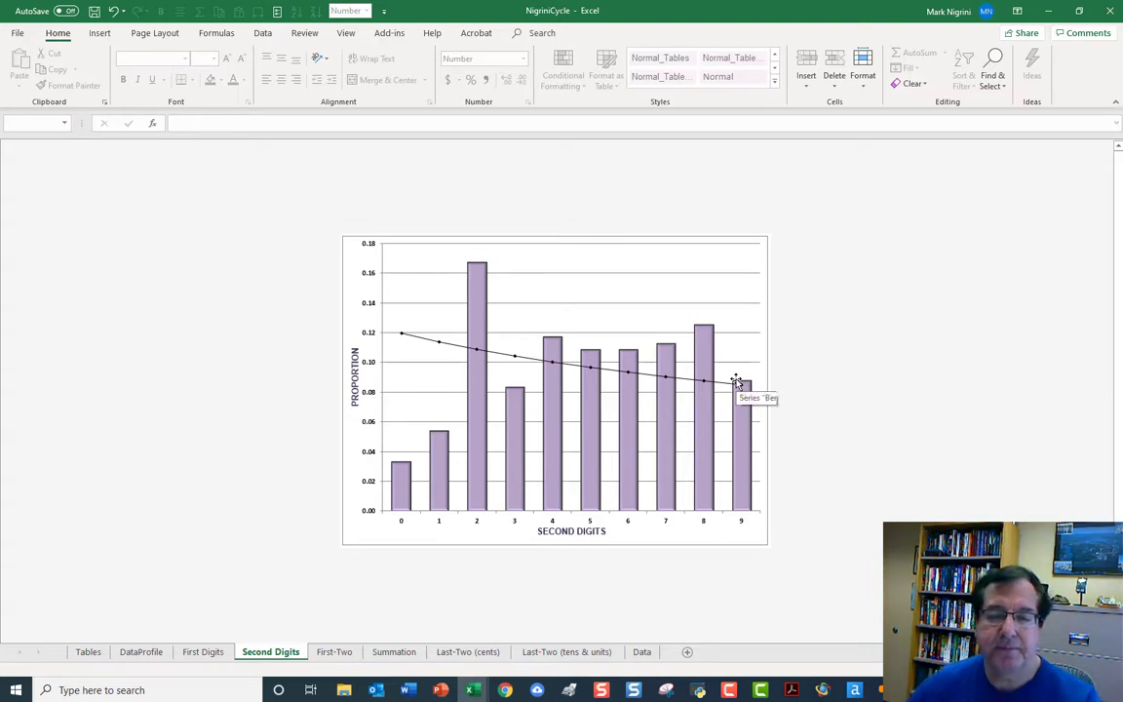
pyautogui.moveTo(470, 378)
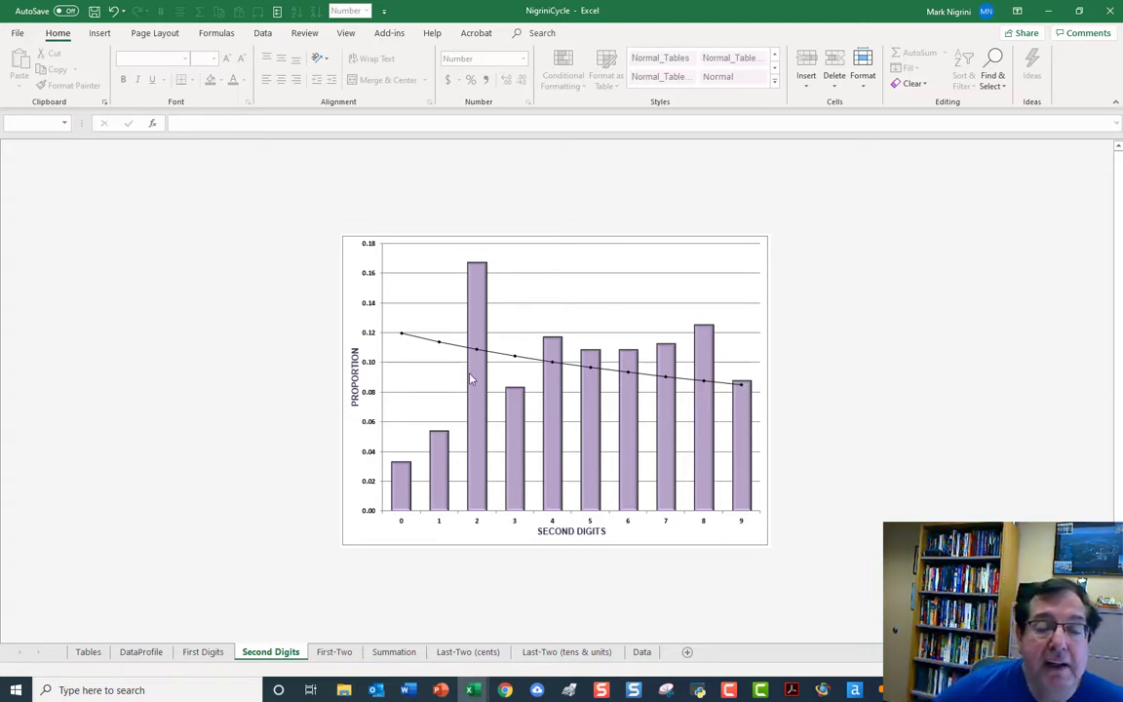
pyautogui.moveTo(478, 256)
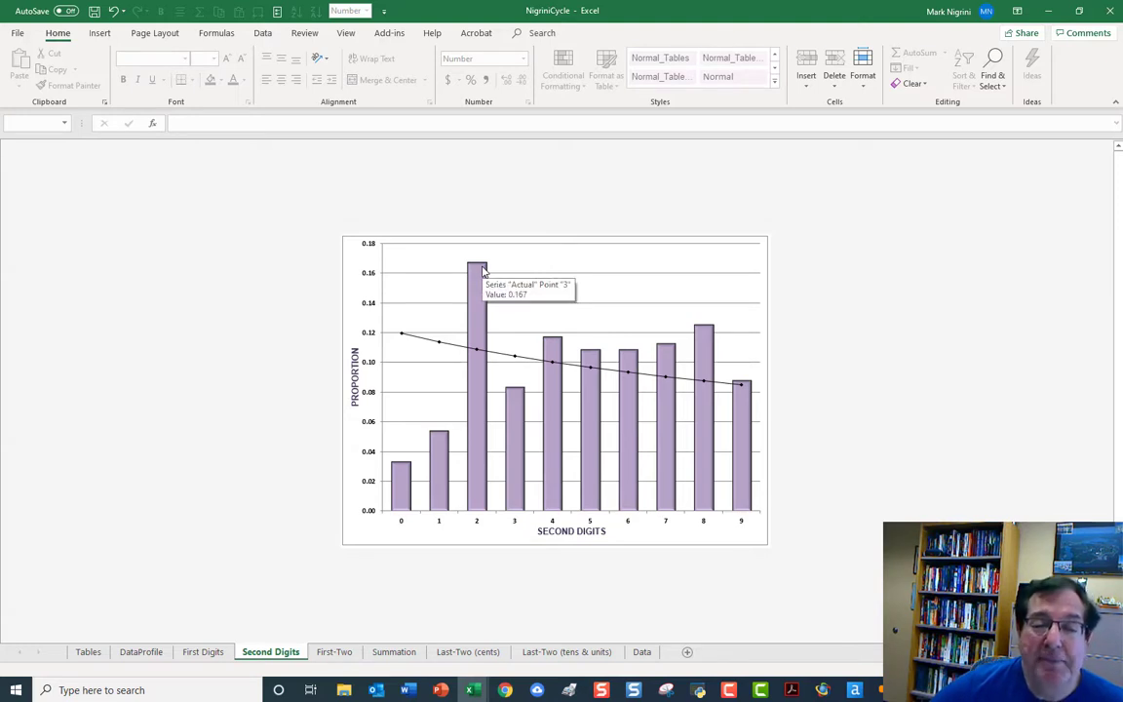
pyautogui.moveTo(404, 341)
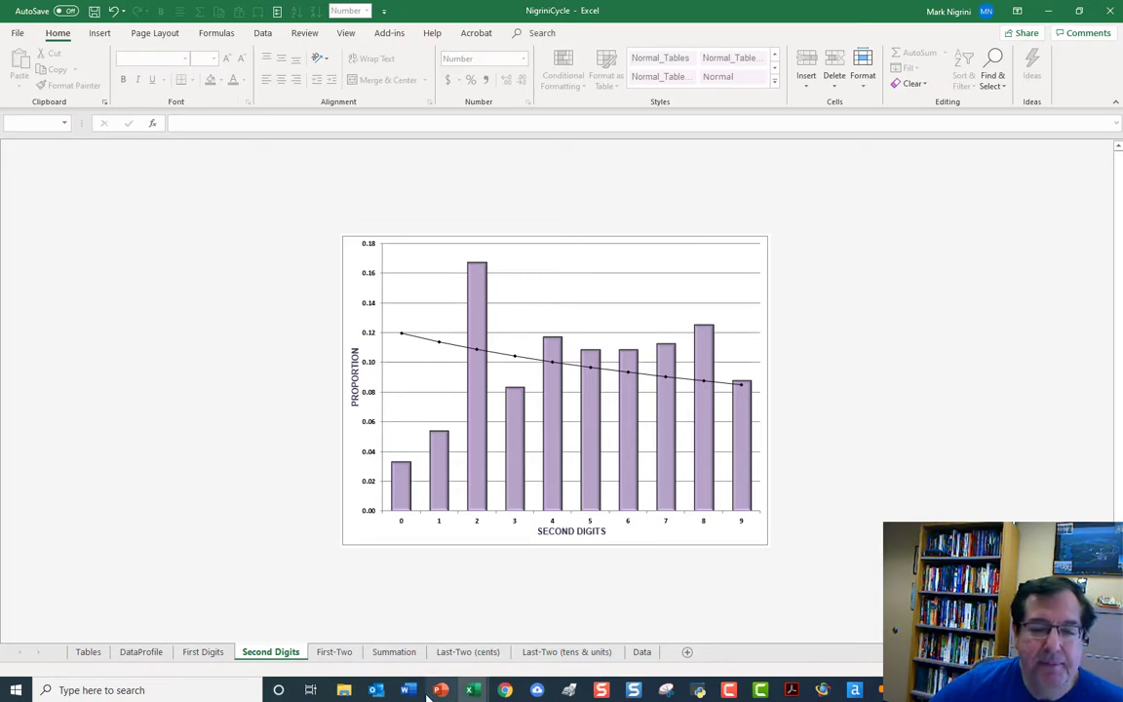
pyautogui.click(407, 690)
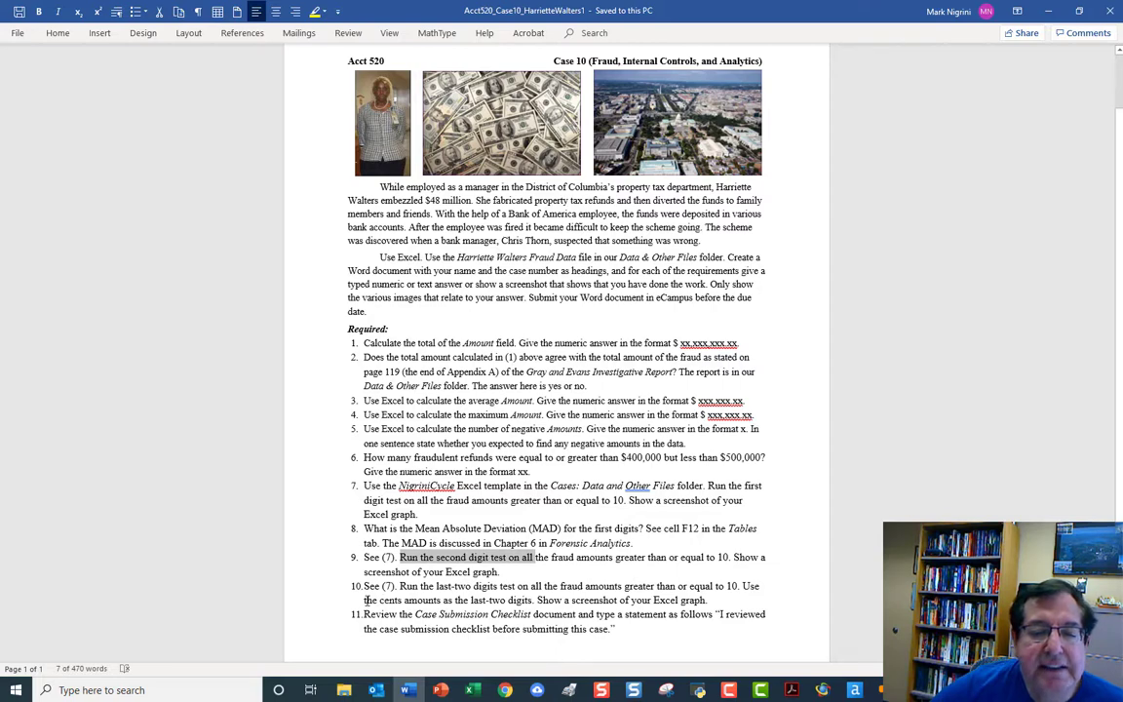
pyautogui.doubleClick(402, 599)
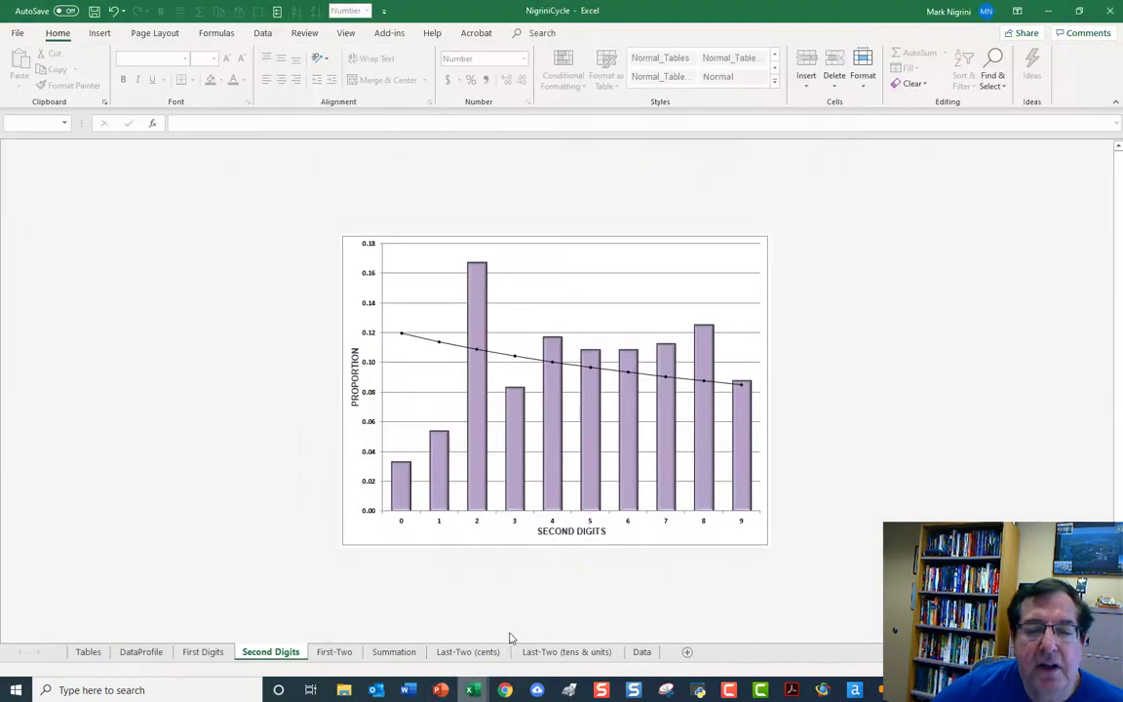
# Go to the Data sheet and select cell I3 to view its Last-Two formula.
pyautogui.click(641, 651)
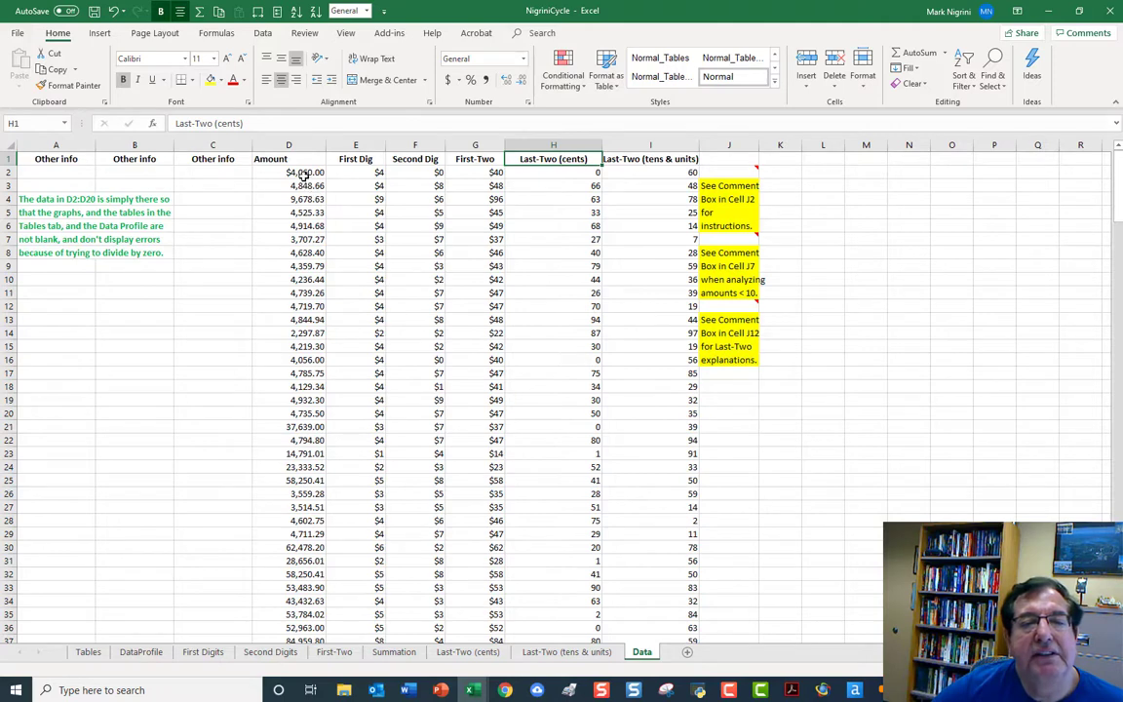
pyautogui.moveTo(305, 200)
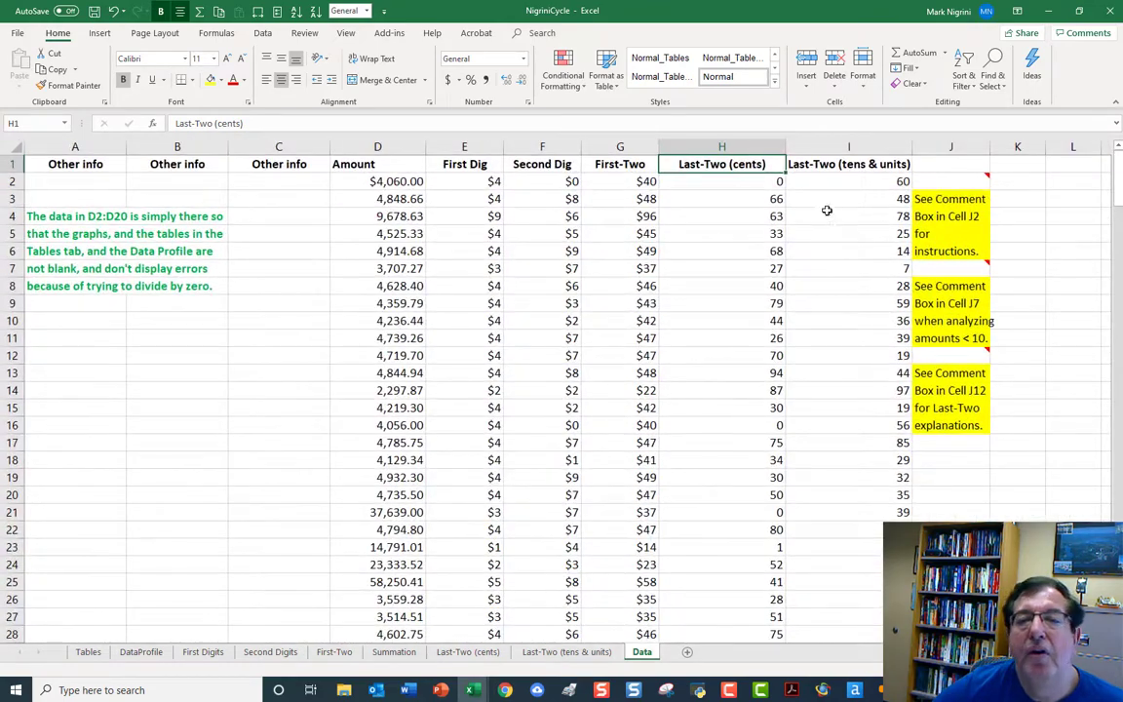
pyautogui.click(848, 198)
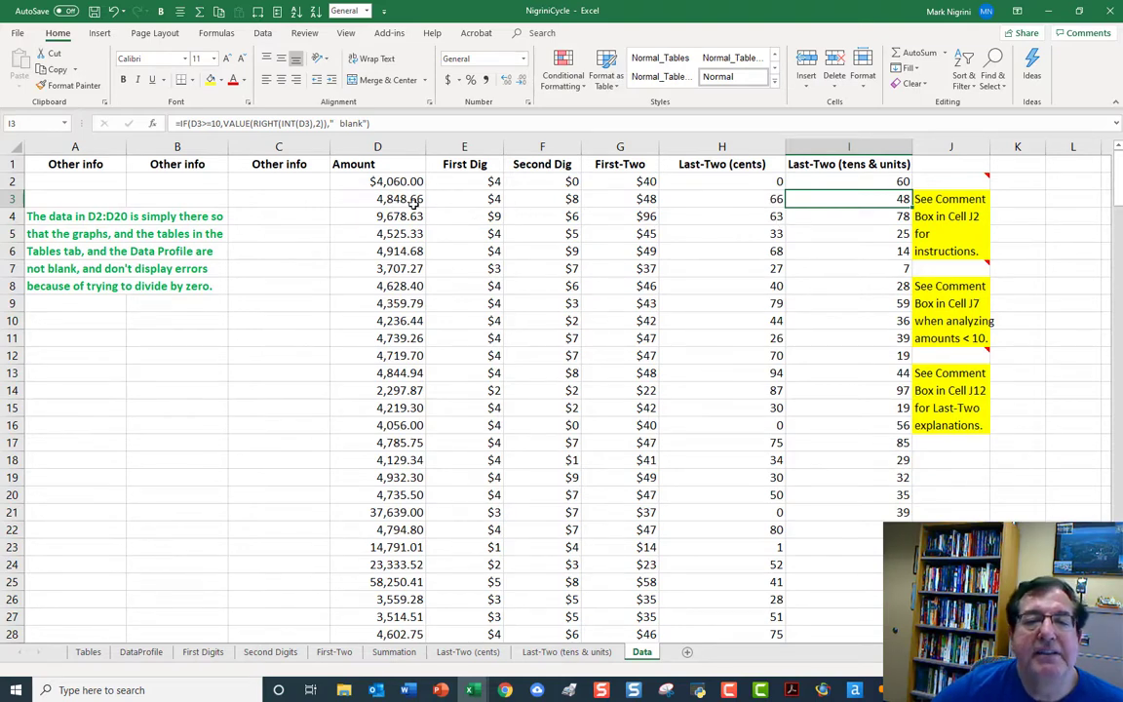
pyautogui.moveTo(767, 179)
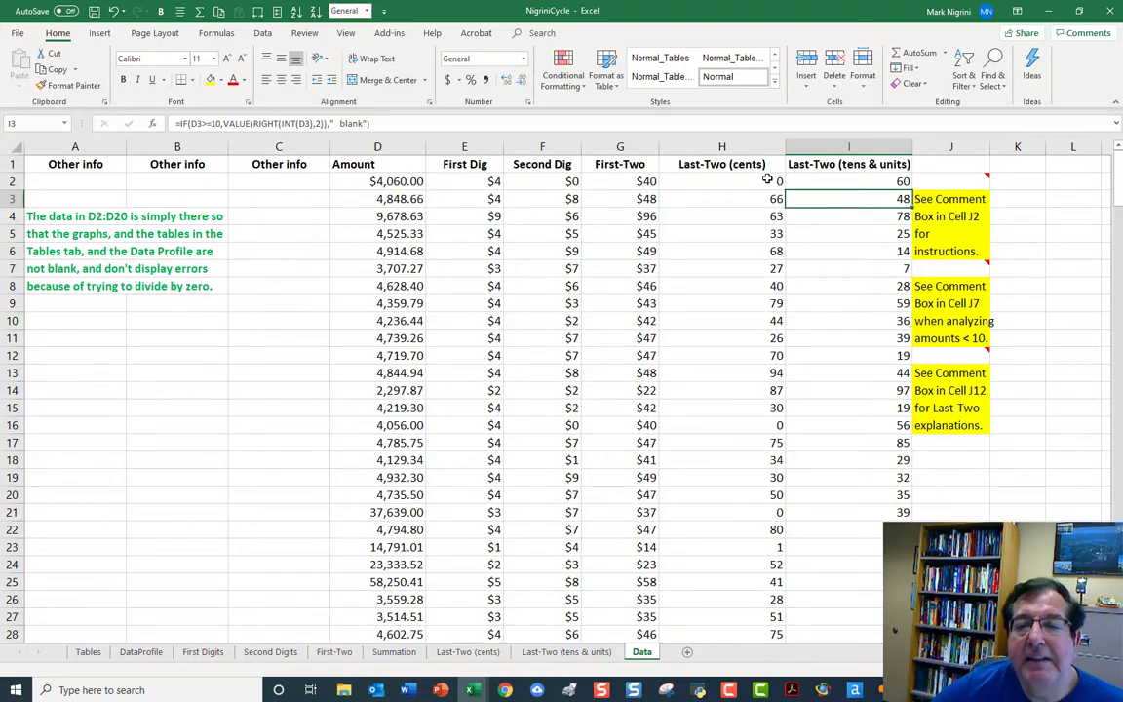
pyautogui.moveTo(706, 241)
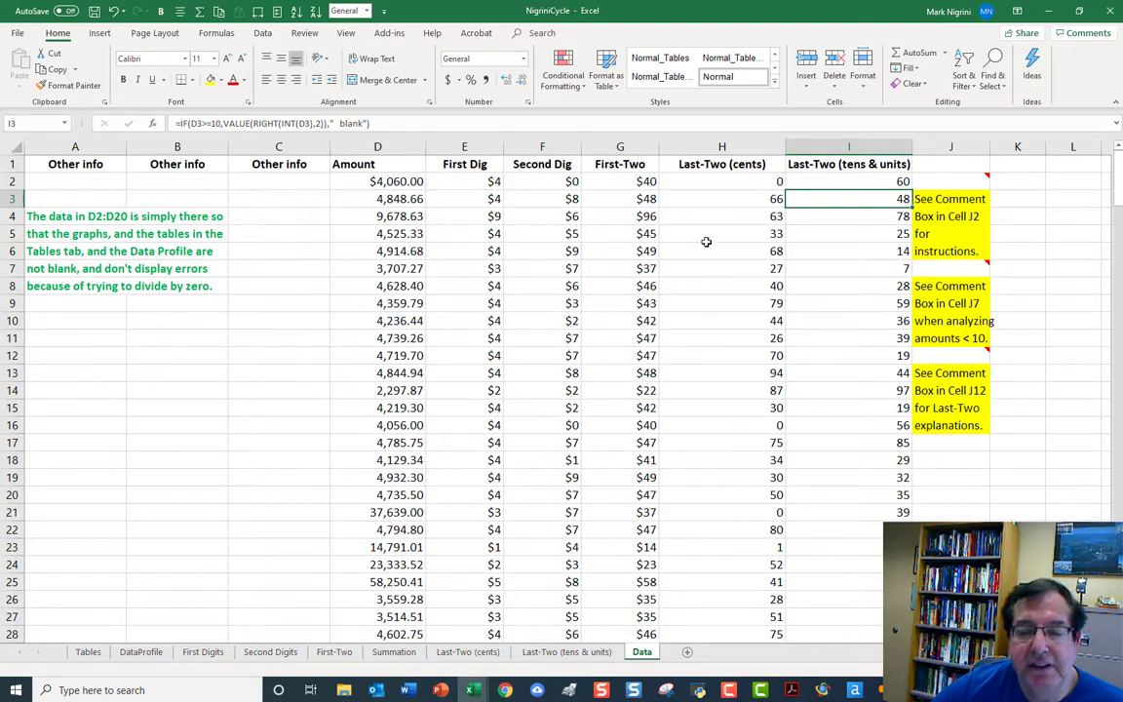
pyautogui.moveTo(612, 683)
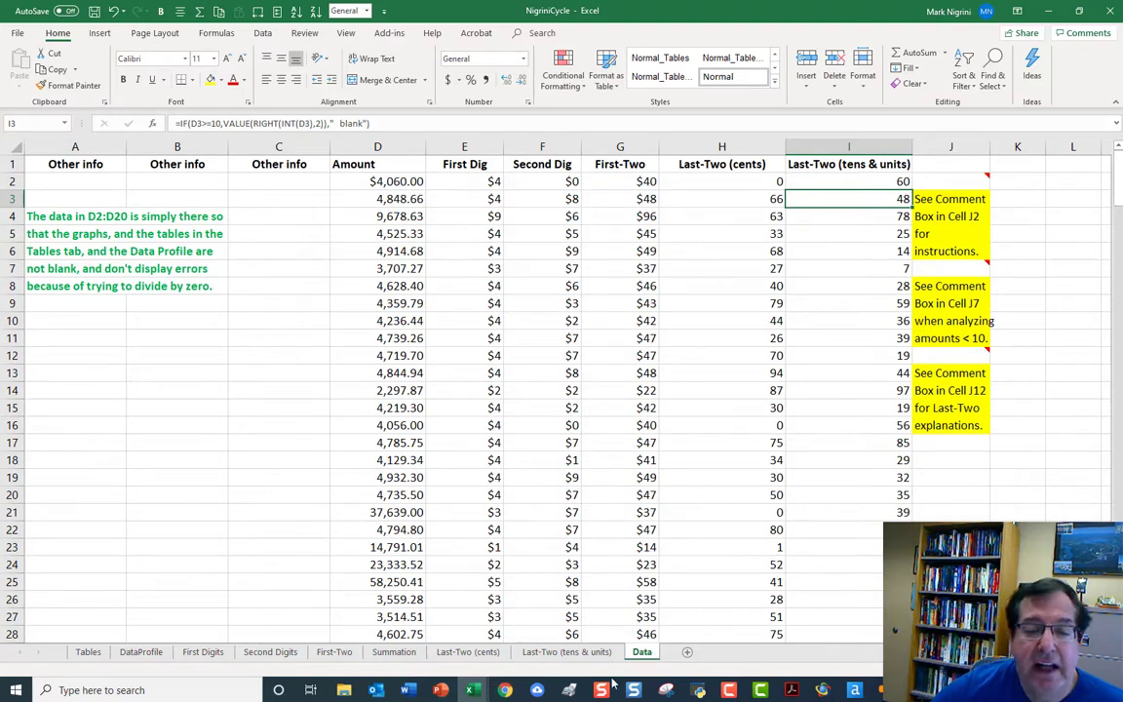
# Display the Last-Two (cents) graph, with the 00 ending spiking near 0.32.
pyautogui.click(467, 651)
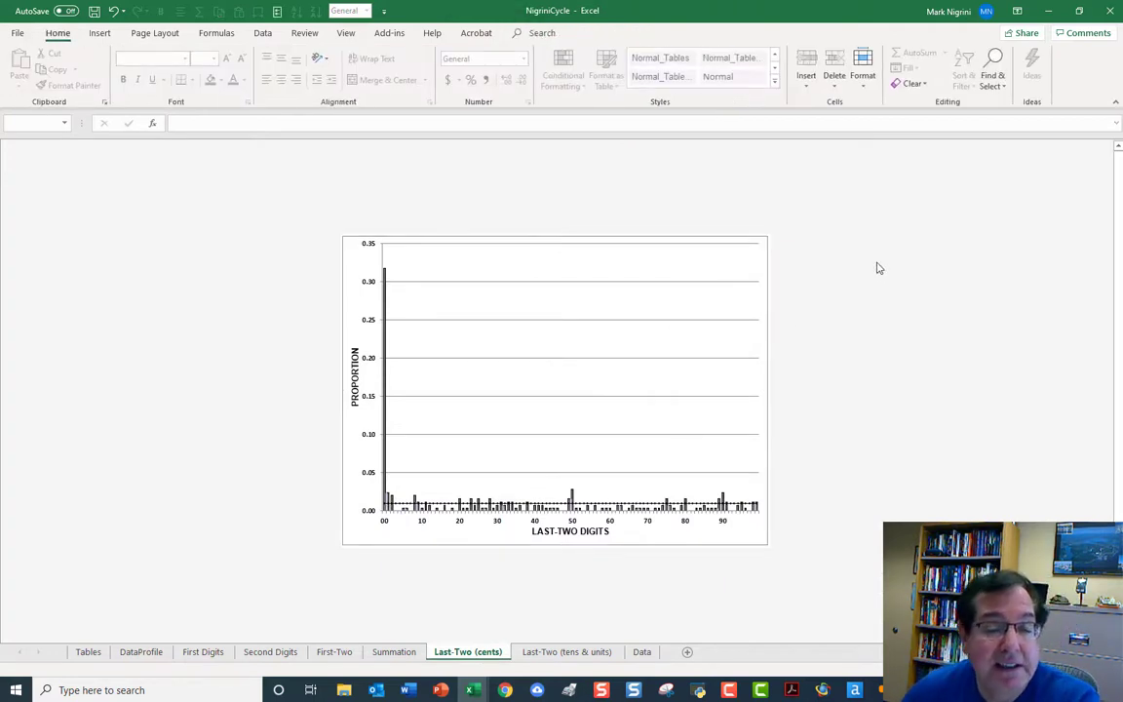
pyautogui.moveTo(388, 516)
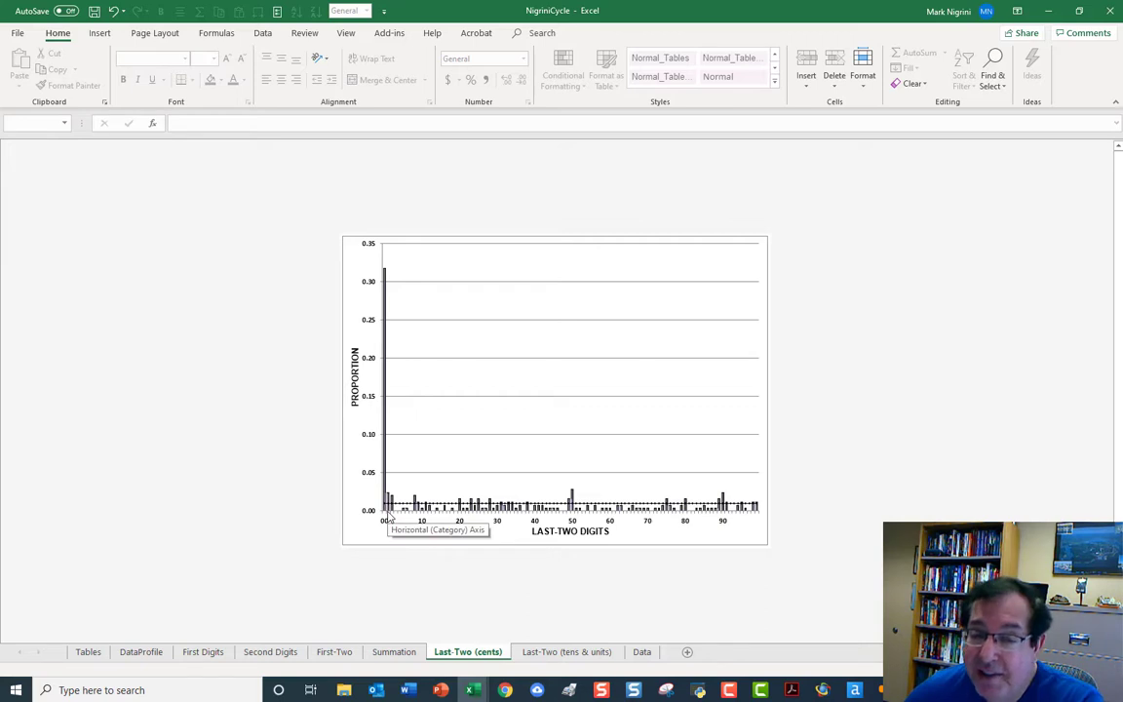
pyautogui.moveTo(390, 273)
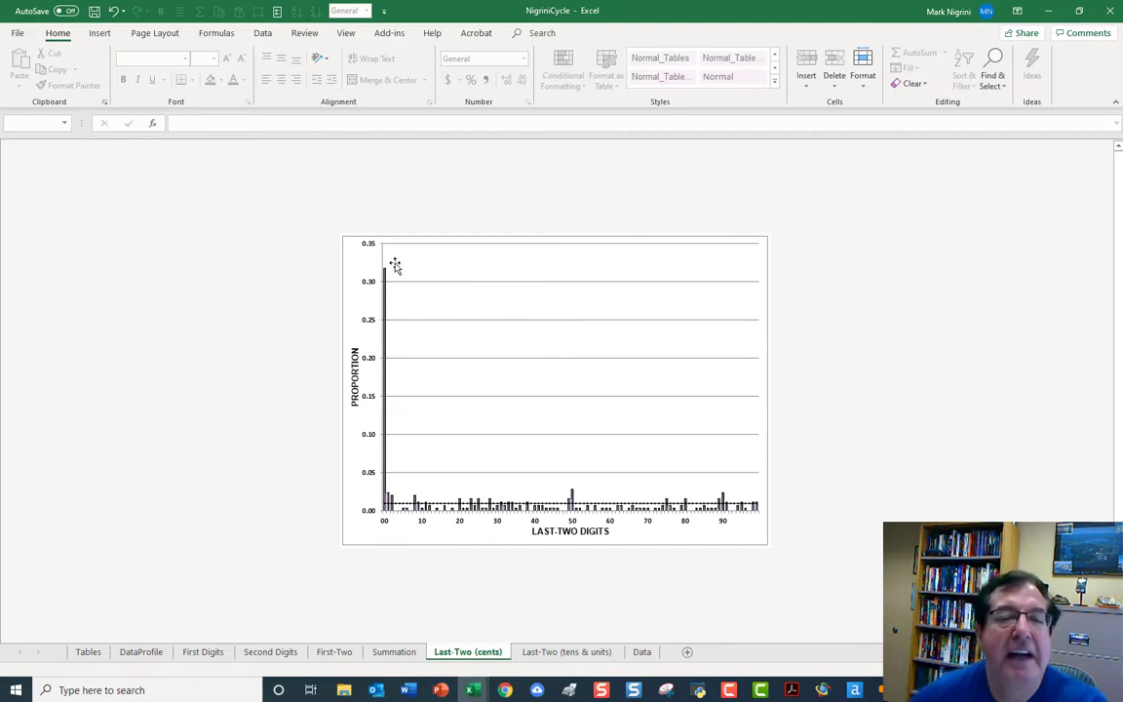
pyautogui.moveTo(388, 274)
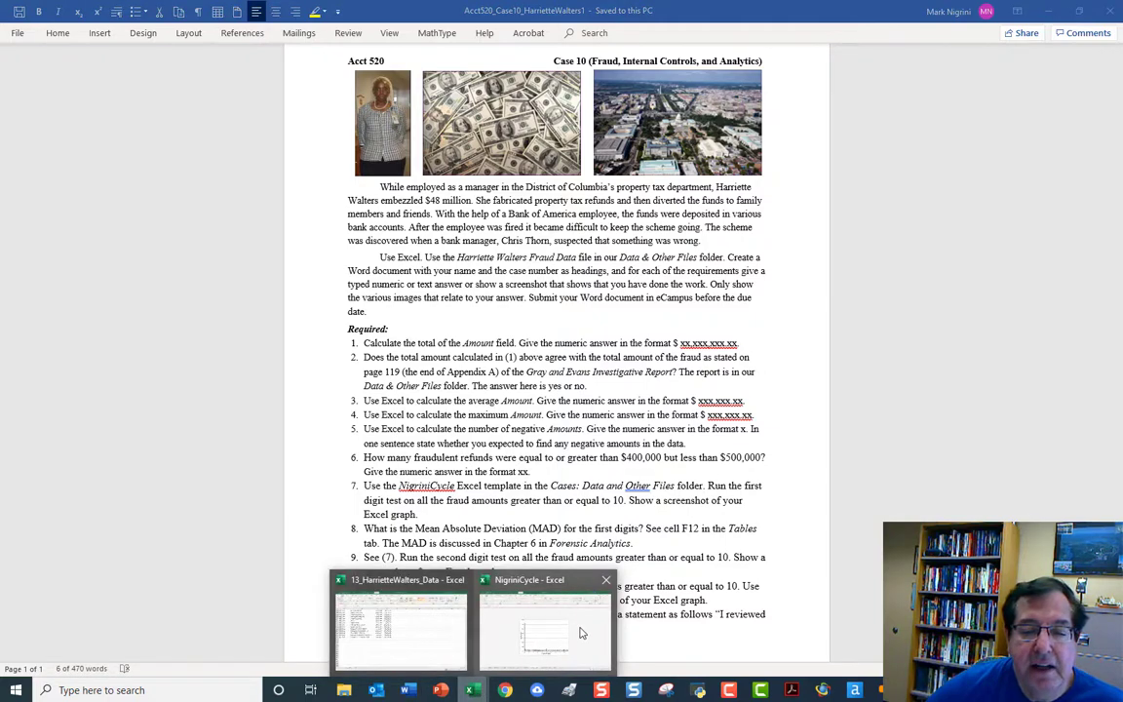
# Bring the NigriniCycle workbook forward and reopen its First Digits graph.
pyautogui.click(543, 629)
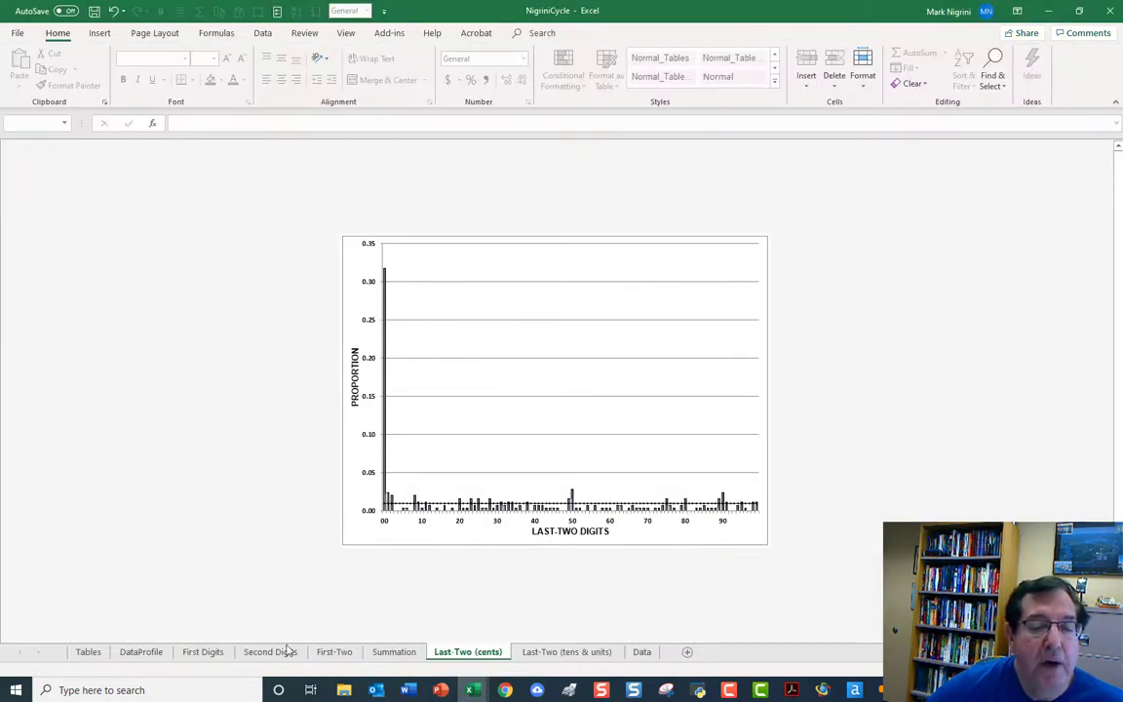
pyautogui.click(203, 651)
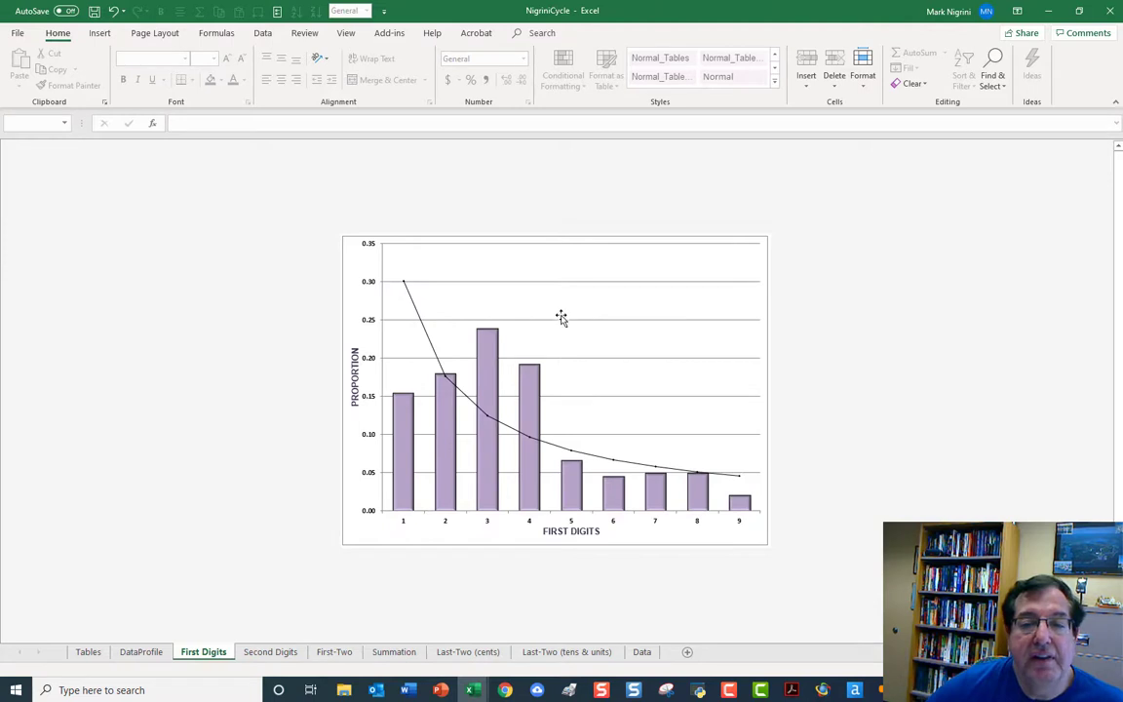
pyautogui.moveTo(795, 464)
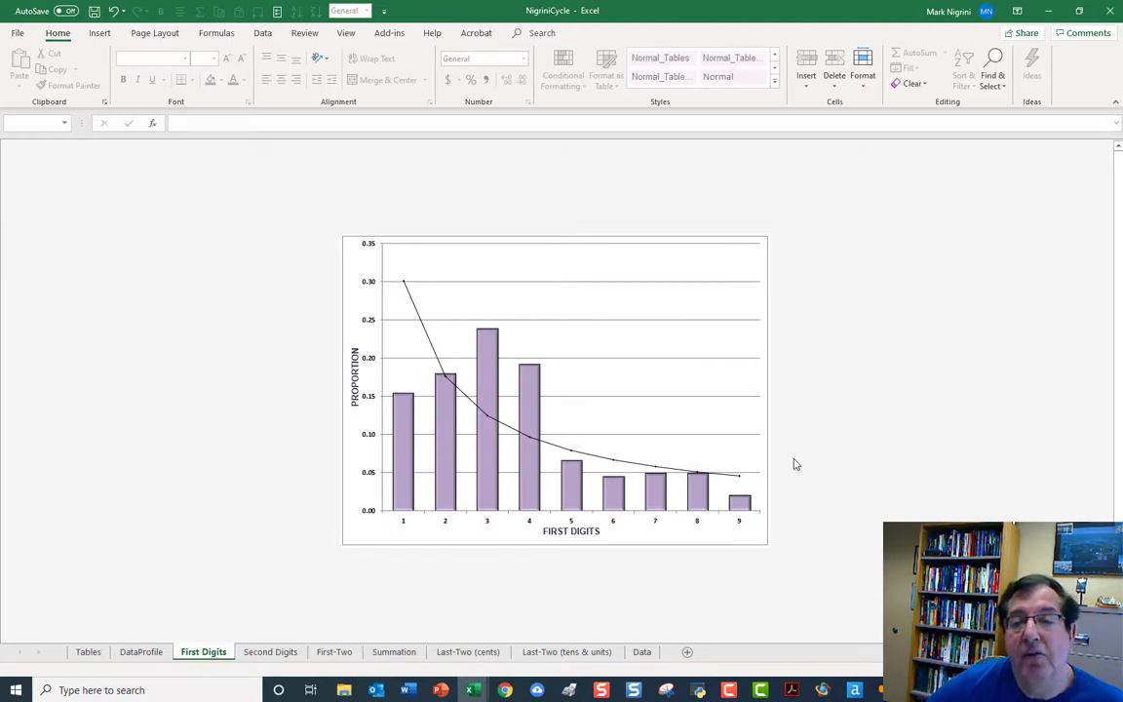
pyautogui.moveTo(748, 571)
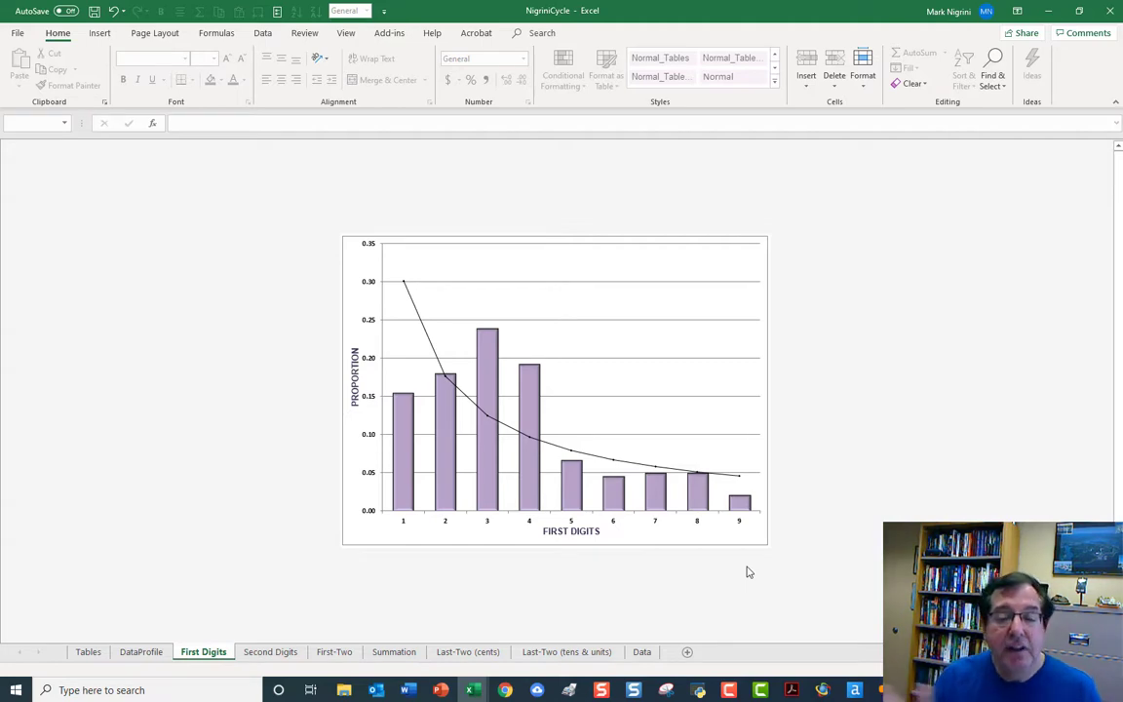
pyautogui.moveTo(417, 682)
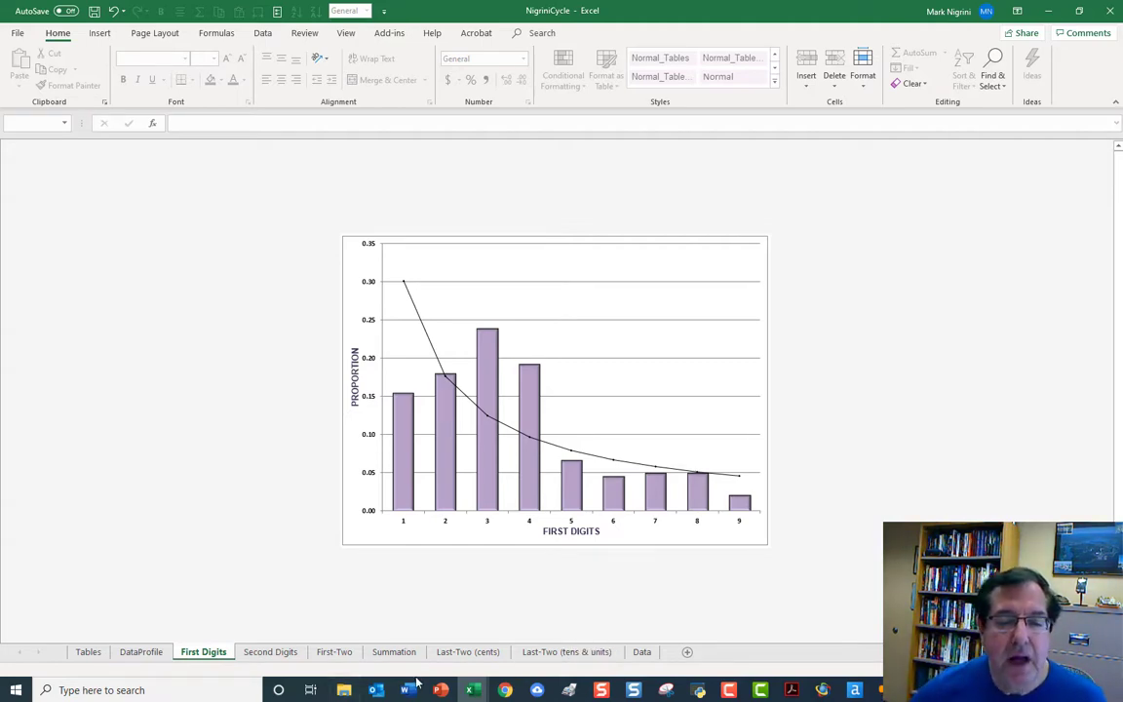